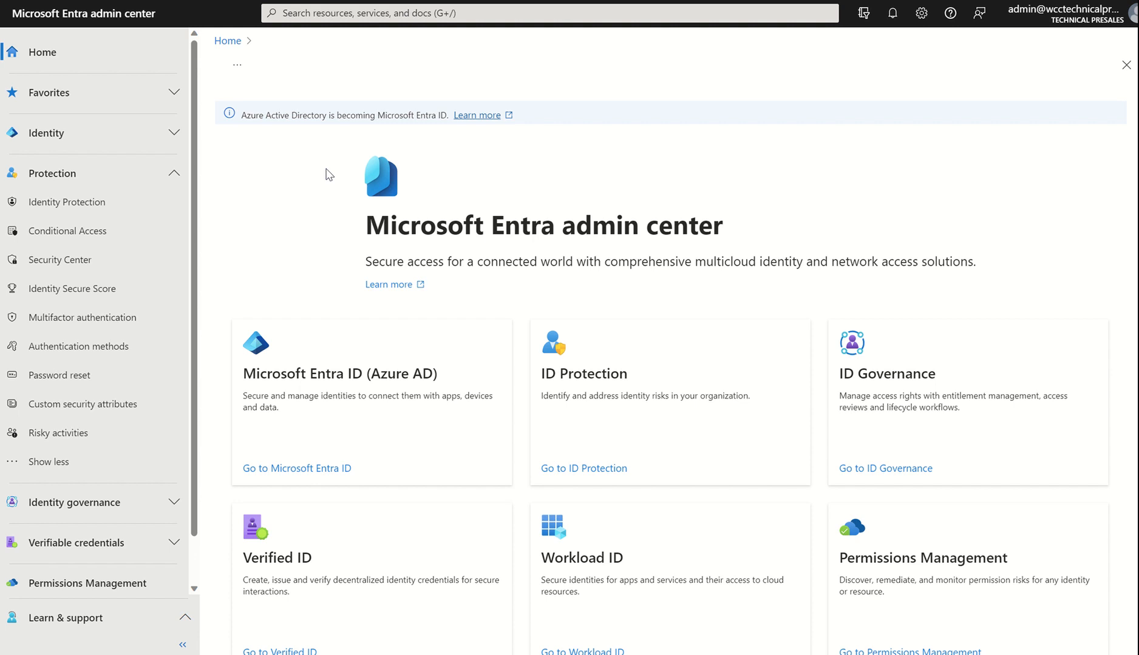
pyautogui.moveTo(460, 186)
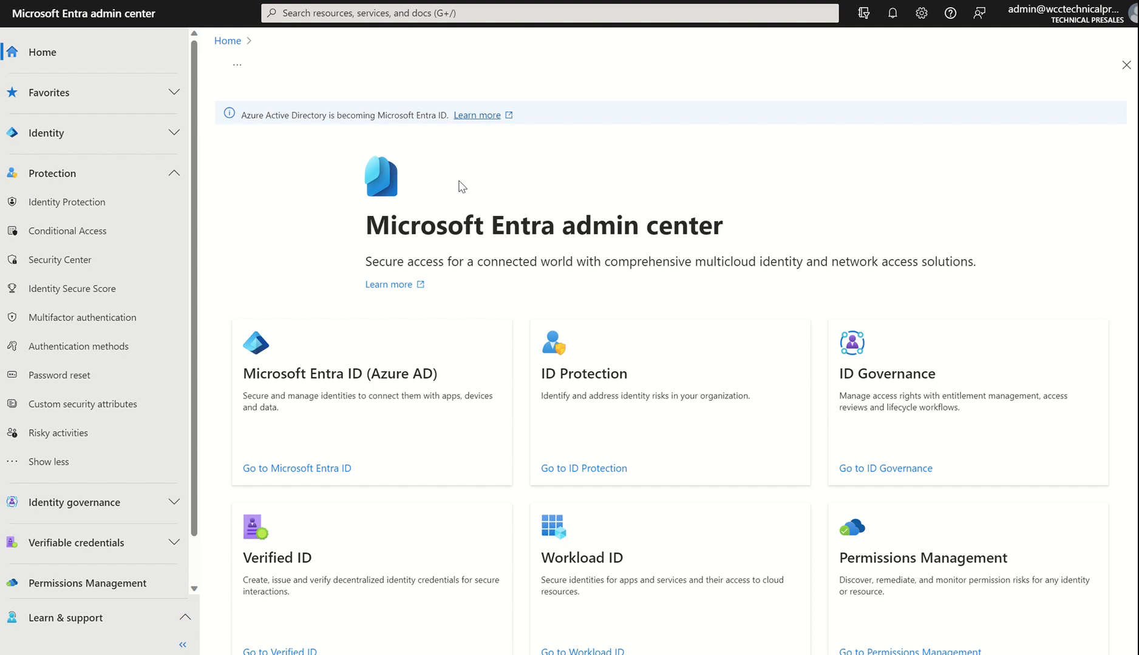
pyautogui.moveTo(563, 189)
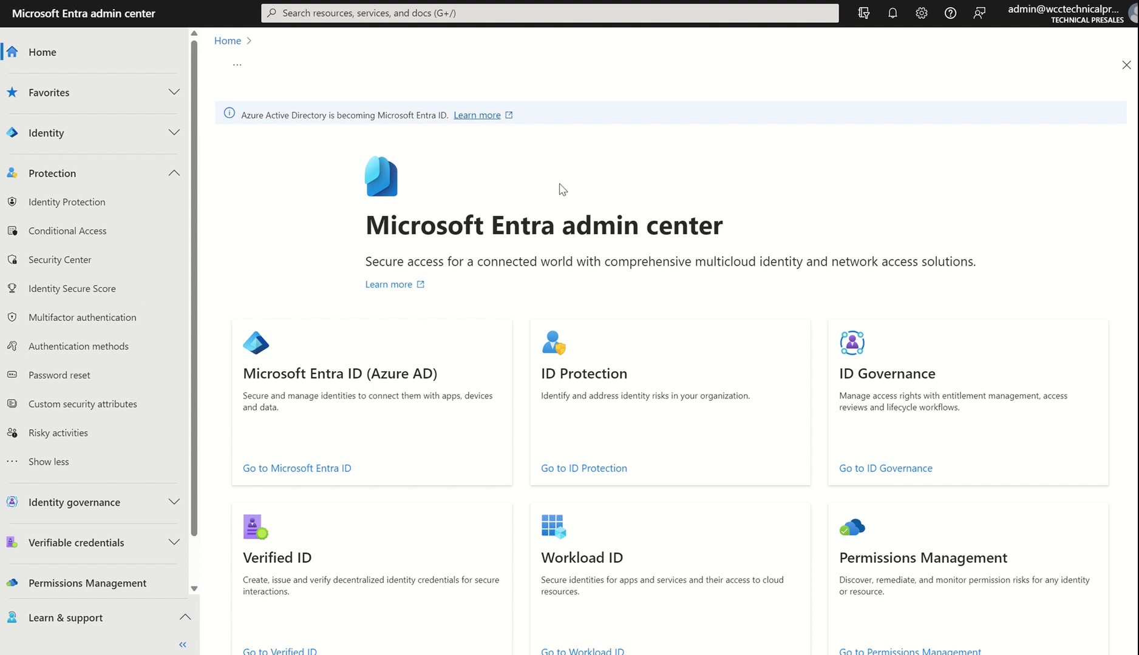
pyautogui.moveTo(58, 433)
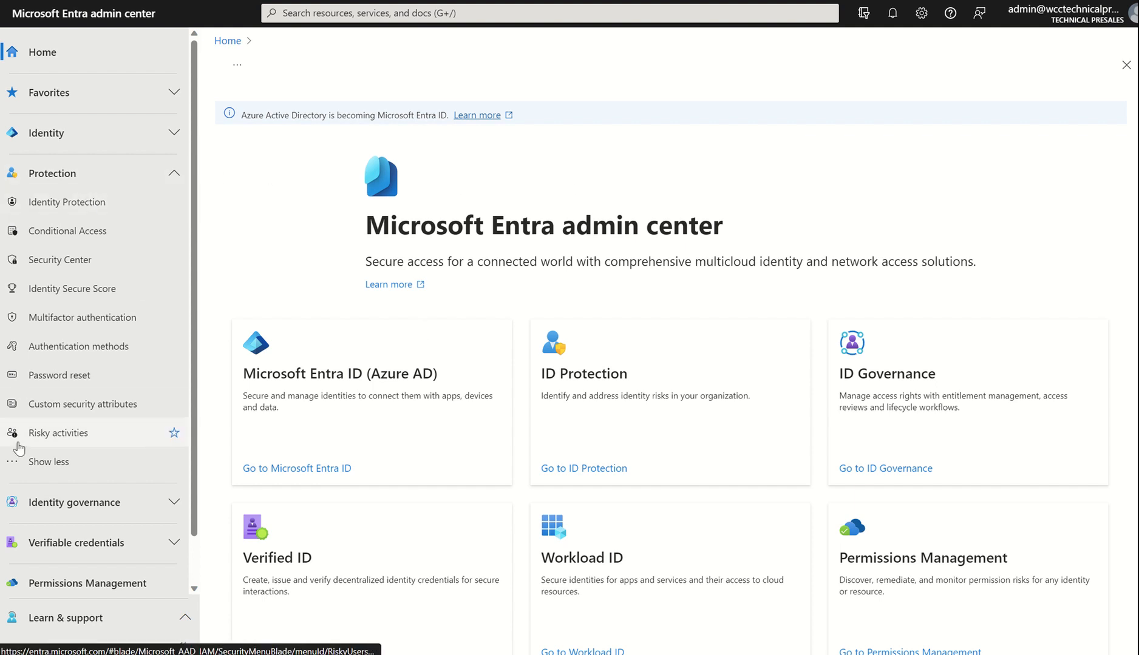
pyautogui.moveTo(563, 286)
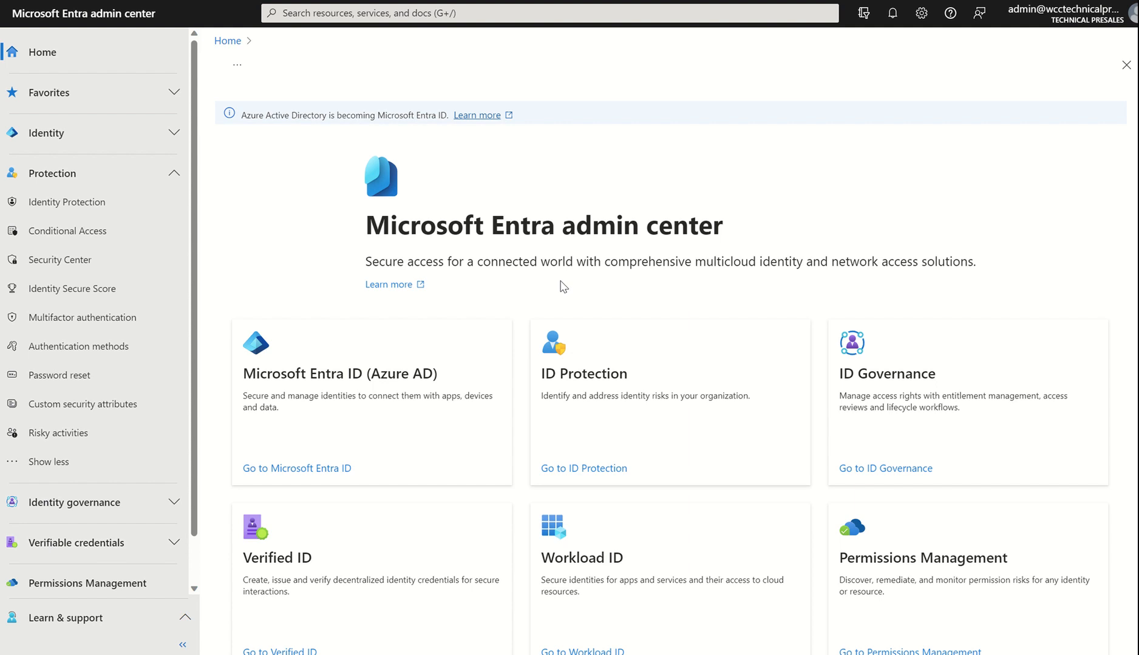
pyautogui.moveTo(527, 260)
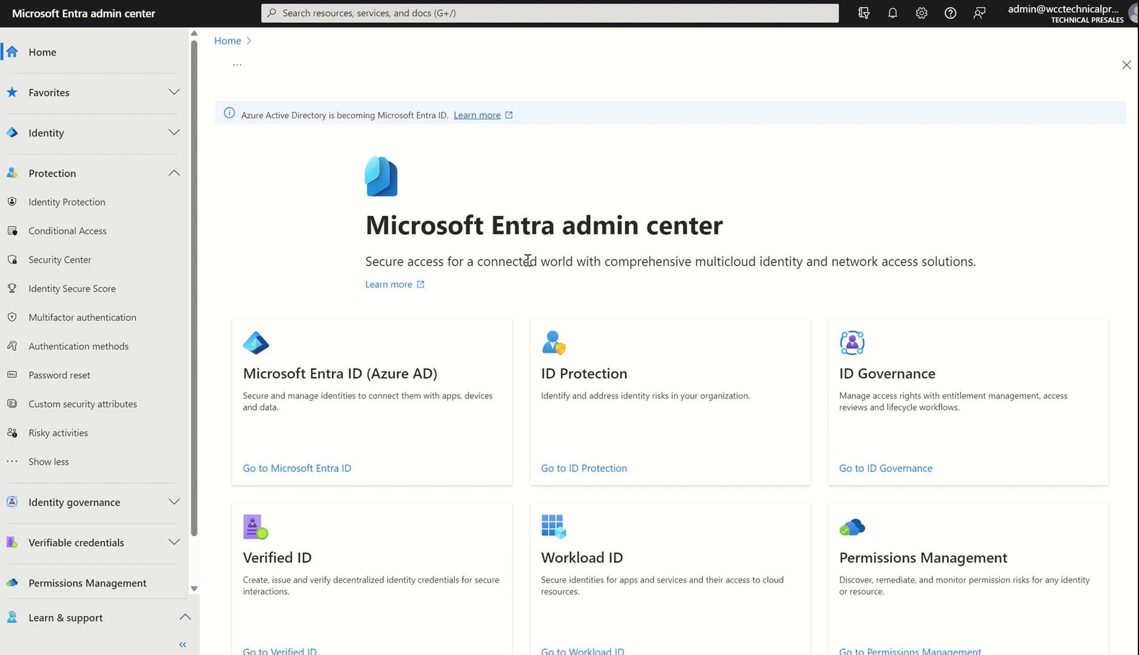
pyautogui.moveTo(46, 142)
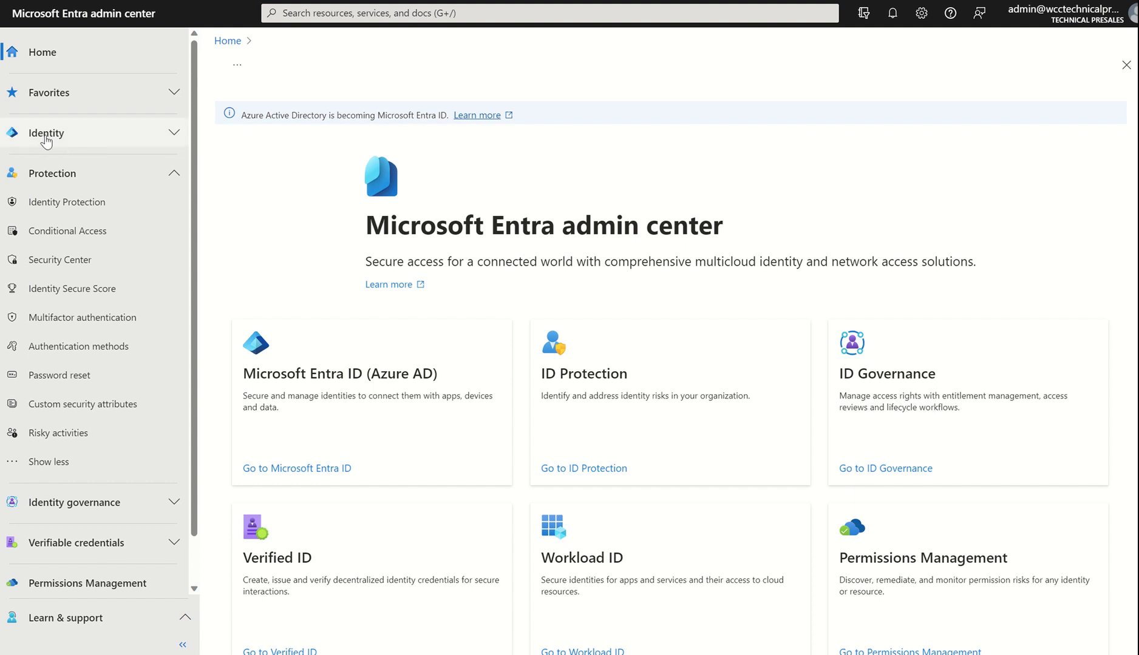
pyautogui.moveTo(53, 174)
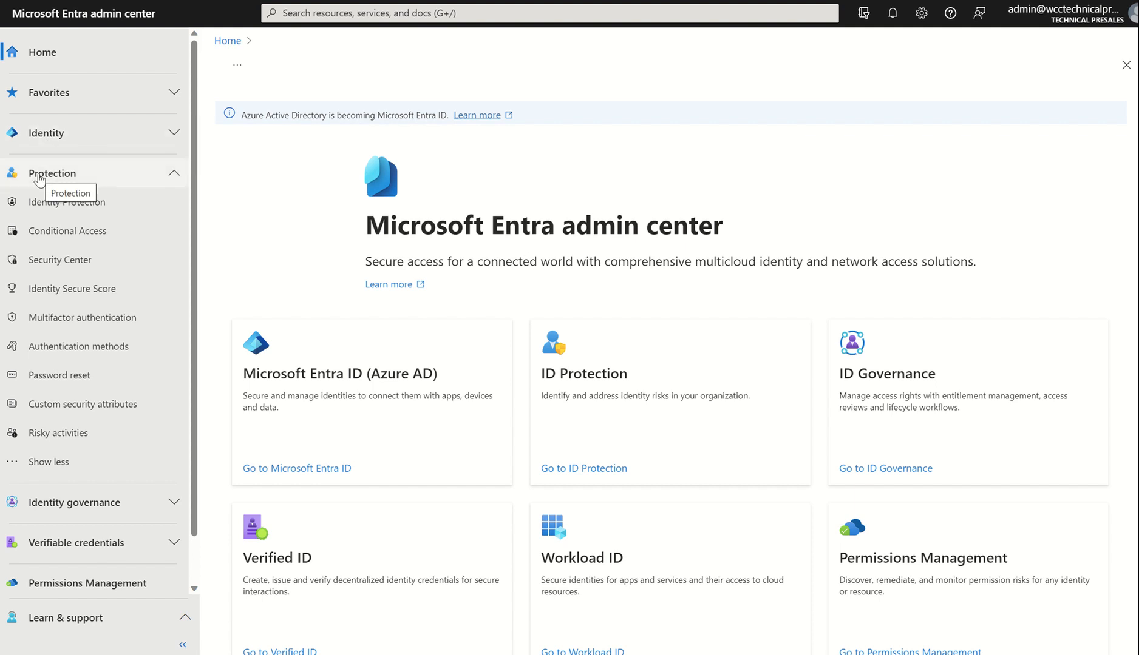
pyautogui.moveTo(82, 404)
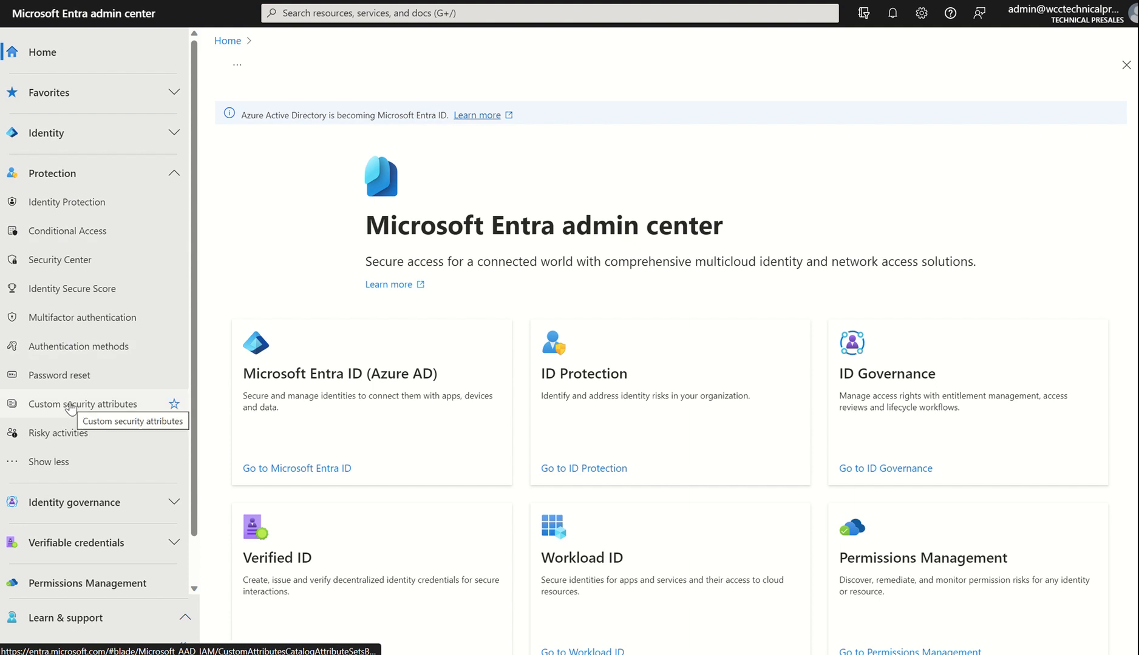
# Step: Open Protection > Custom security attributes to view the BU attribute set
pyautogui.click(82, 404)
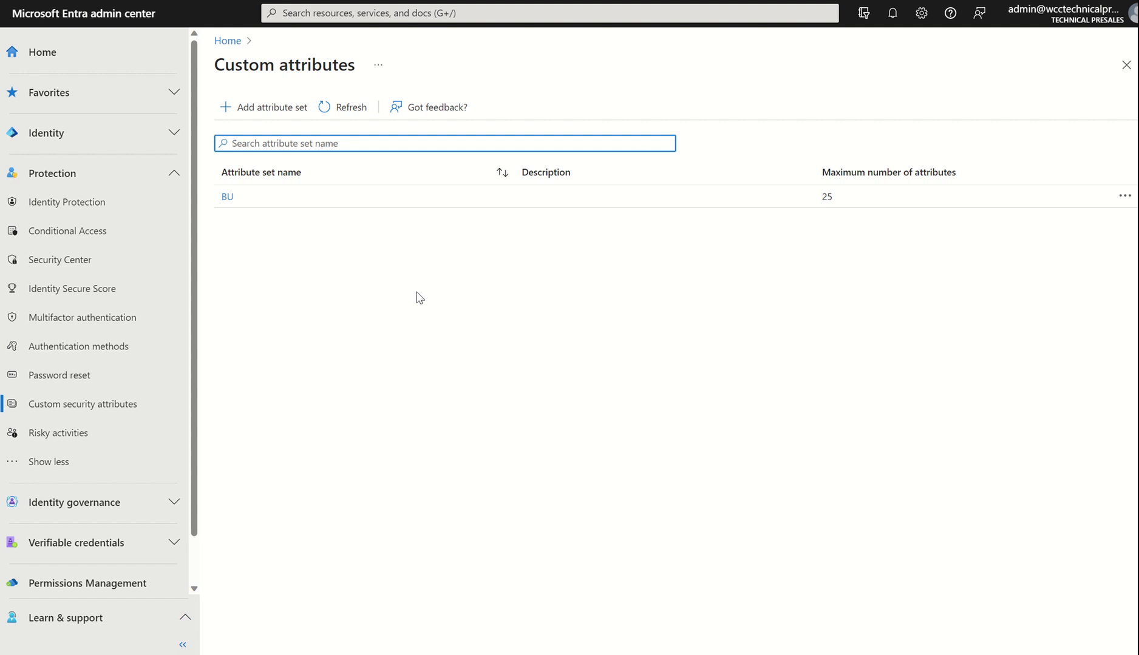
pyautogui.moveTo(456, 292)
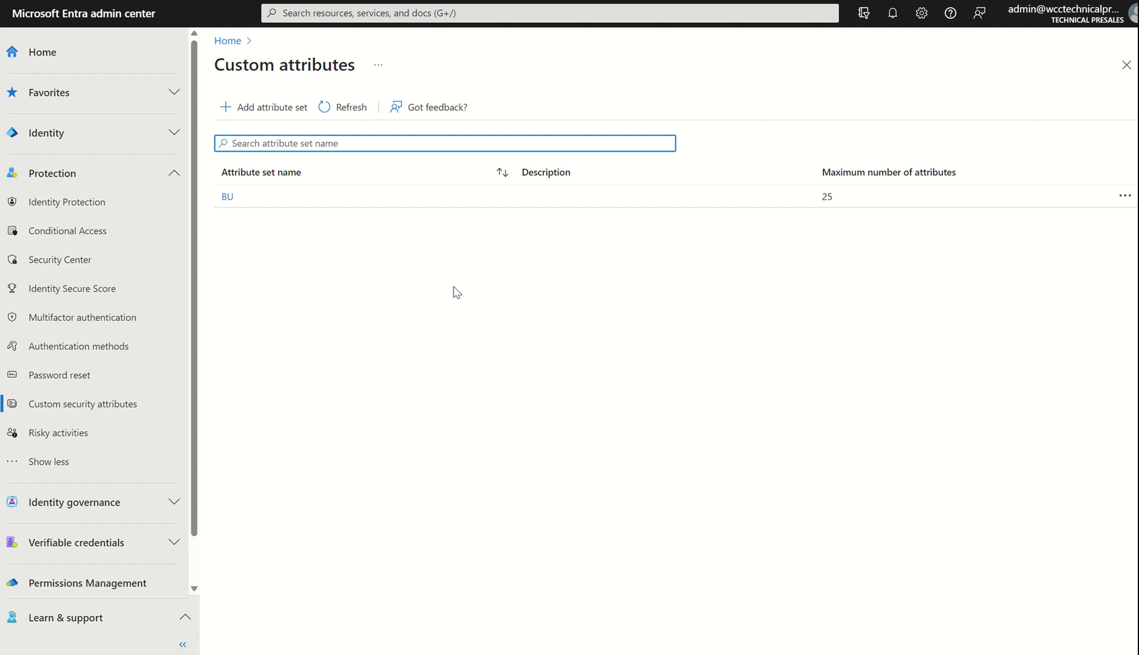
pyautogui.moveTo(544, 285)
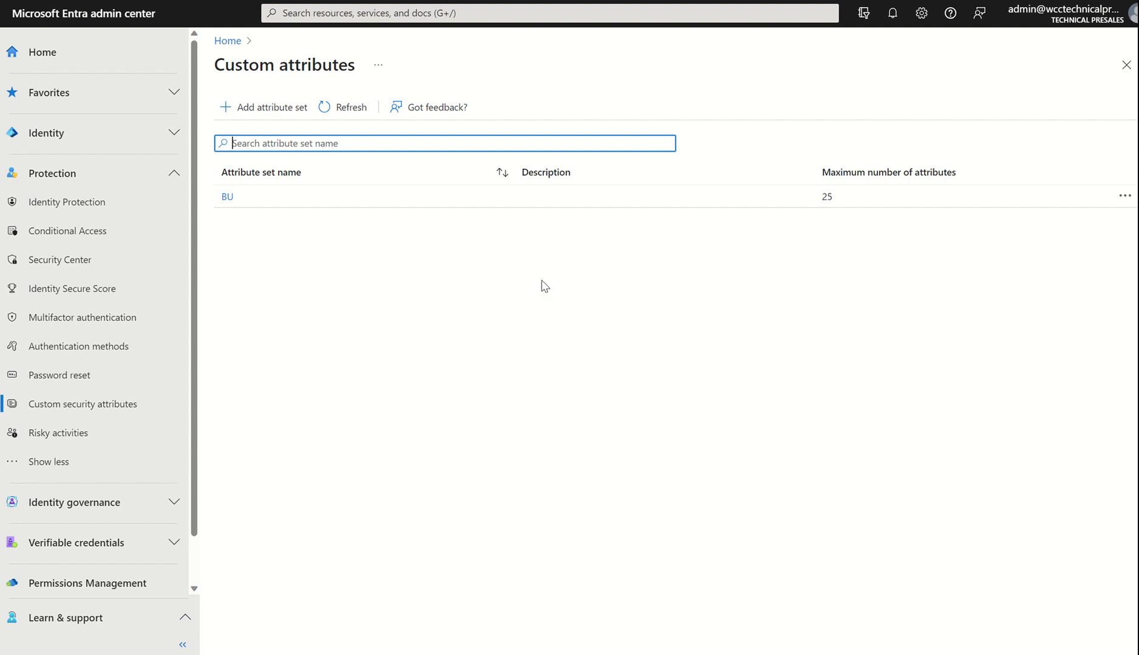
pyautogui.moveTo(387, 318)
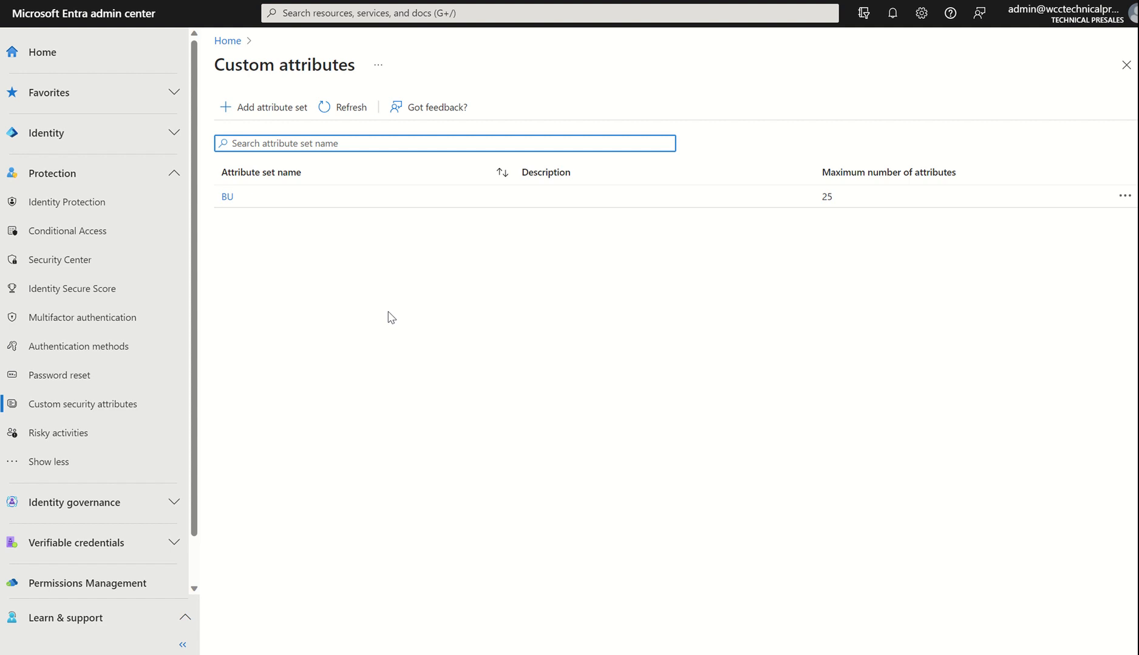
pyautogui.click(444, 143)
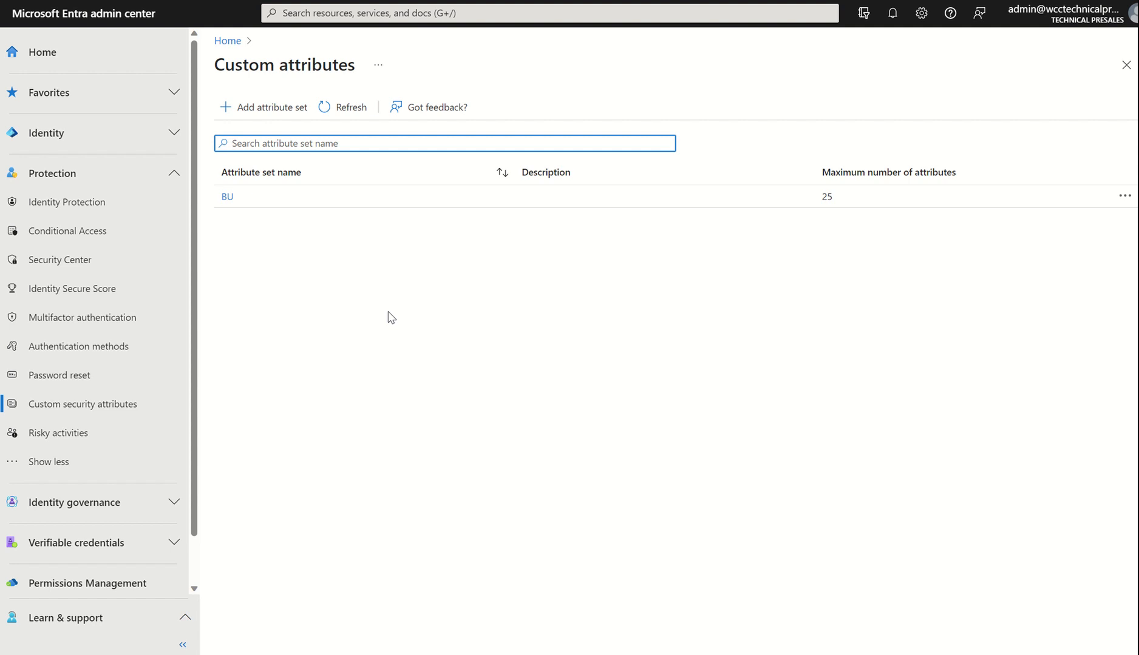
pyautogui.click(444, 144)
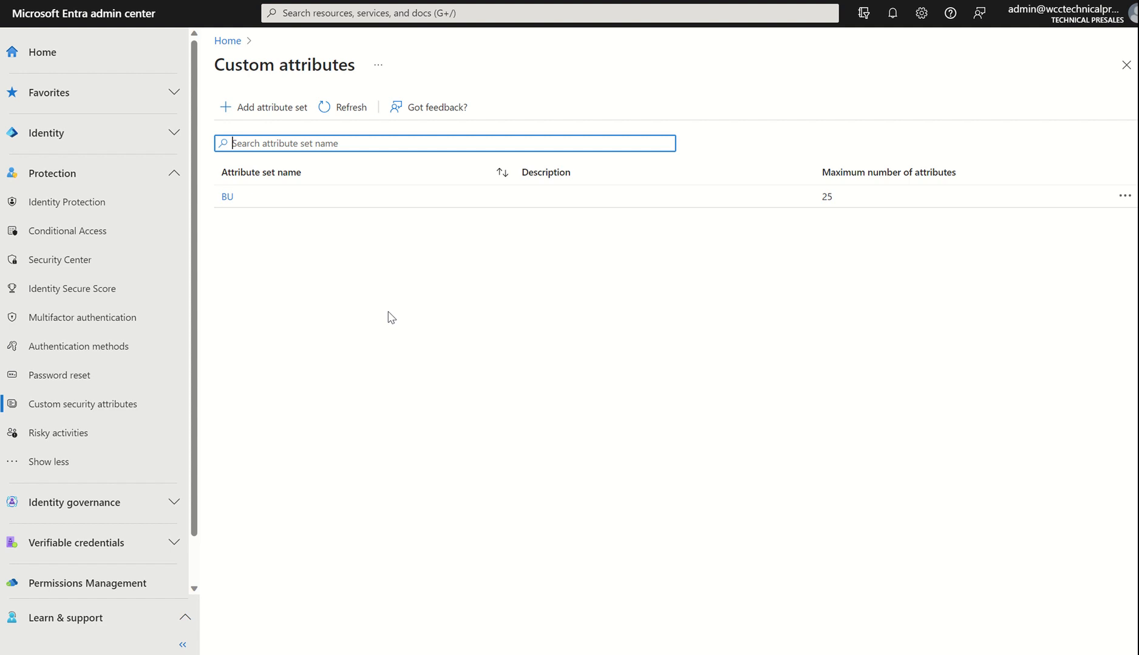
pyautogui.moveTo(376, 312)
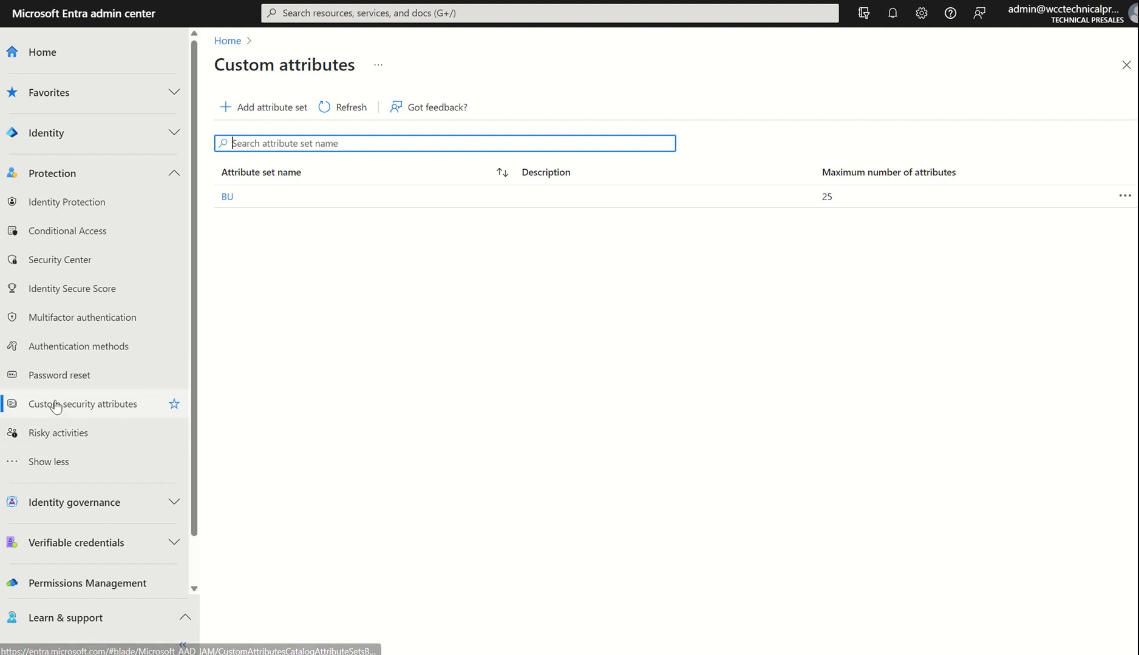
pyautogui.moveTo(425, 400)
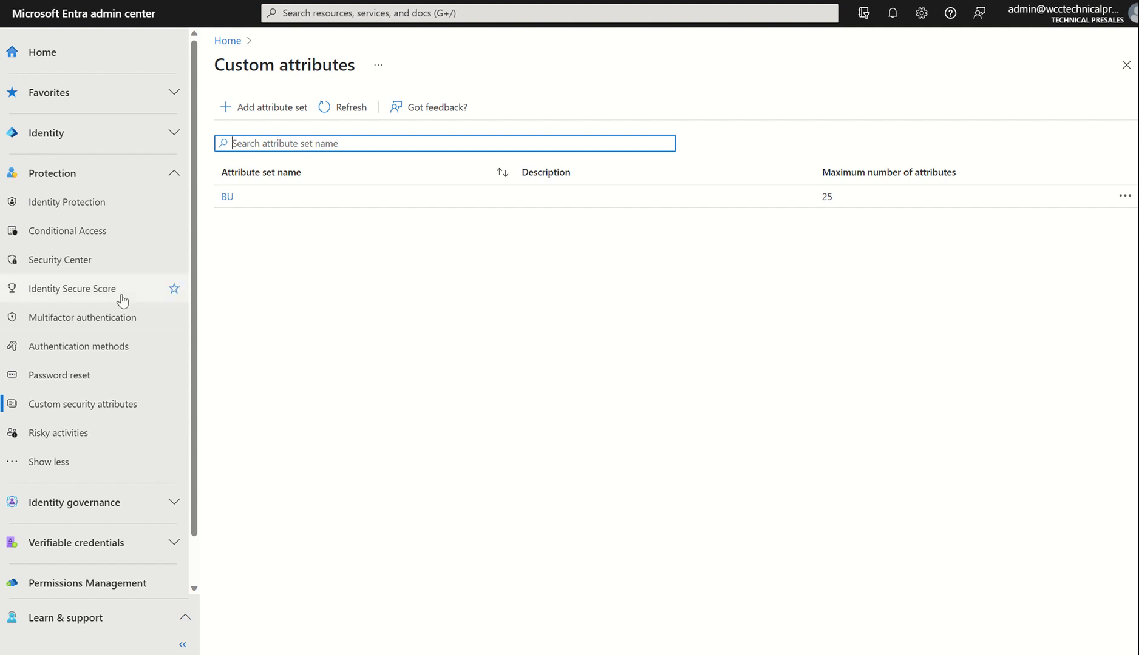
# Step: Open the All roles list under Identity > Roles & admins
pyautogui.click(45, 133)
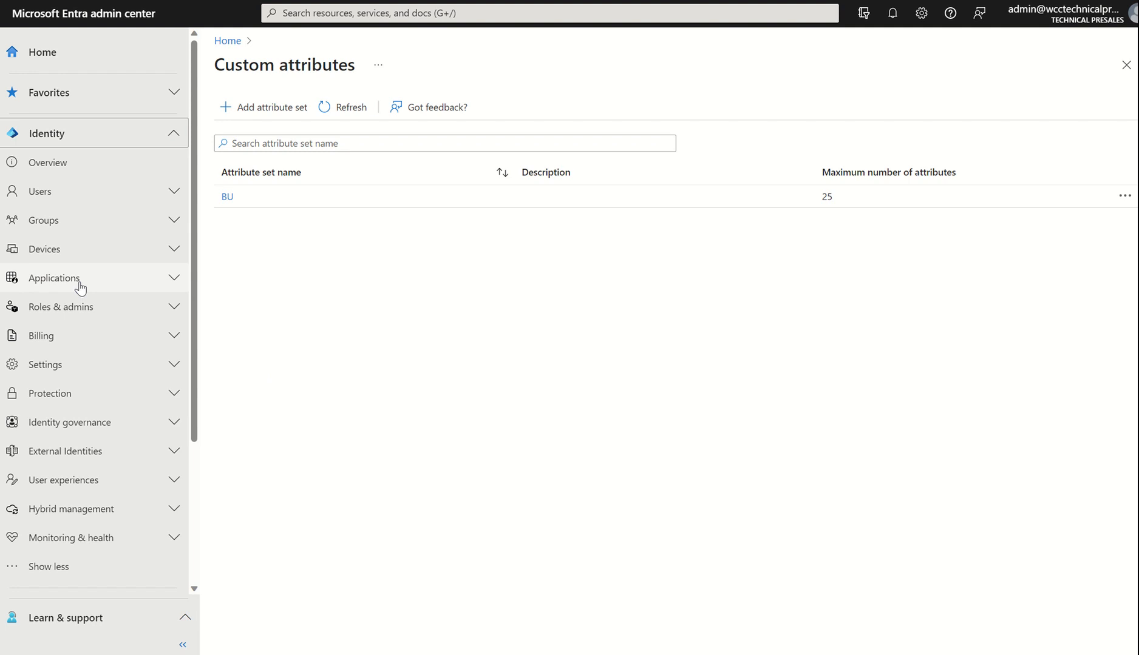
pyautogui.click(60, 306)
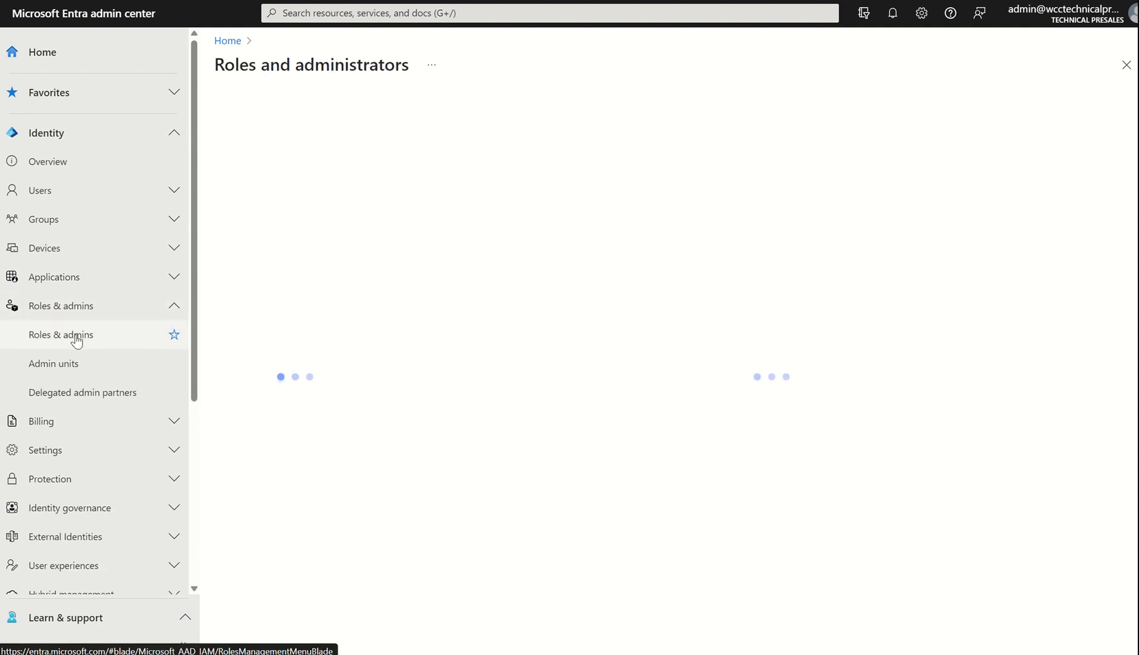
pyautogui.click(61, 334)
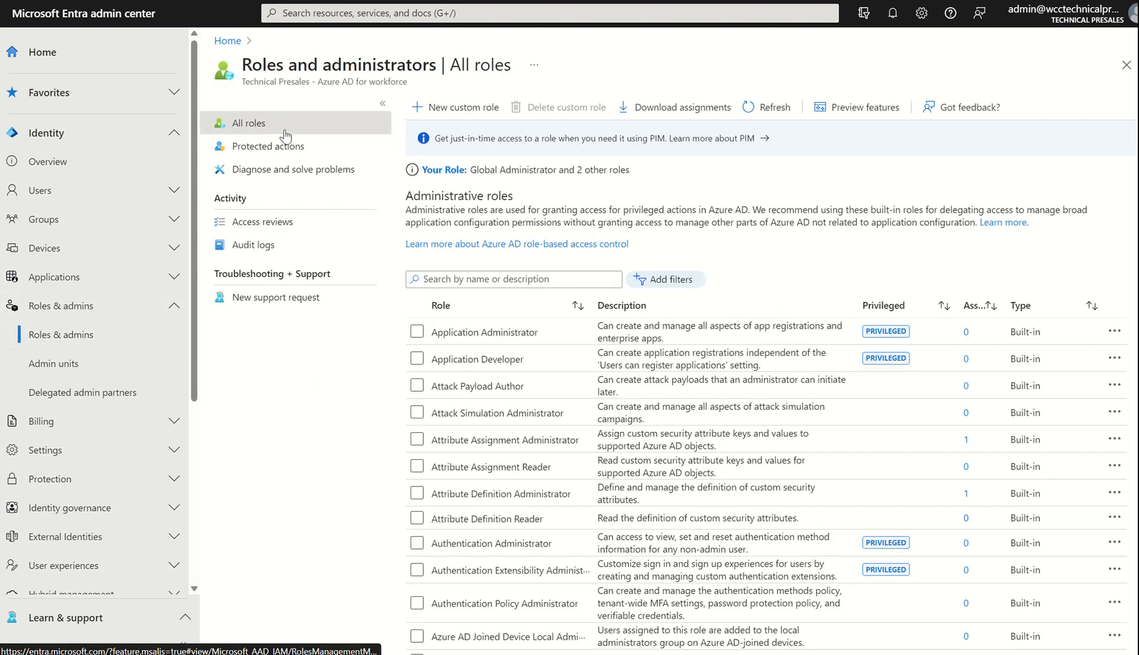
pyautogui.moveTo(450, 445)
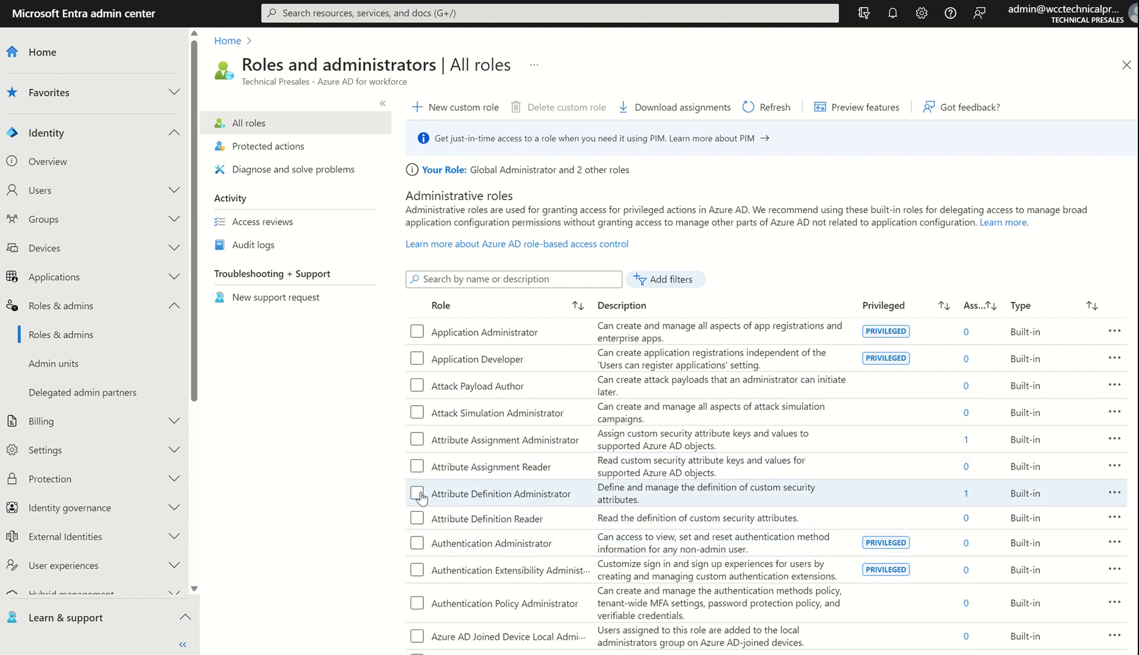
pyautogui.moveTo(424, 473)
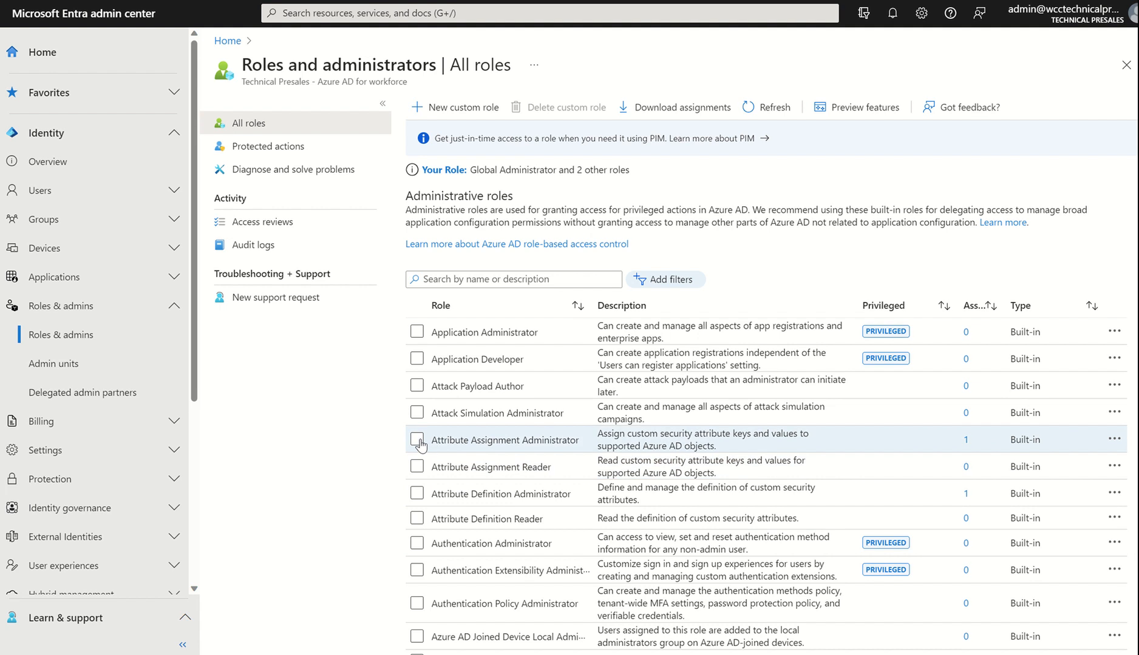
# Step: Tick and untick the Attribute Assignment and Attribute Definition Administrator roles
pyautogui.click(416, 441)
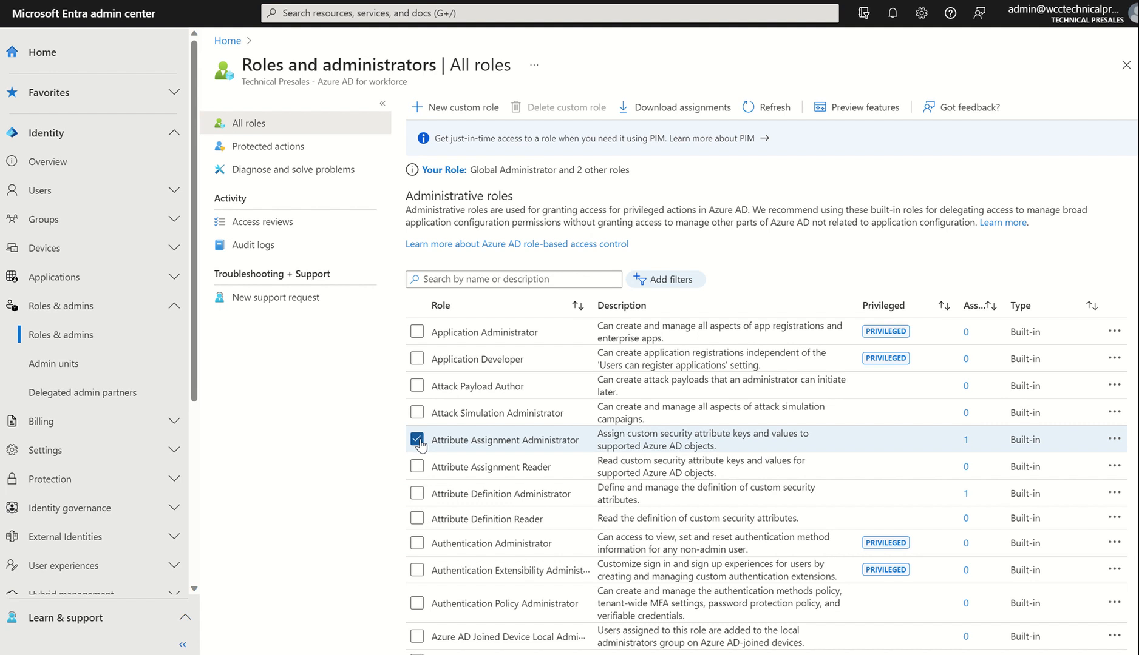
pyautogui.moveTo(417, 499)
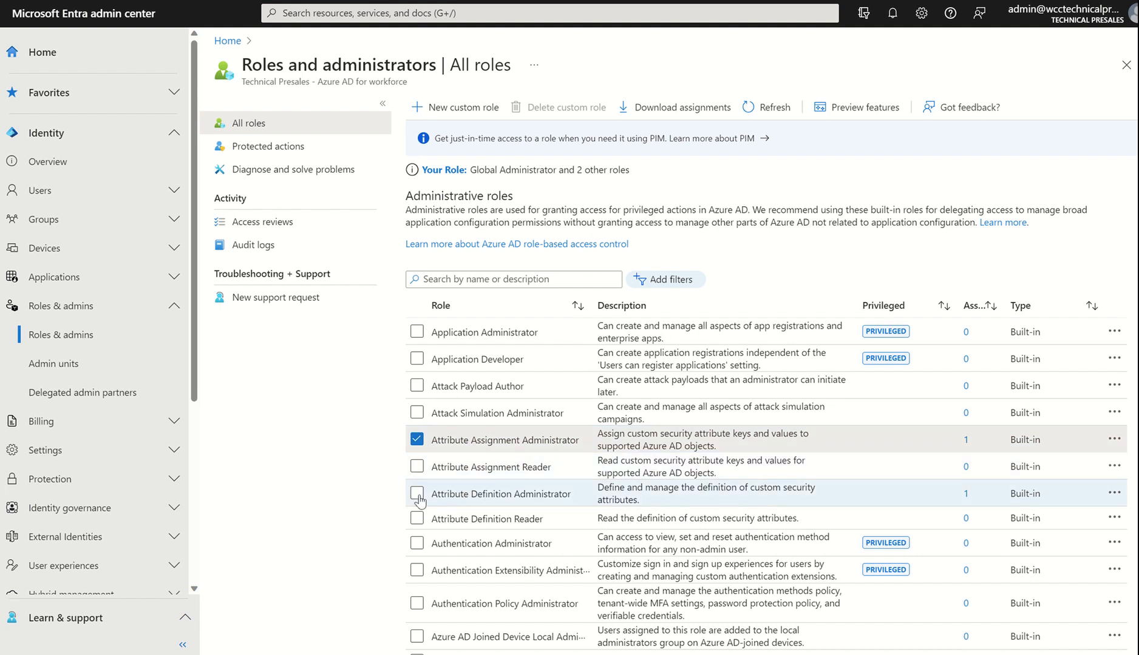
pyautogui.click(416, 494)
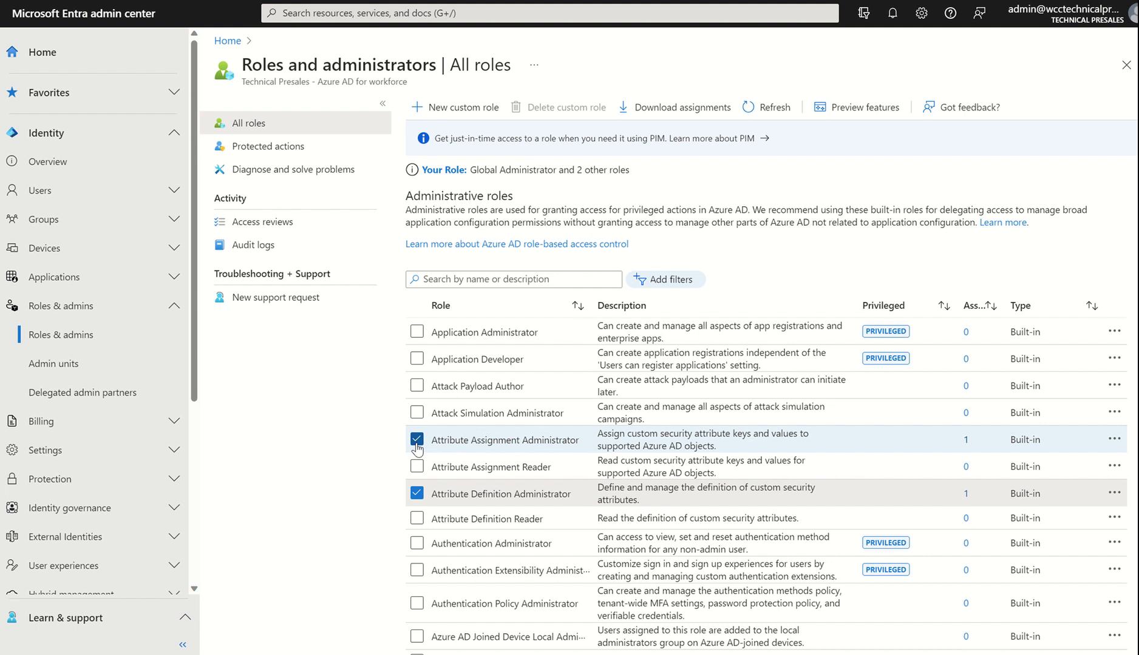
pyautogui.click(417, 440)
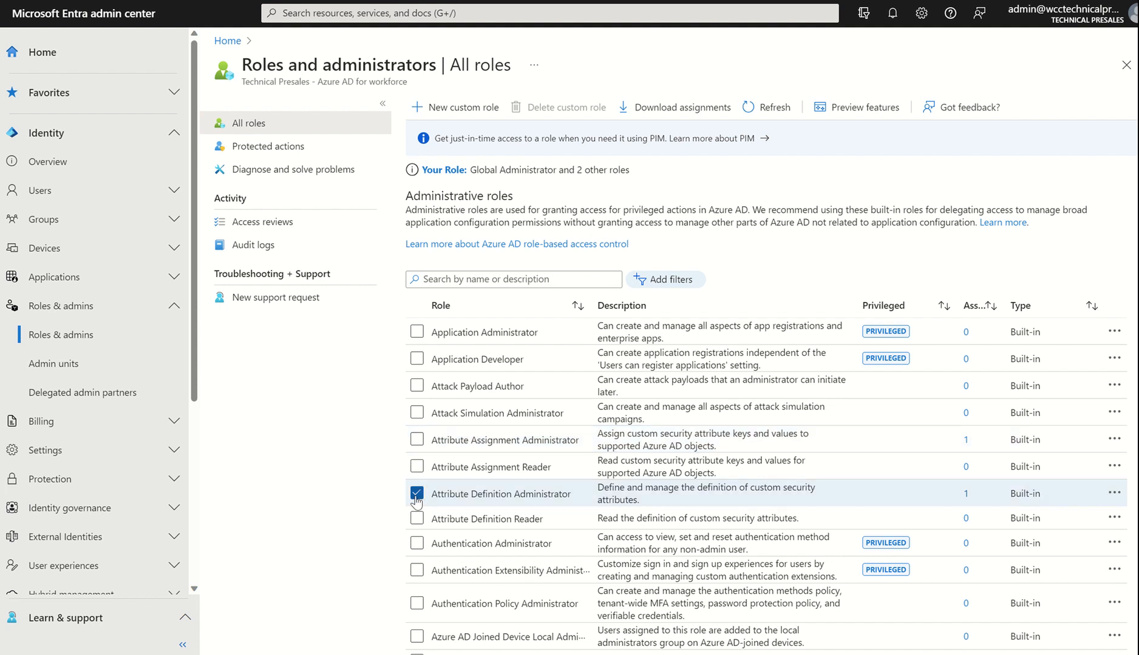
pyautogui.click(416, 493)
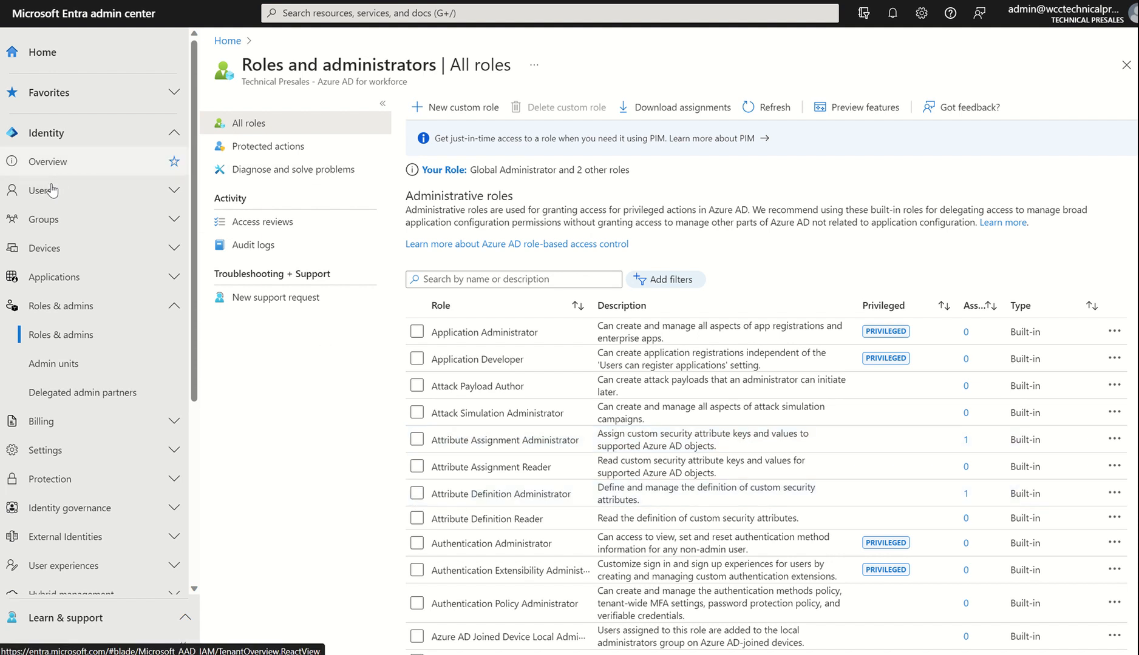
pyautogui.click(42, 190)
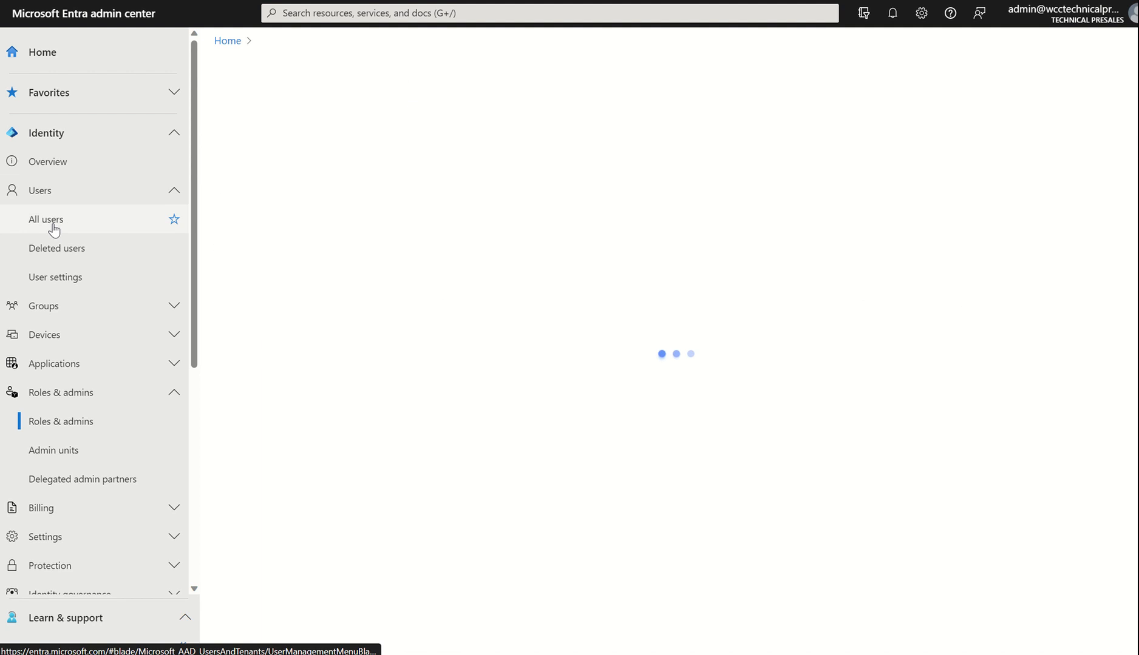
pyautogui.click(46, 219)
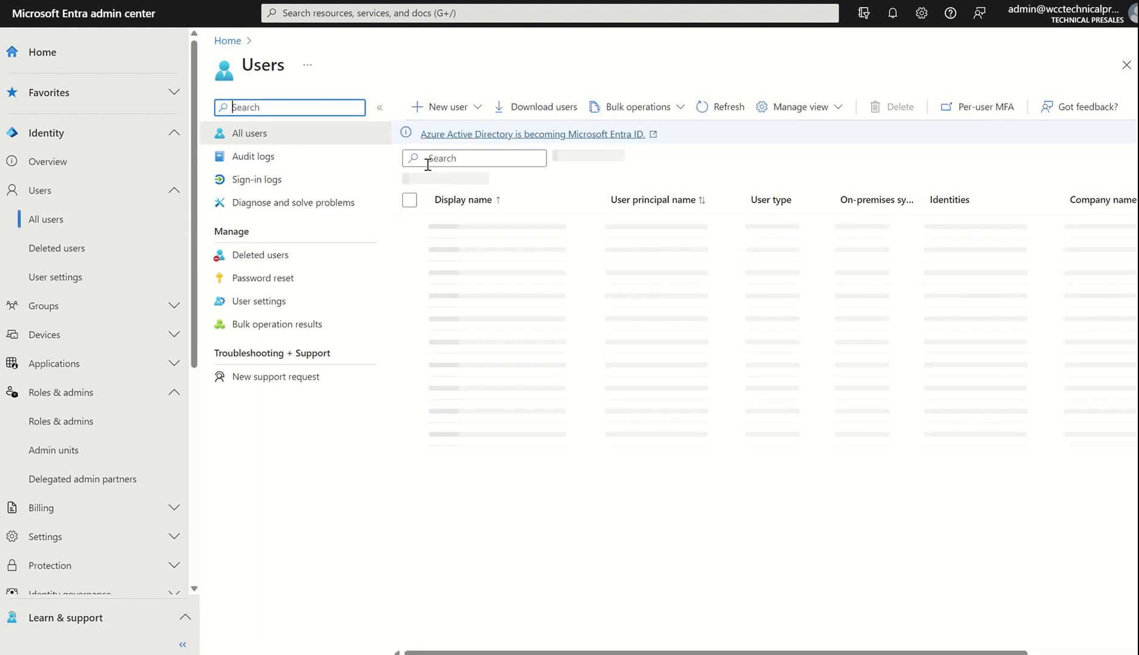
pyautogui.write('rio')
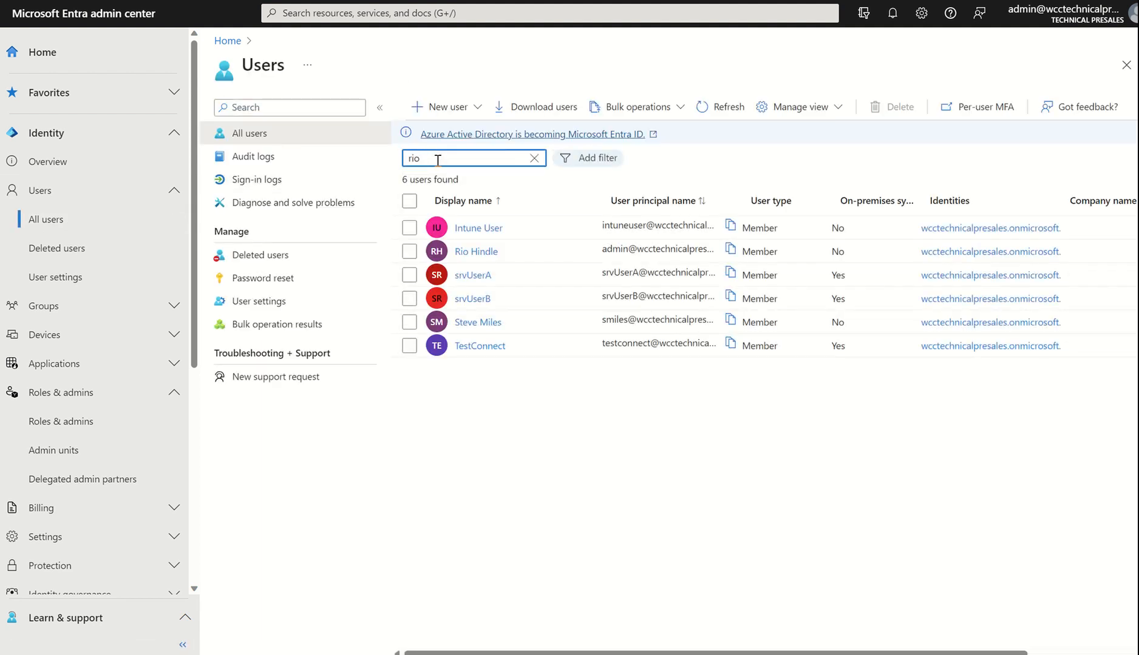
pyautogui.click(476, 251)
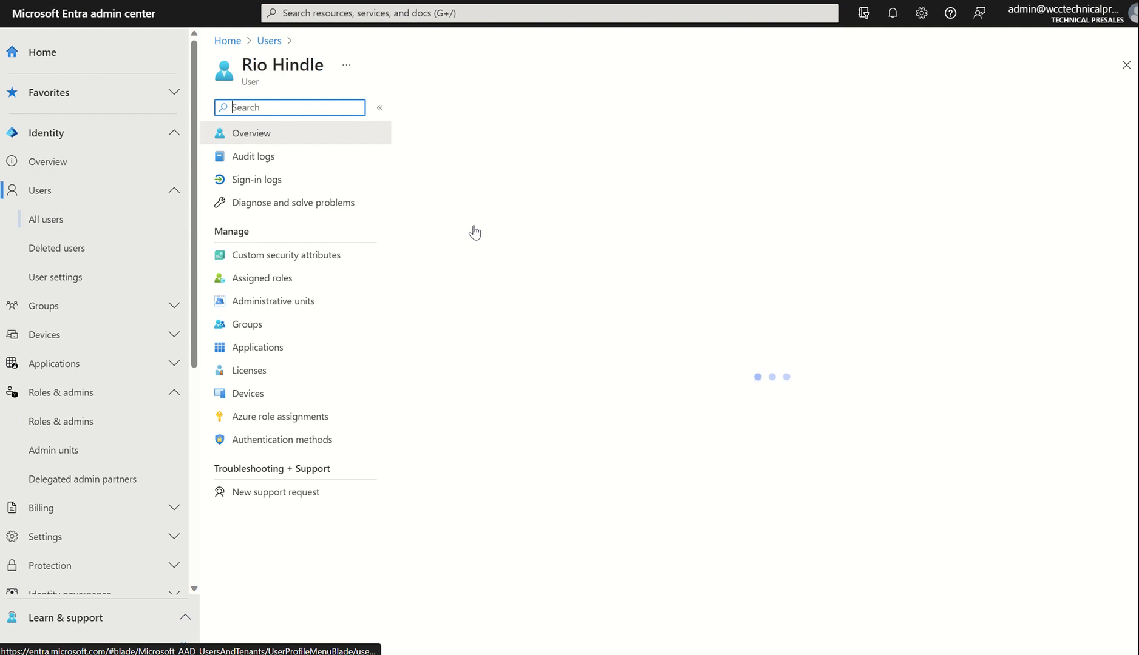
pyautogui.click(262, 278)
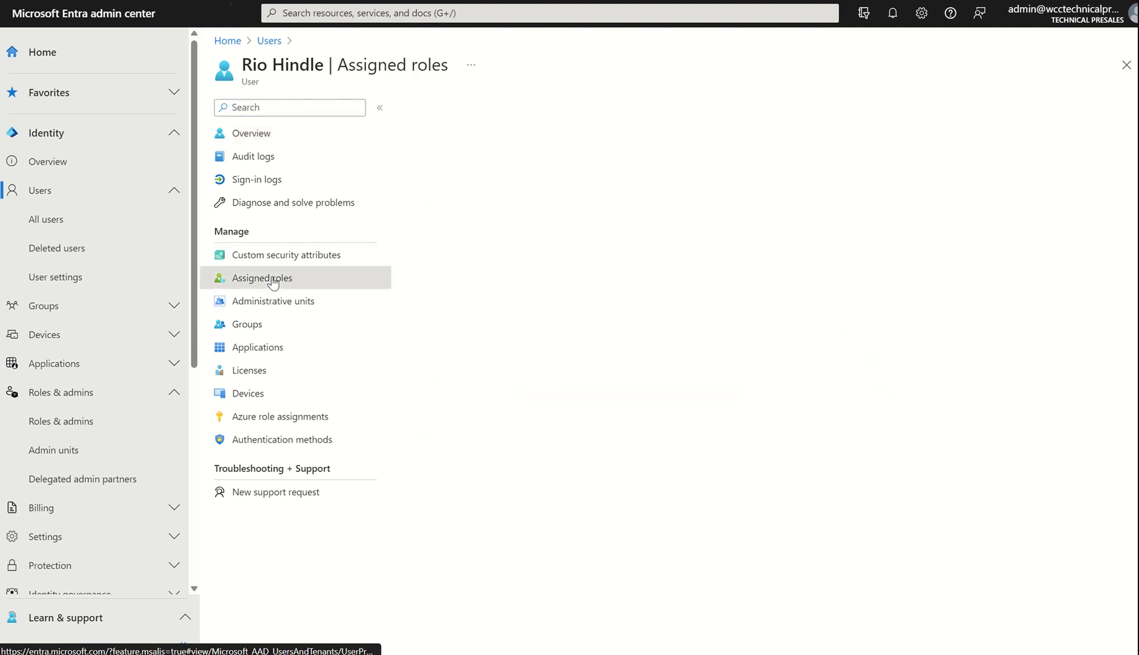
pyautogui.click(261, 278)
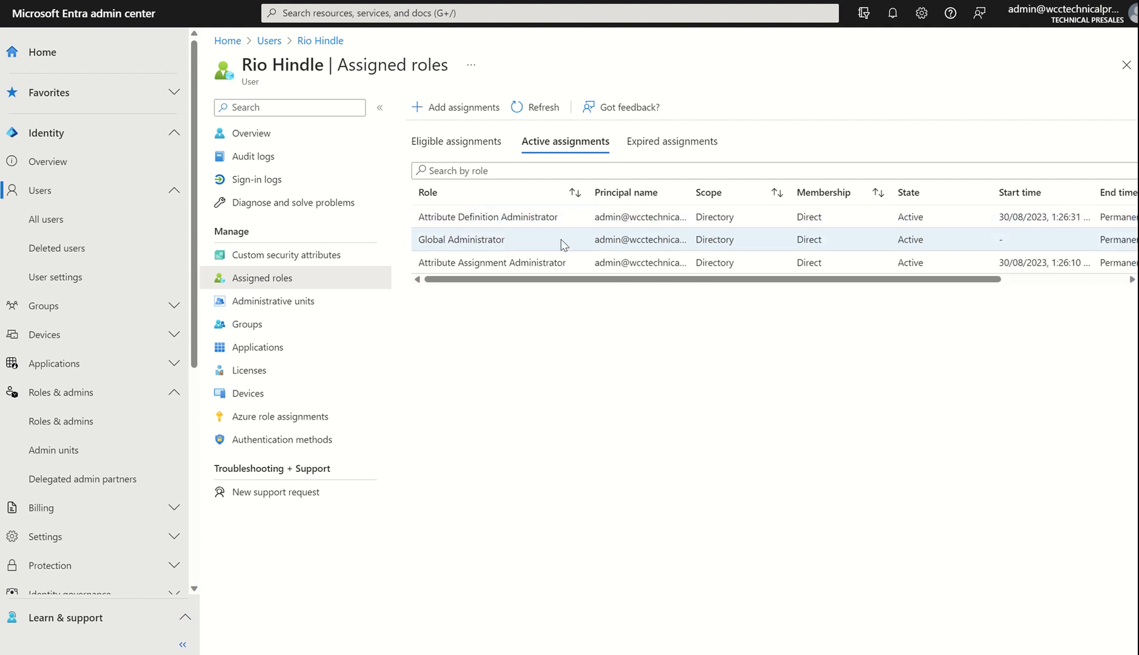
pyautogui.moveTo(515, 262)
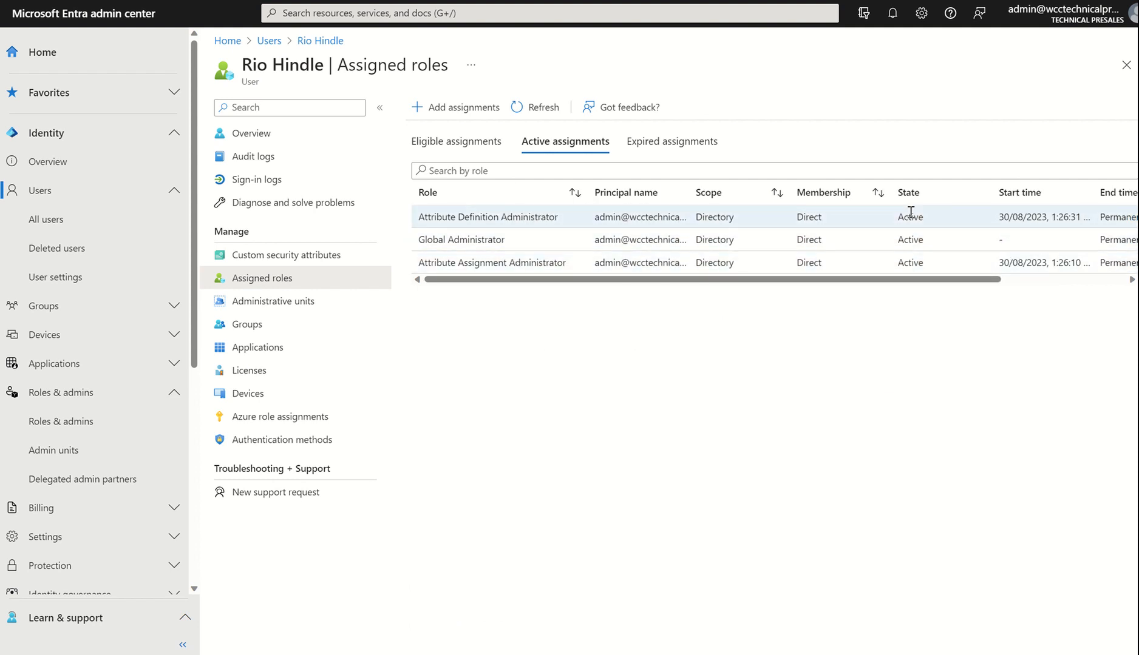
pyautogui.moveTo(1103, 262)
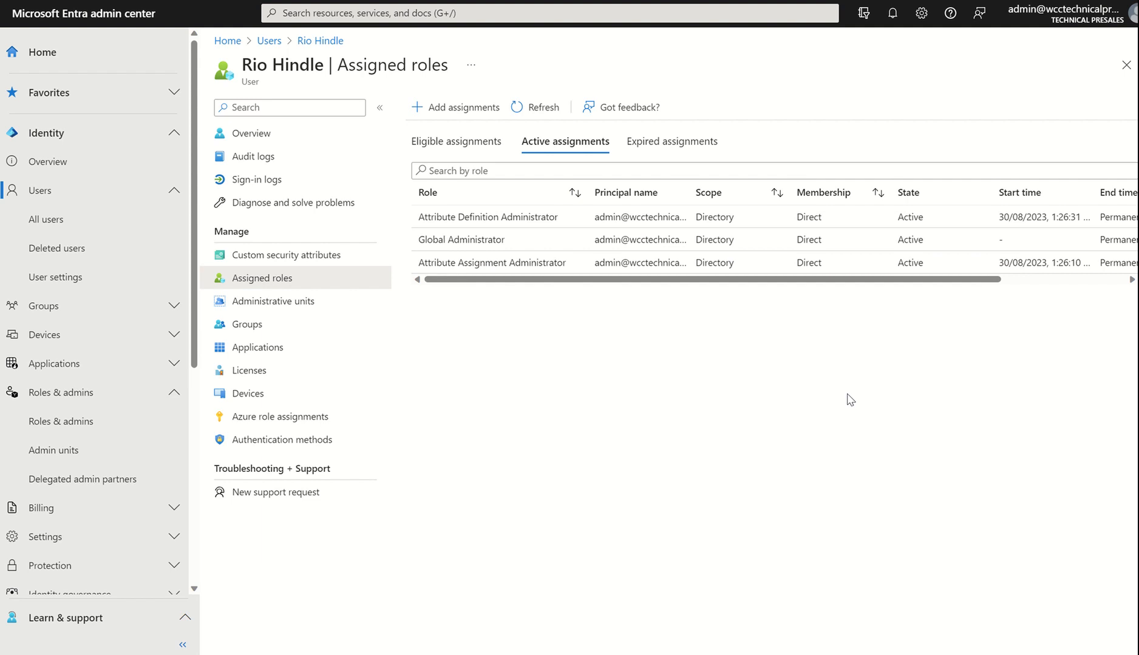
pyautogui.scroll(-3)
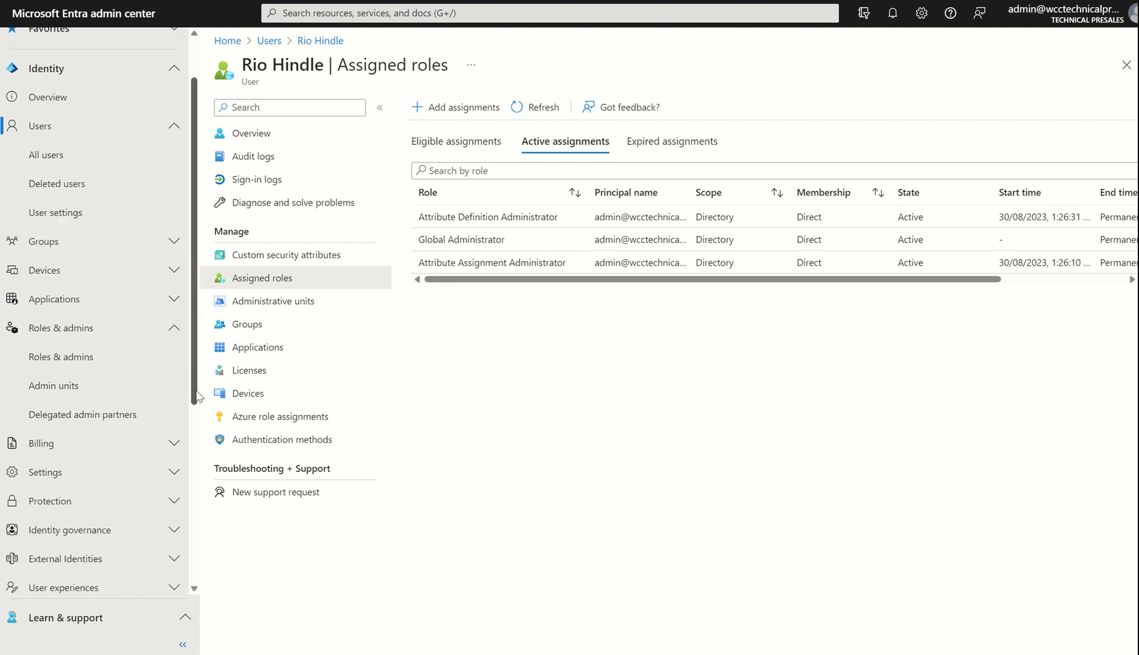
pyautogui.scroll(-3)
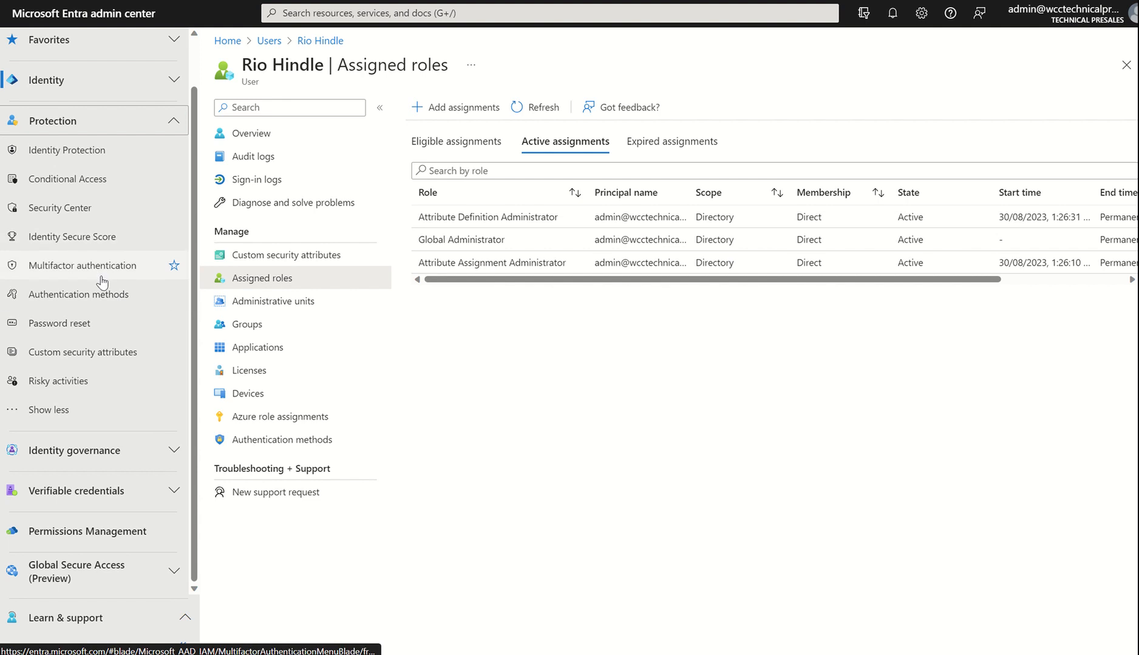
# Step: Edit the BU attribute set, enter description 'Business Unit', and save
pyautogui.click(82, 352)
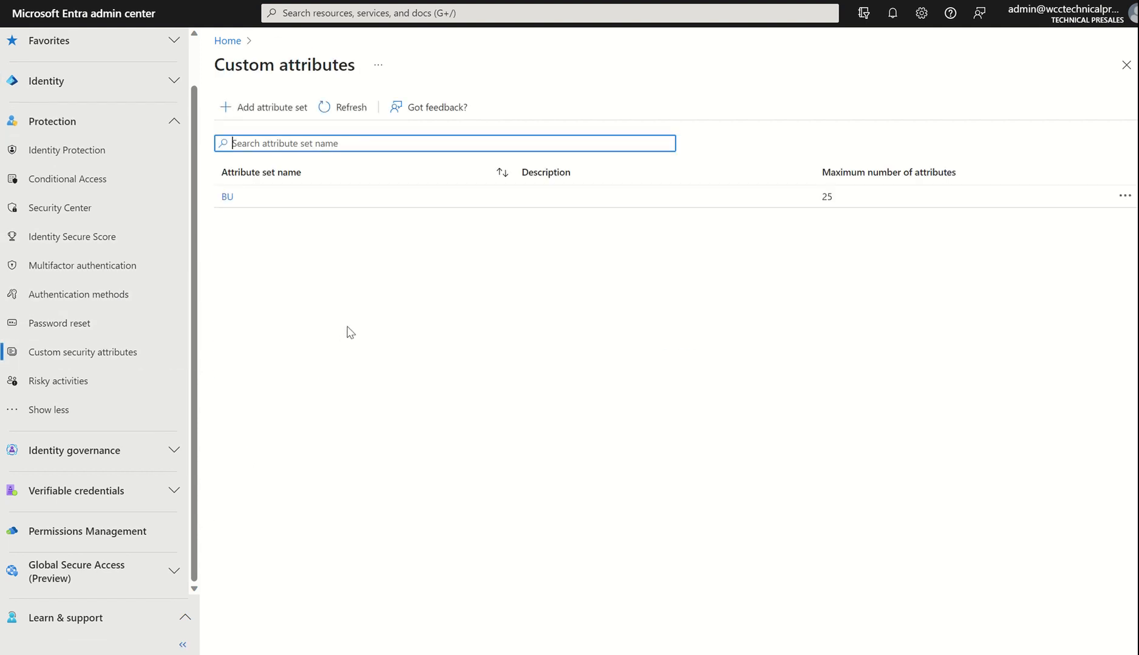
pyautogui.moveTo(230, 230)
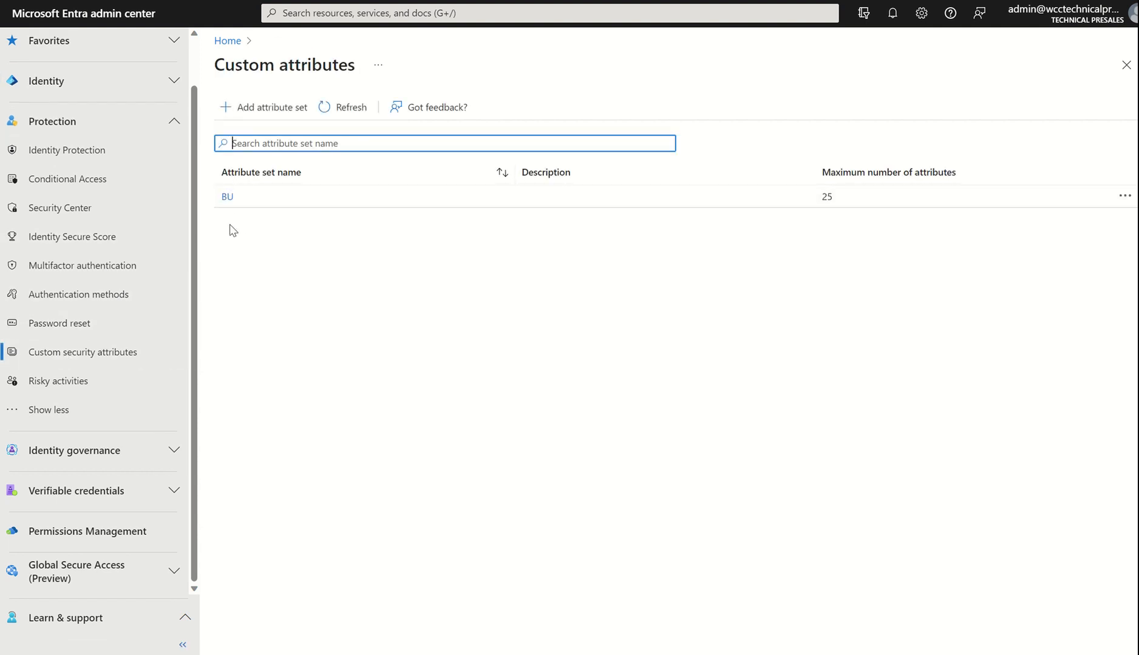
pyautogui.moveTo(292, 266)
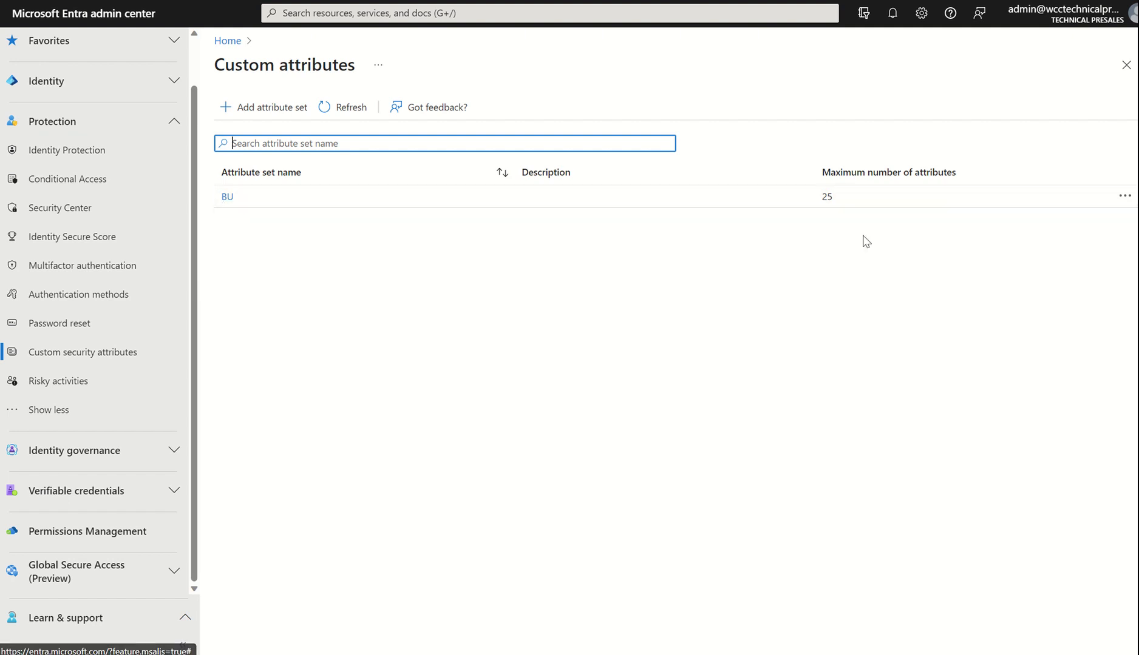
pyautogui.moveTo(867, 199)
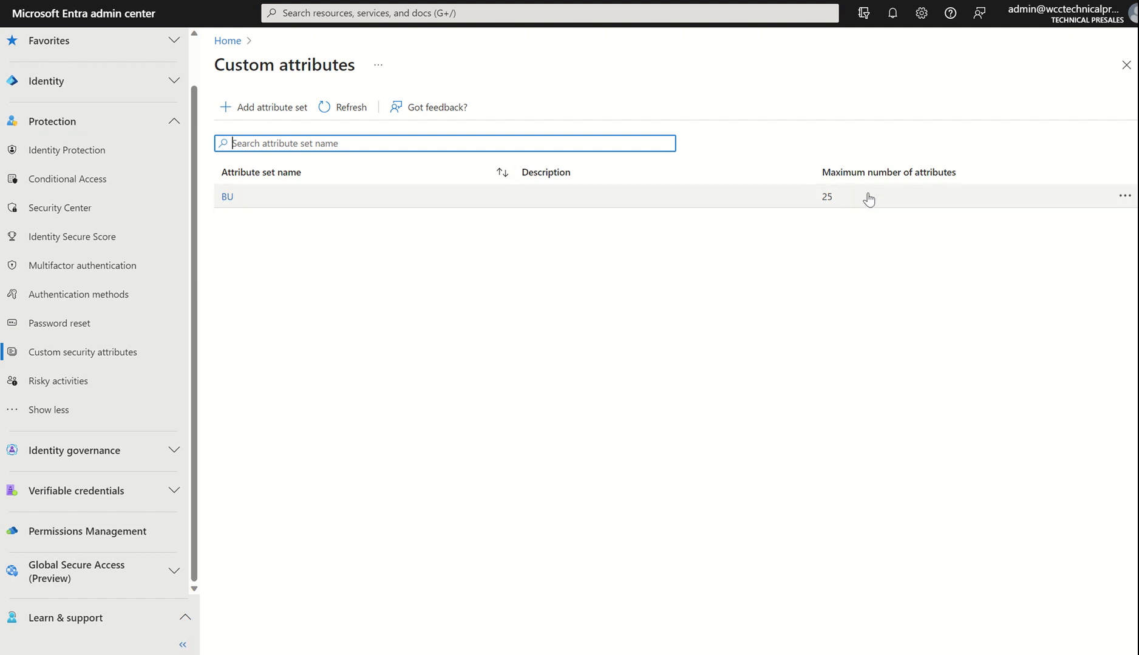
pyautogui.moveTo(839, 232)
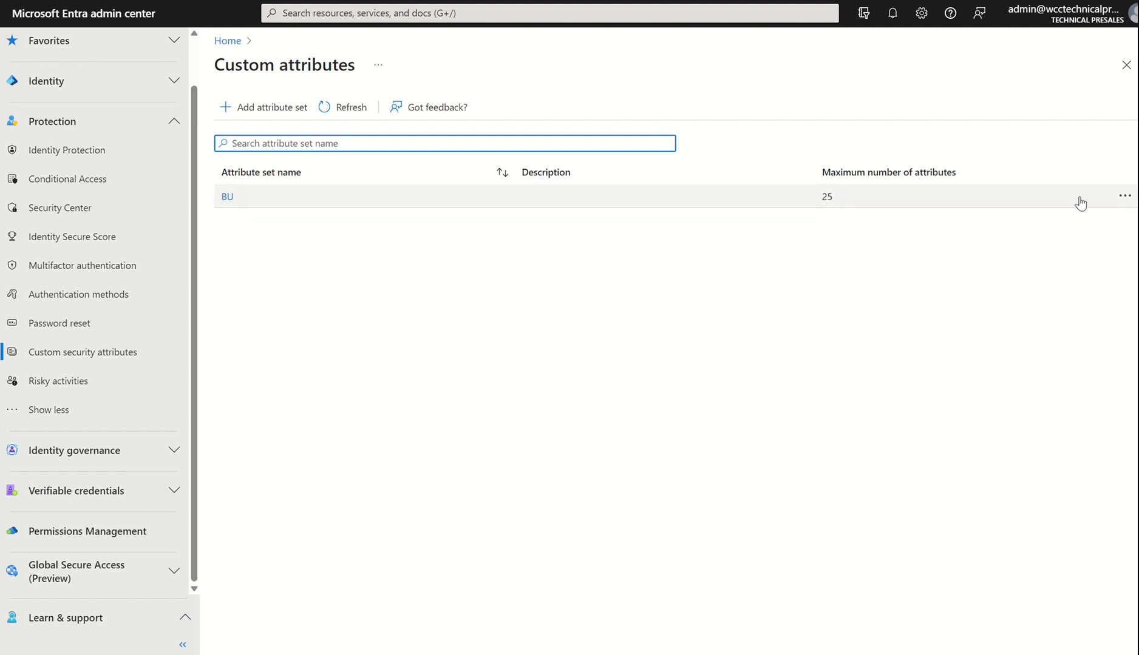
pyautogui.click(1125, 196)
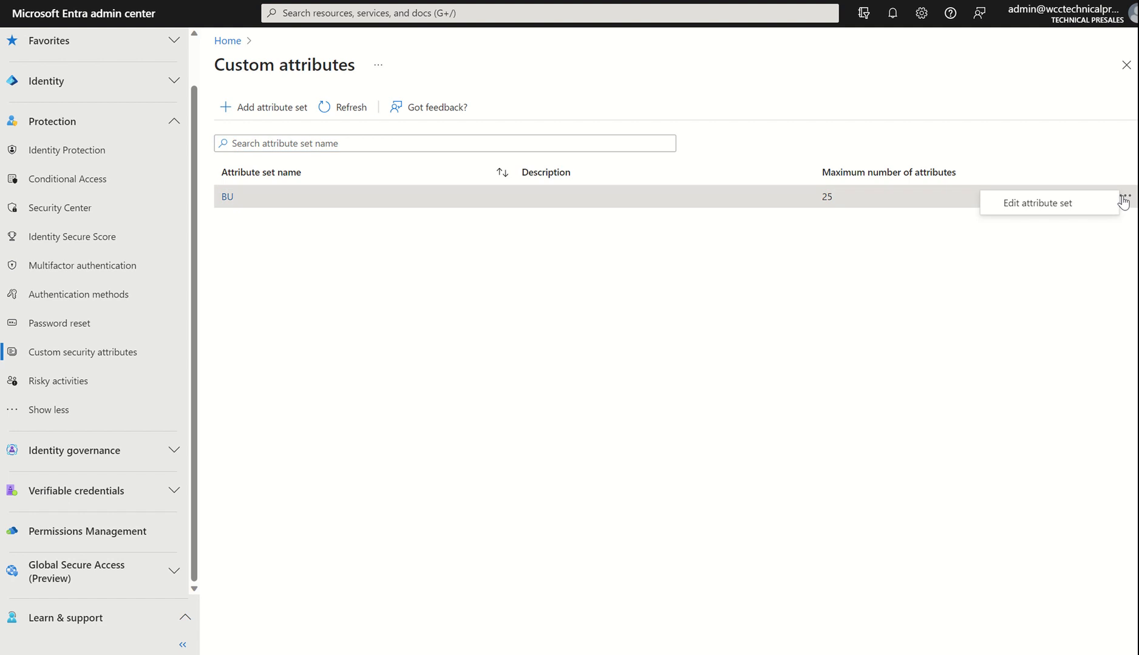
pyautogui.click(1038, 203)
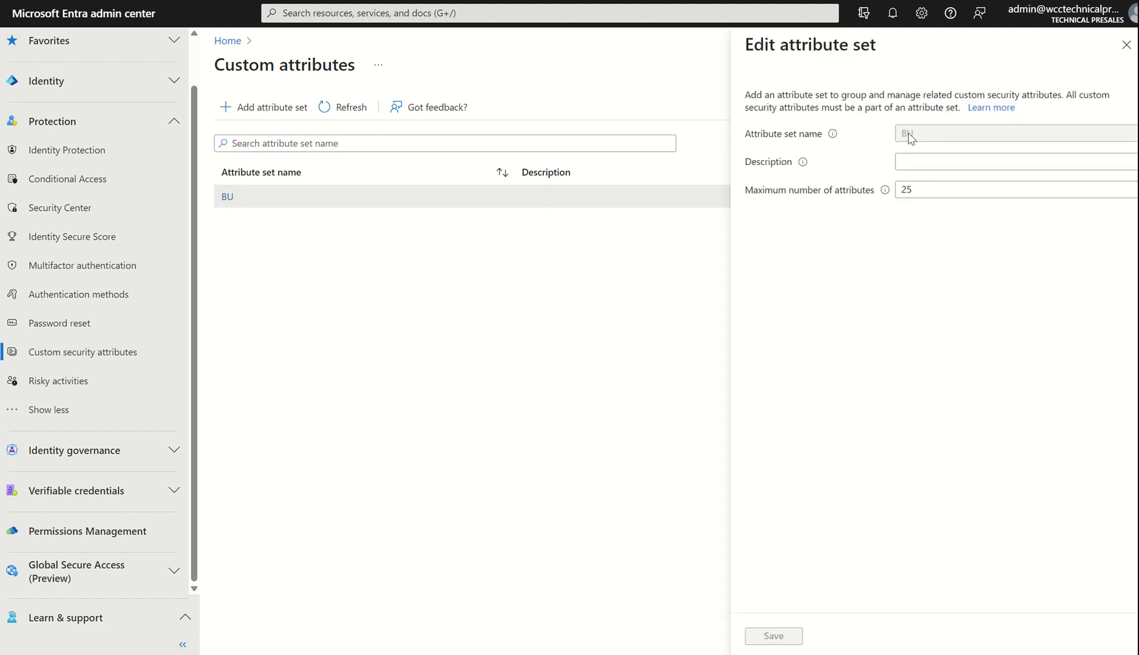
pyautogui.click(1013, 162)
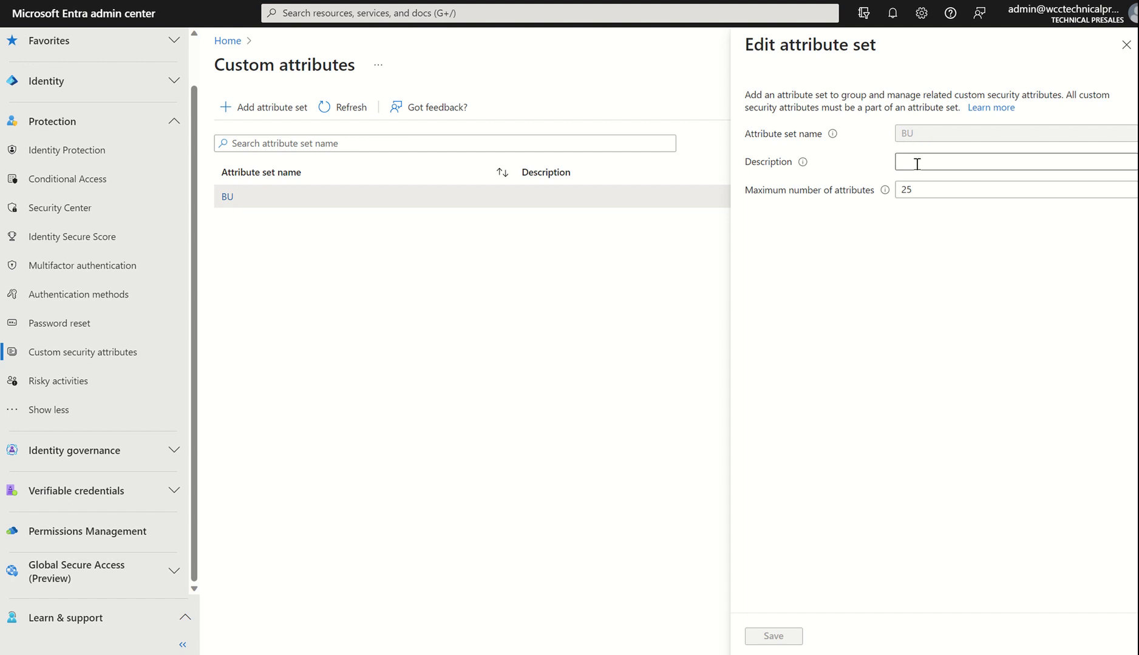
pyautogui.click(1014, 163)
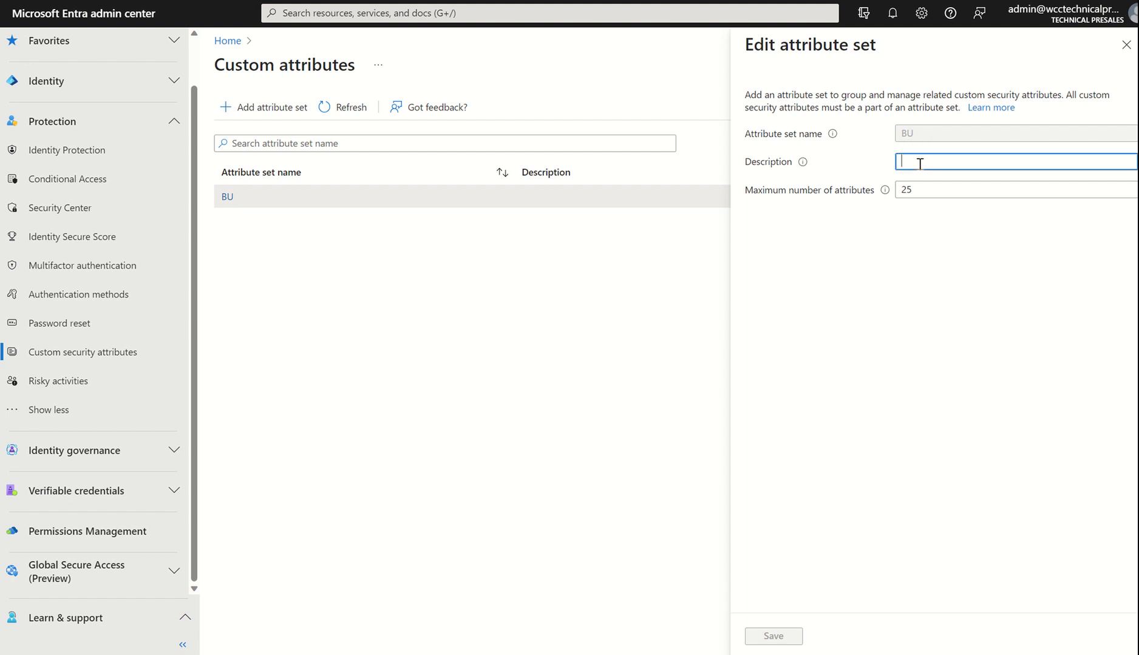
pyautogui.write('Business Unit')
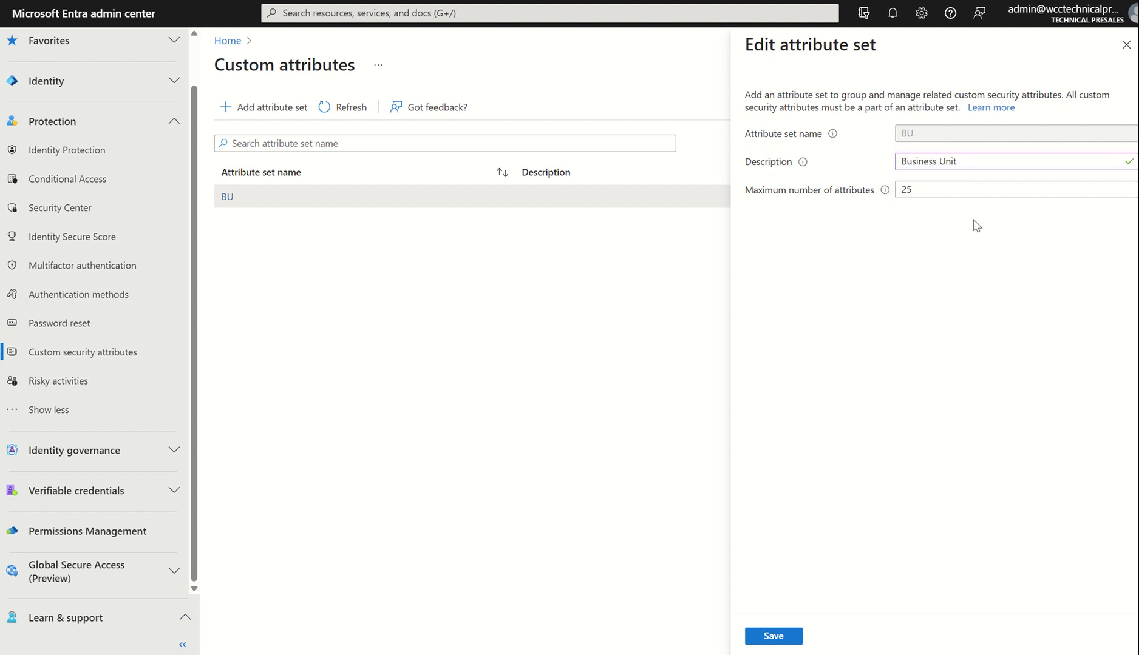
pyautogui.moveTo(761, 541)
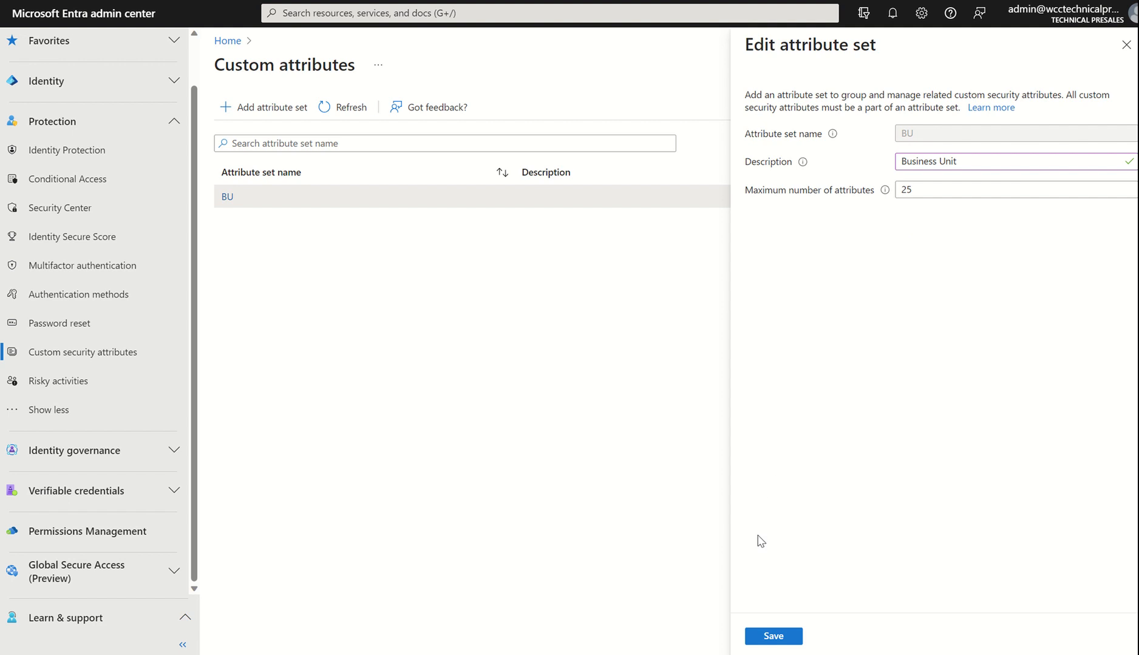
pyautogui.click(772, 636)
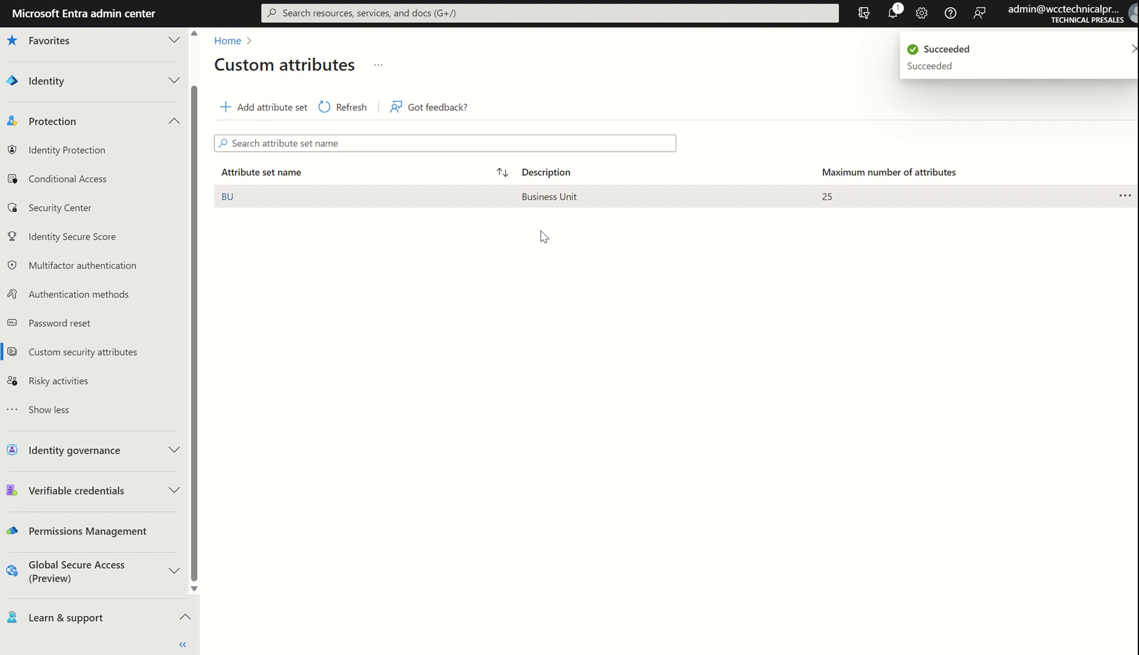
# Step: Open the BU attribute set's Active attributes page, which is empty
pyautogui.click(1126, 65)
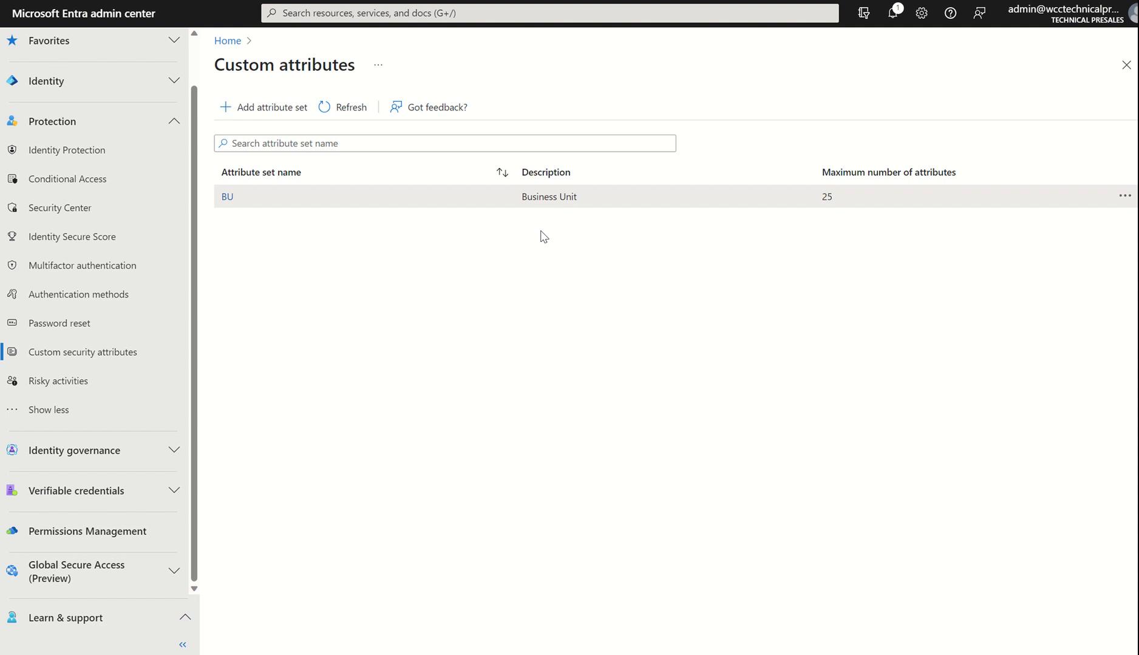
pyautogui.moveTo(300, 247)
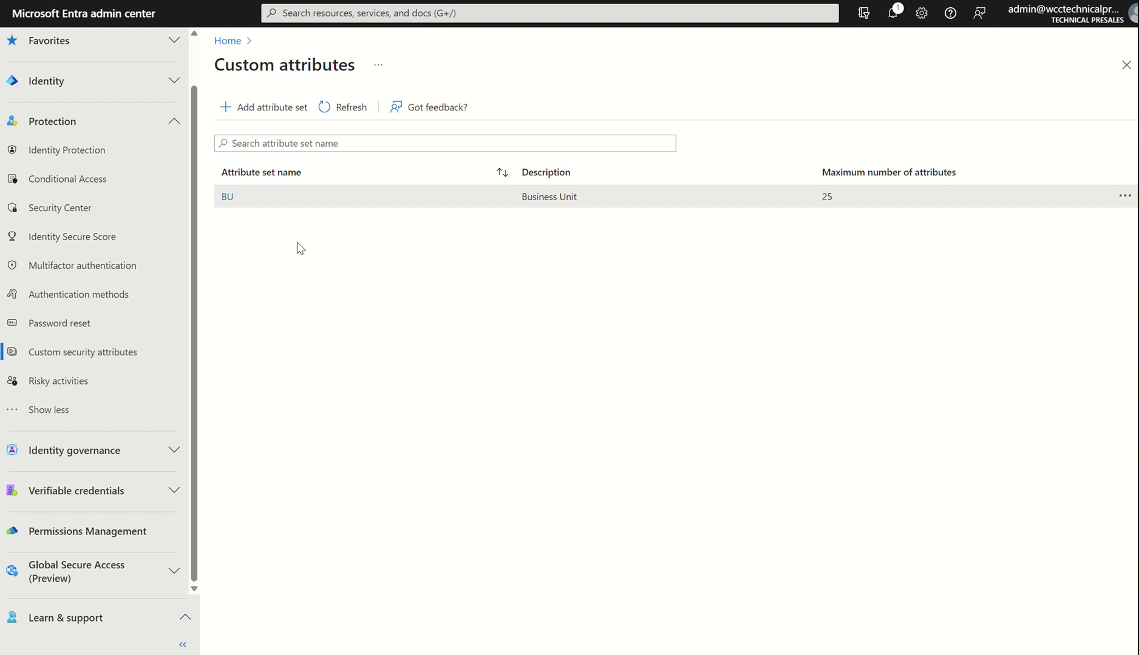
pyautogui.click(226, 197)
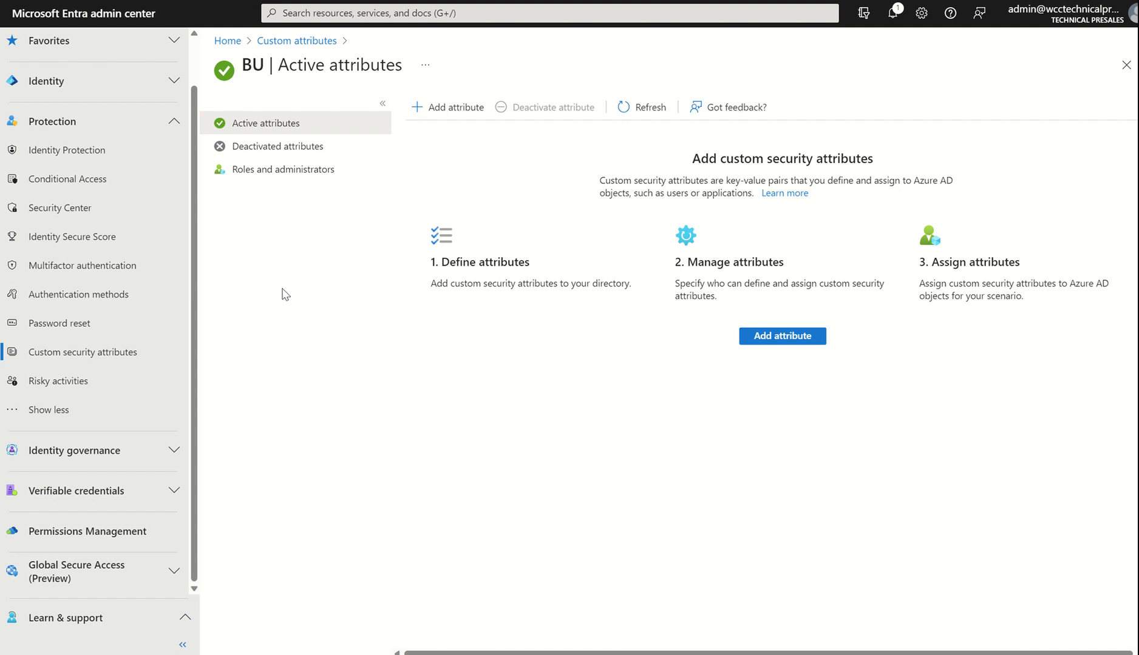
pyautogui.moveTo(282, 169)
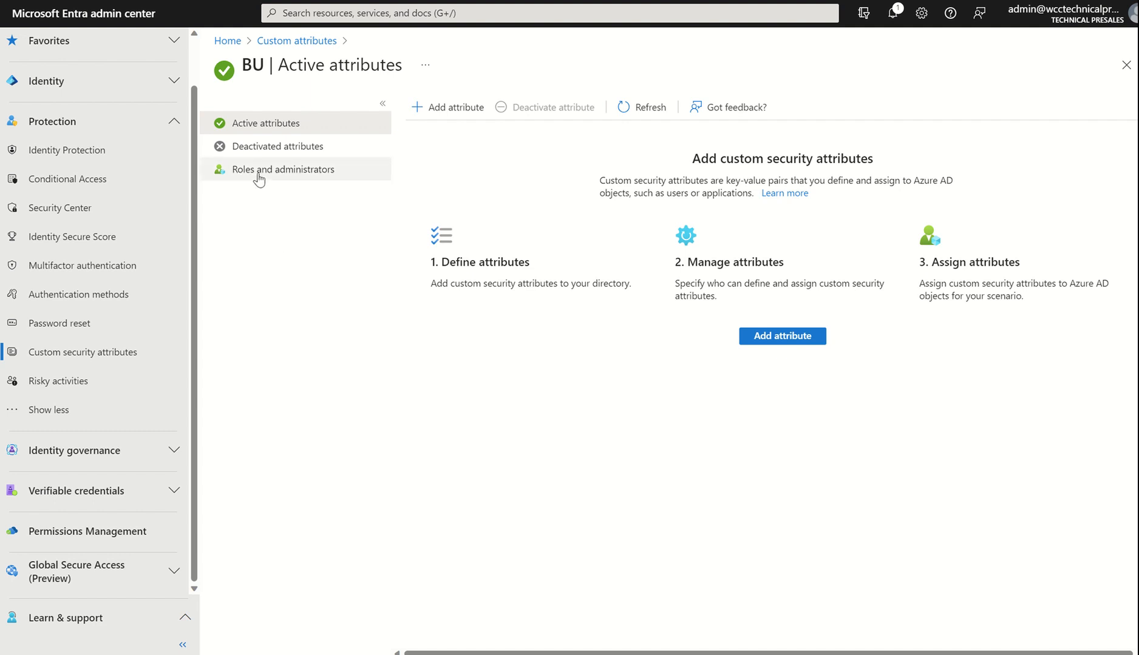
# Step: Open BU's Roles and administrators and view Attribute Assignment Administrator assignments
pyautogui.click(284, 169)
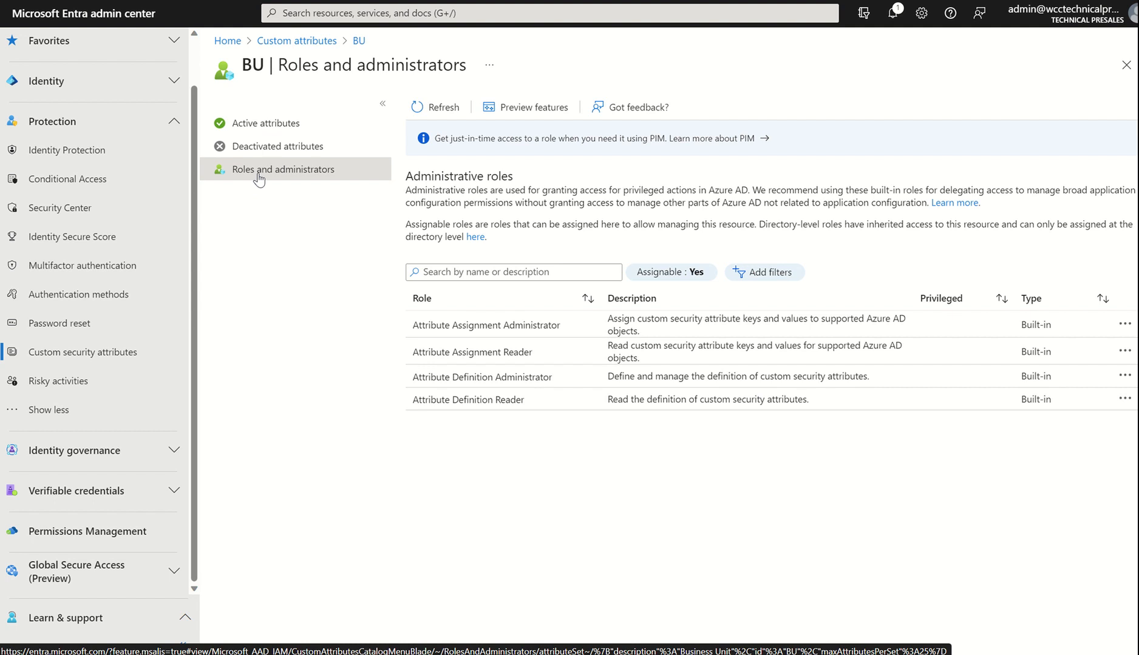
pyautogui.moveTo(540, 358)
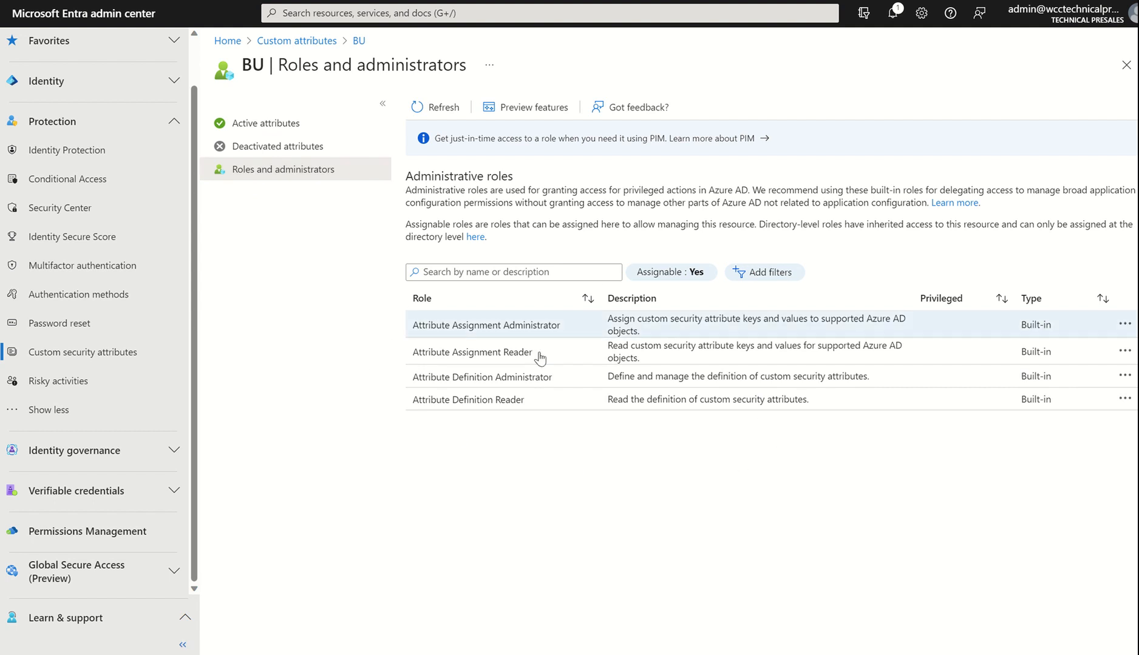
pyautogui.moveTo(505, 412)
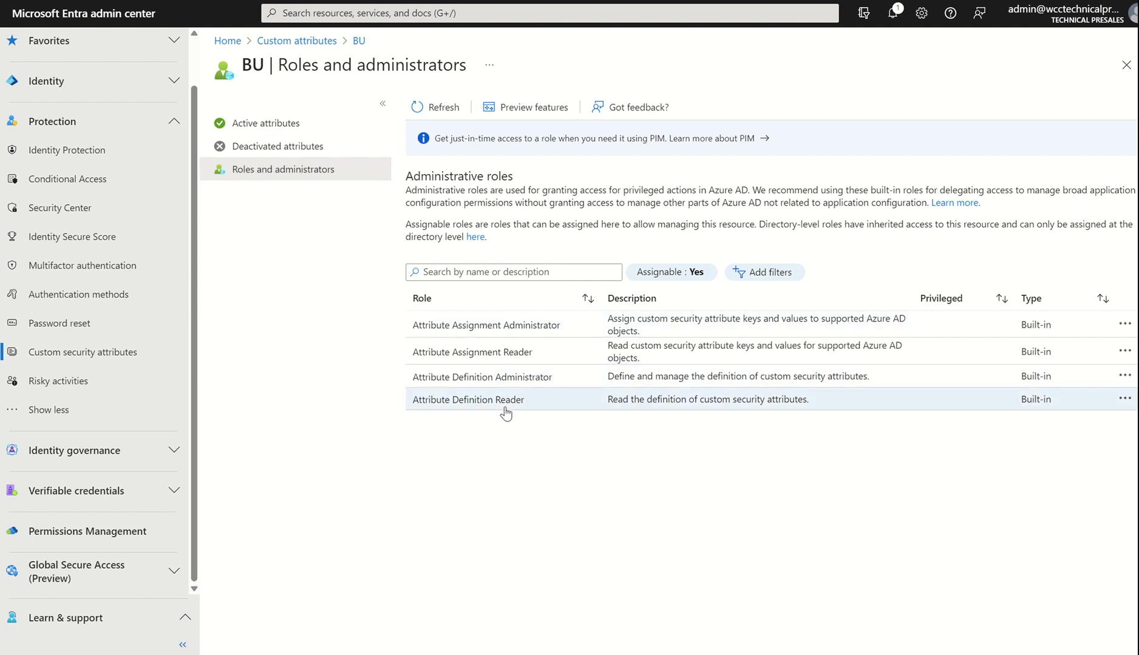
pyautogui.moveTo(502, 455)
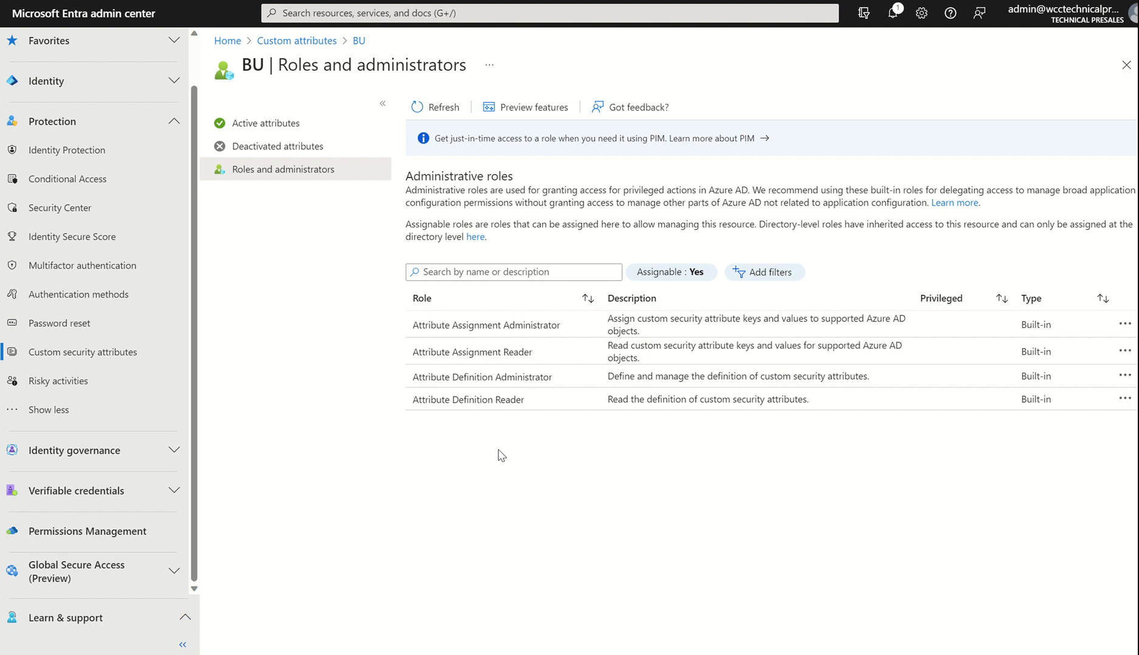
pyautogui.moveTo(482, 324)
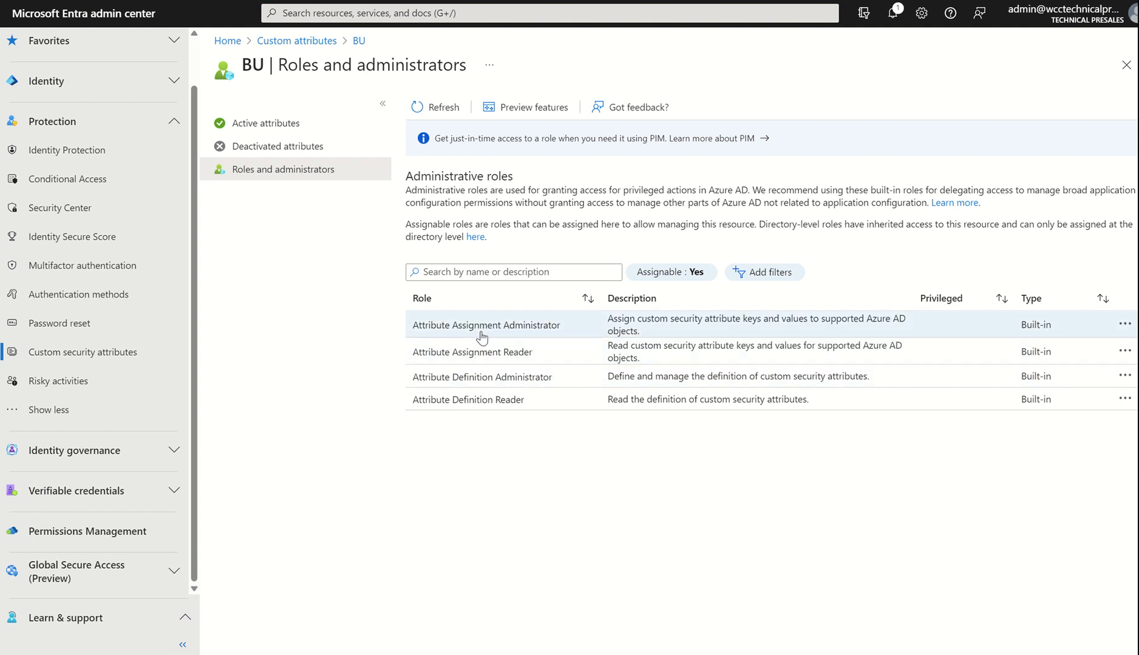
pyautogui.click(485, 324)
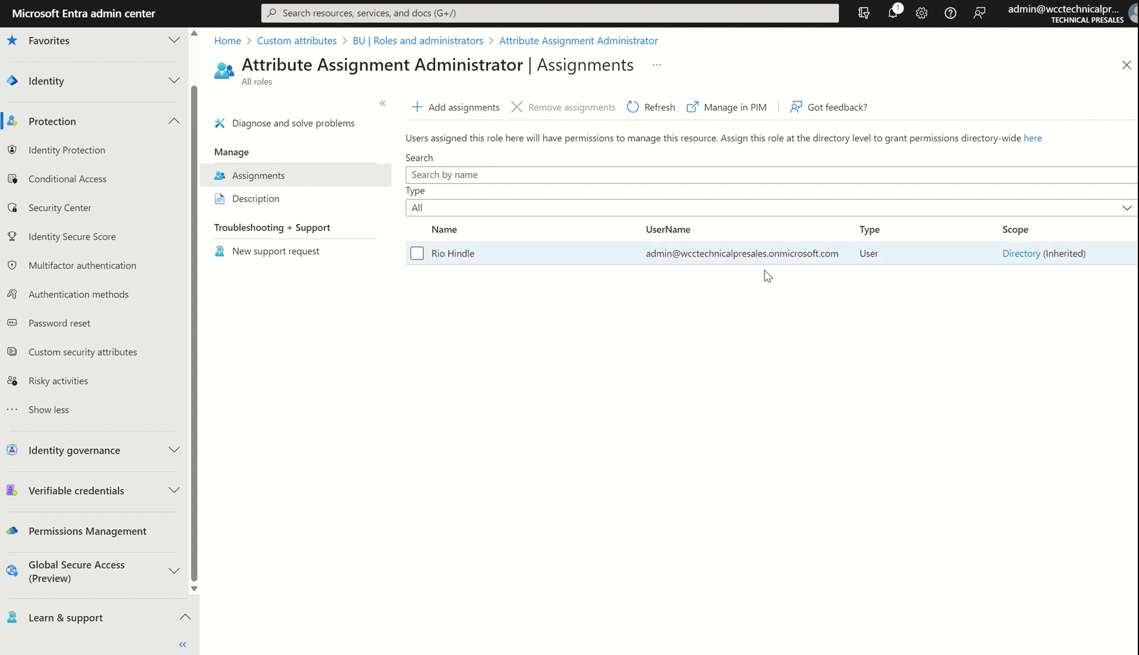
pyautogui.moveTo(1007, 267)
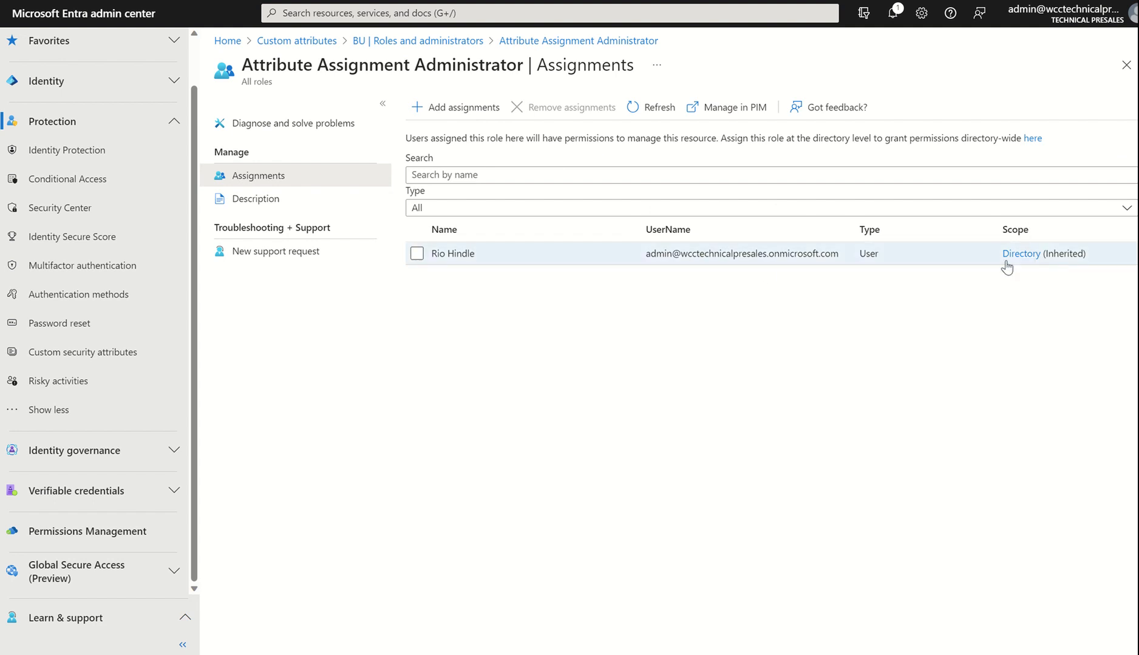
pyautogui.moveTo(1083, 274)
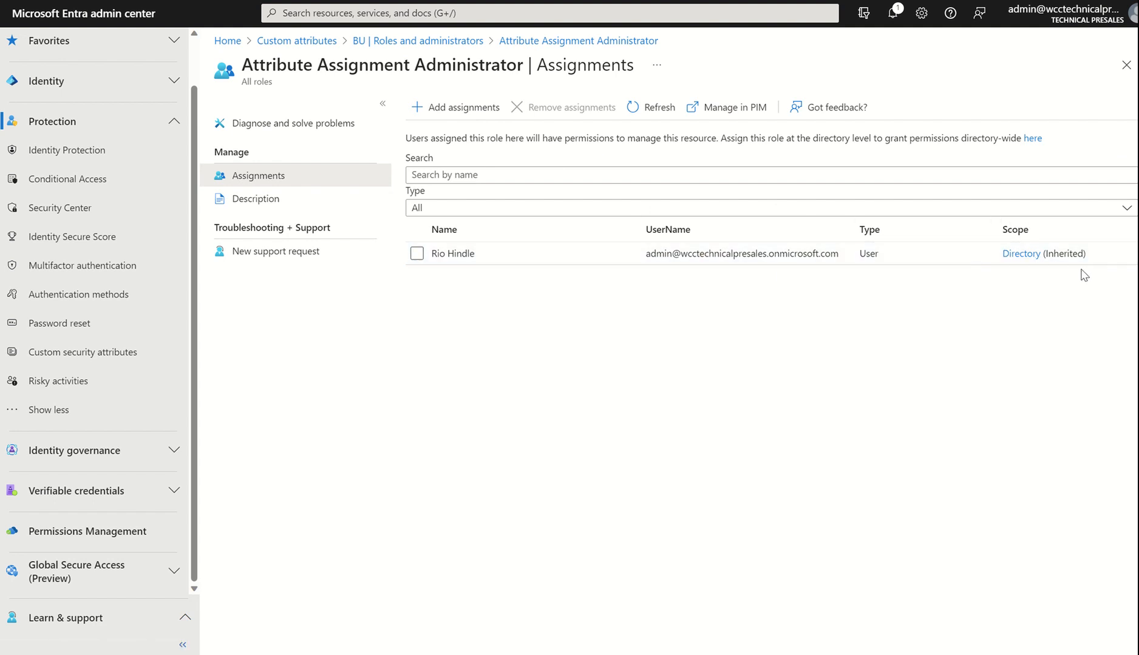
pyautogui.moveTo(748, 253)
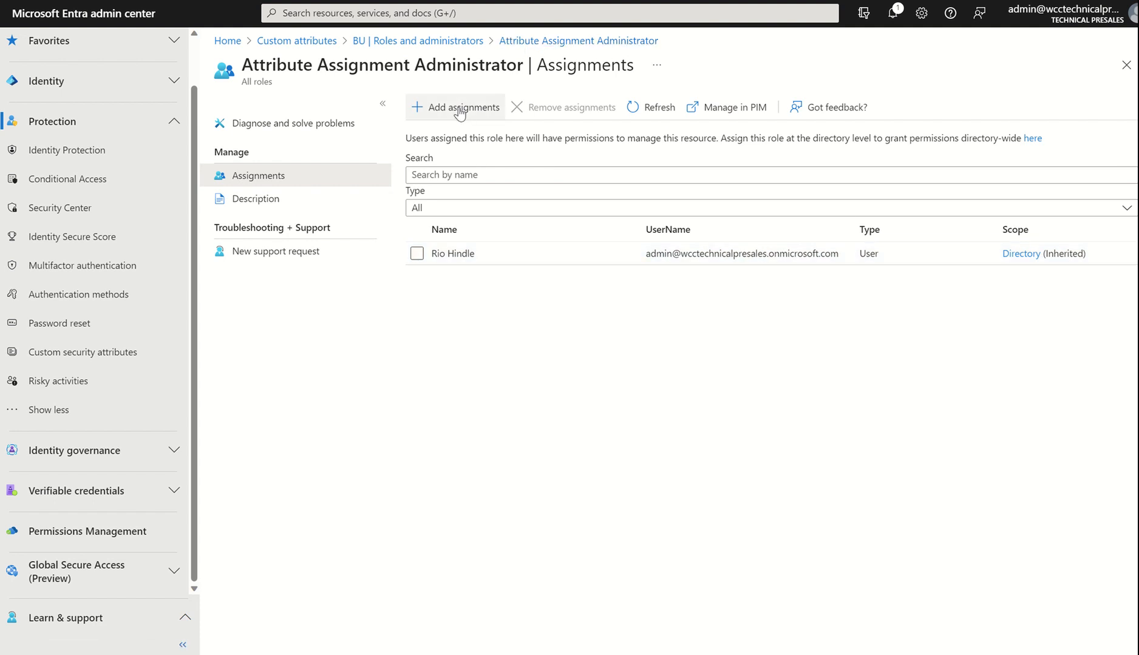
# Step: Add Intune User as Attribute Assignment Administrator for the BU set
pyautogui.click(456, 108)
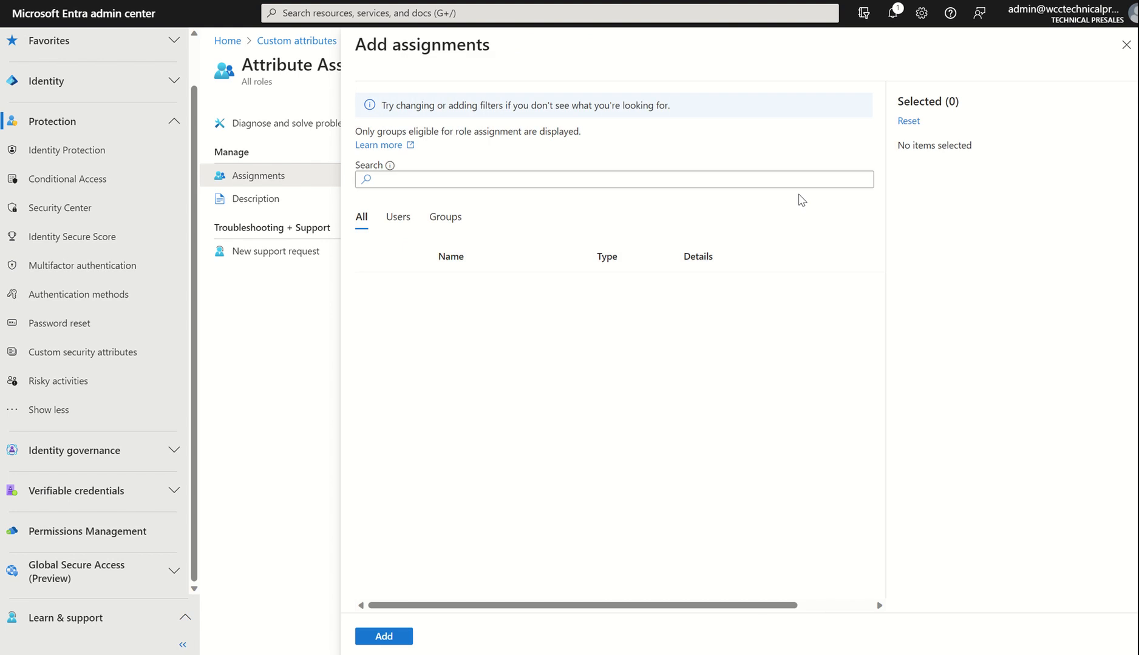
pyautogui.click(373, 382)
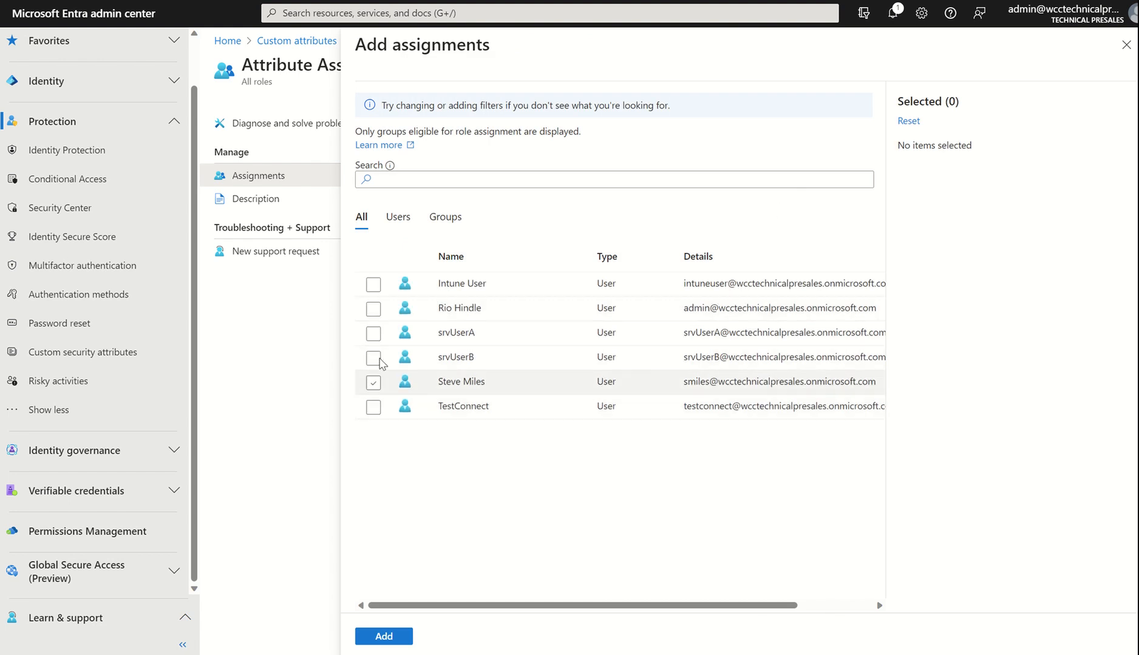
pyautogui.click(373, 382)
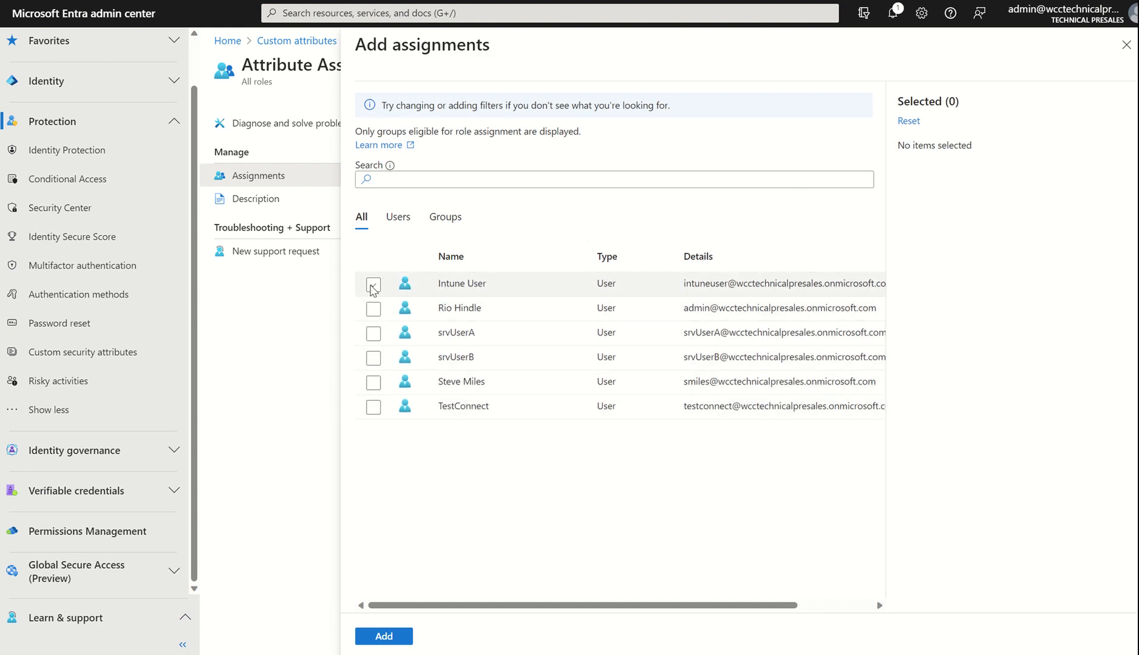
pyautogui.click(383, 636)
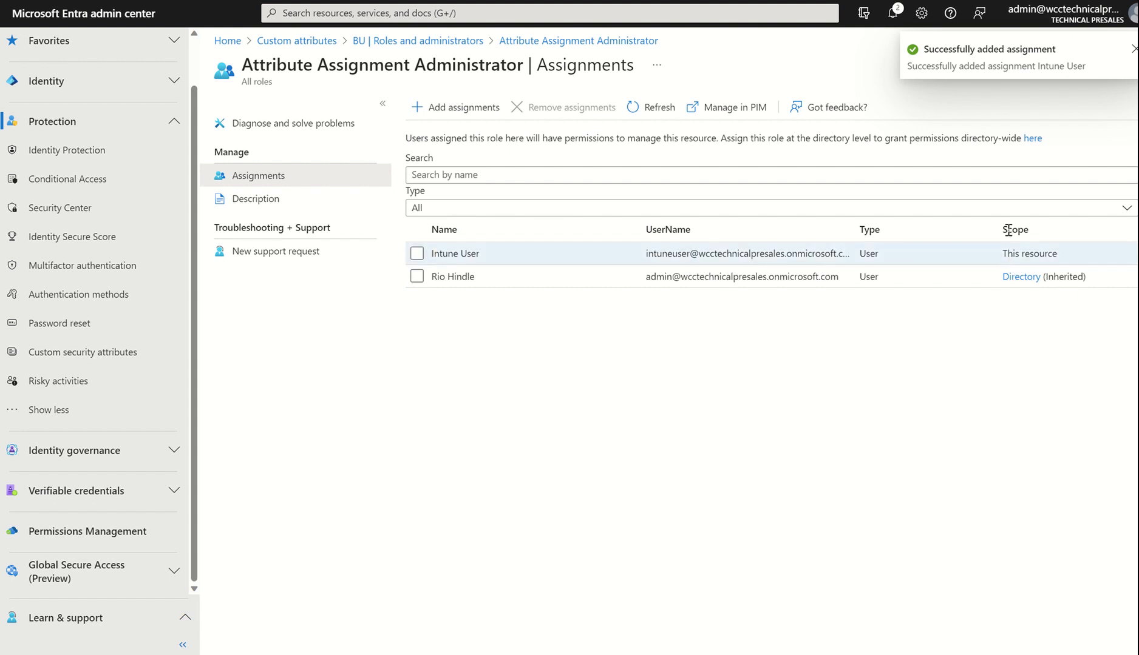
pyautogui.moveTo(565, 189)
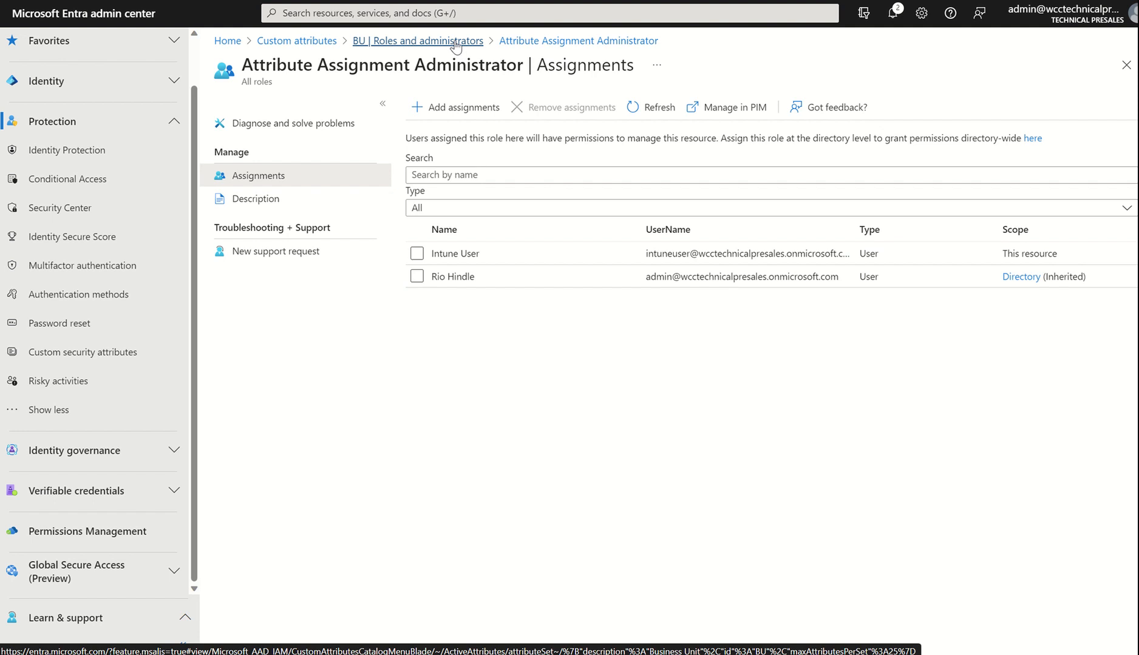
# Step: Add a BU attribute named 'Department' with String data type
pyautogui.click(417, 40)
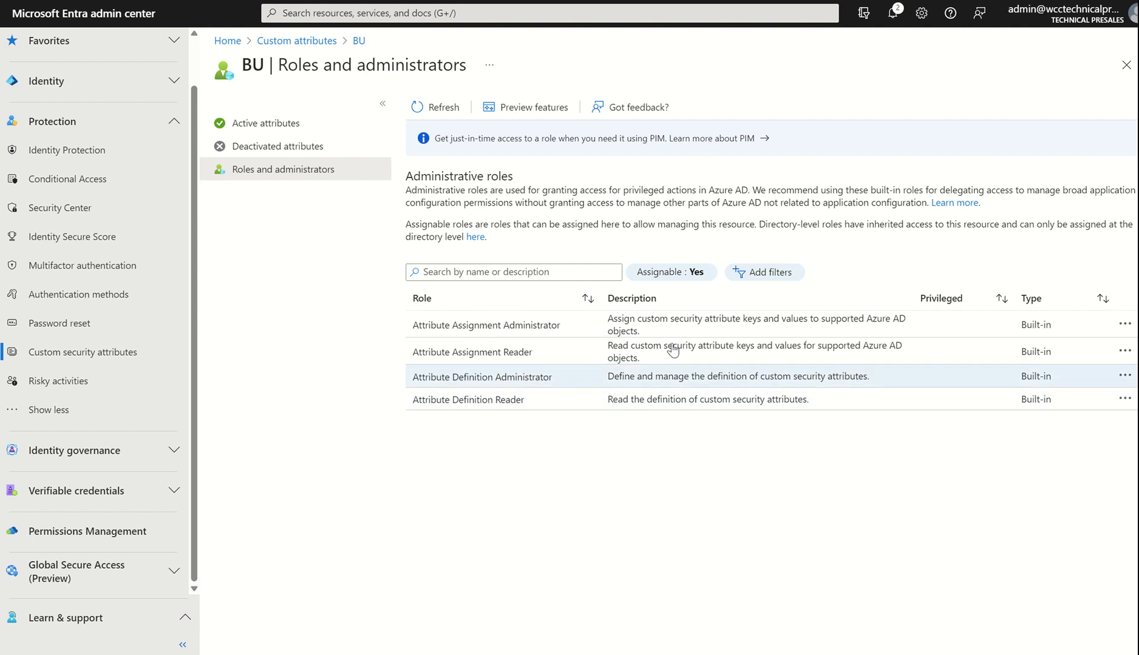
pyautogui.moveTo(509, 297)
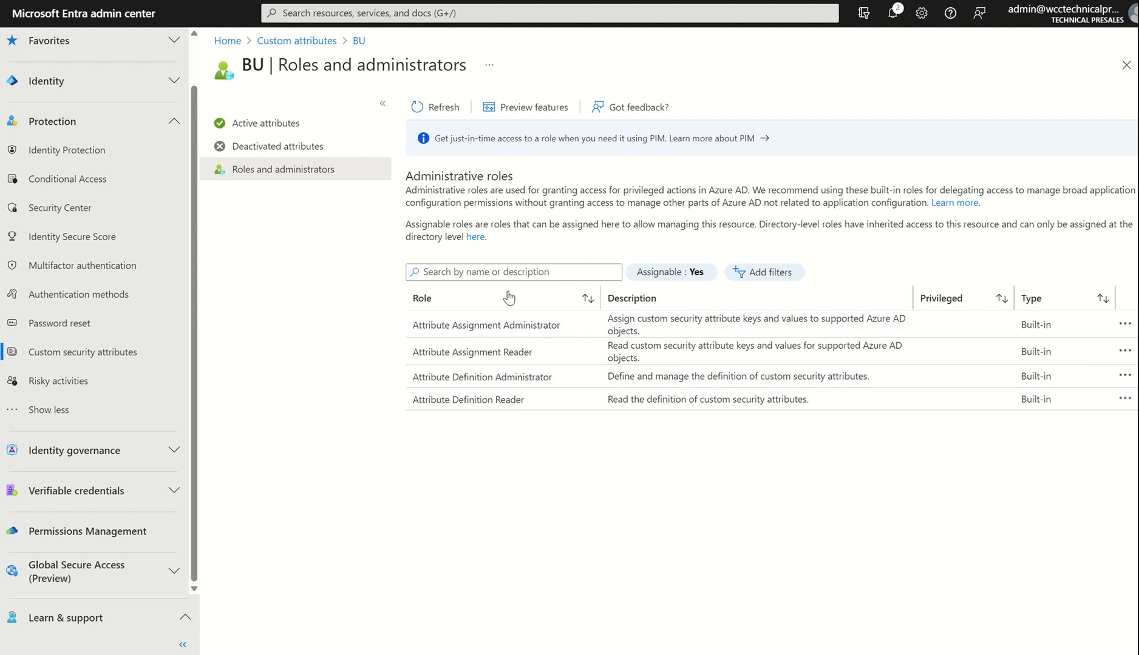
pyautogui.moveTo(265, 124)
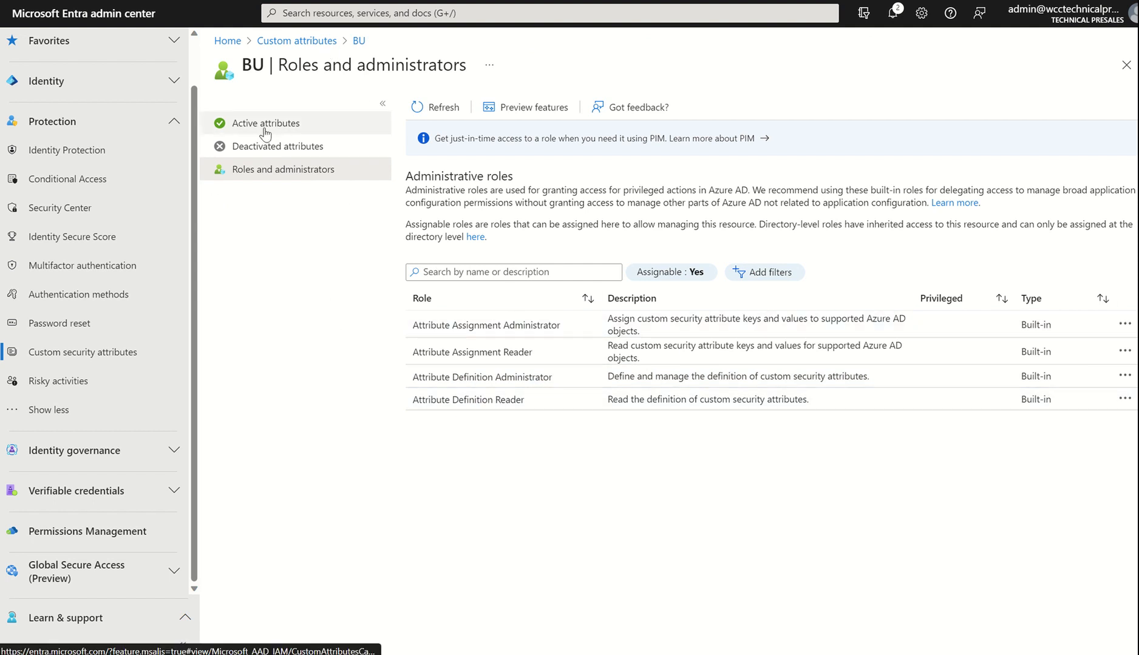
pyautogui.click(266, 123)
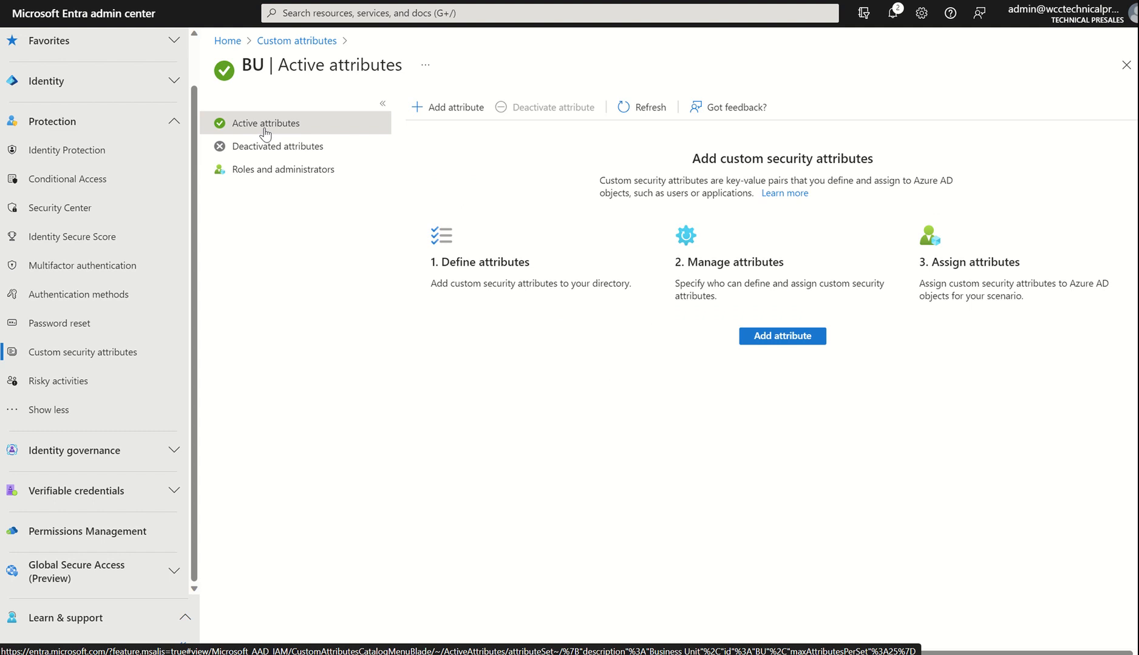
pyautogui.moveTo(581, 400)
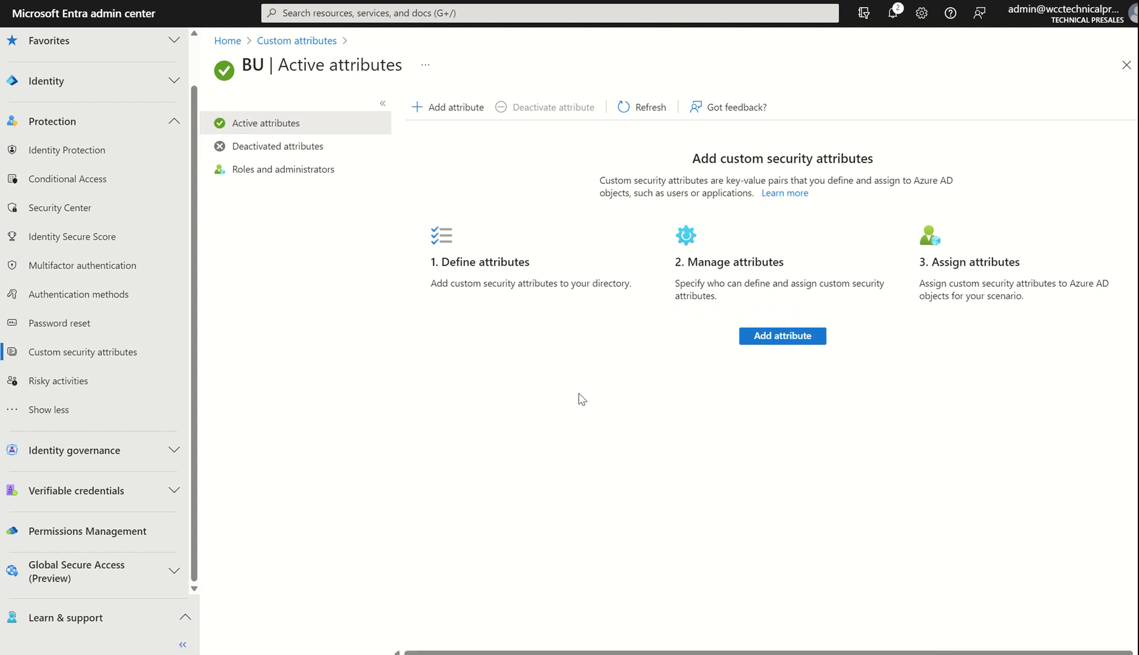
pyautogui.moveTo(782, 336)
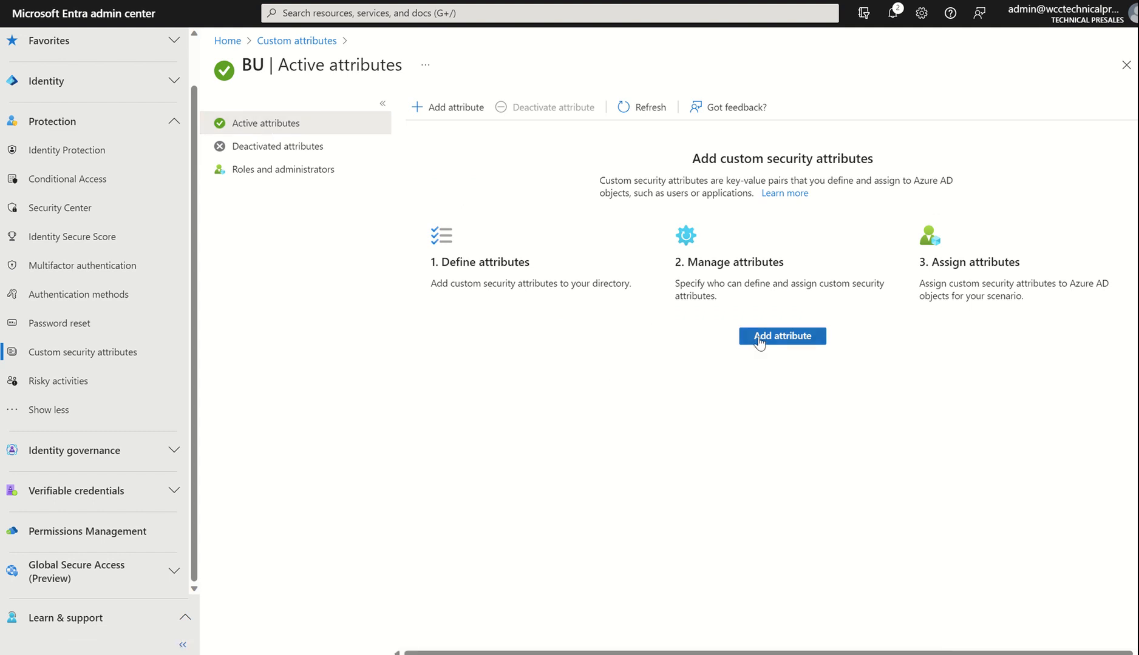
pyautogui.click(781, 336)
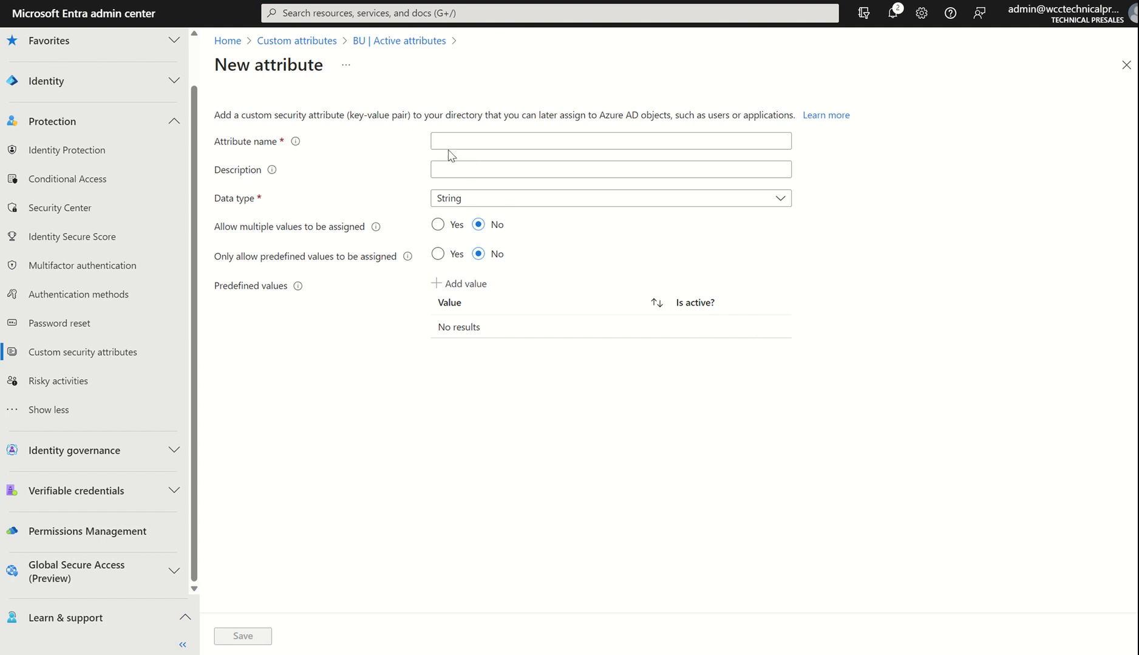
pyautogui.moveTo(456, 158)
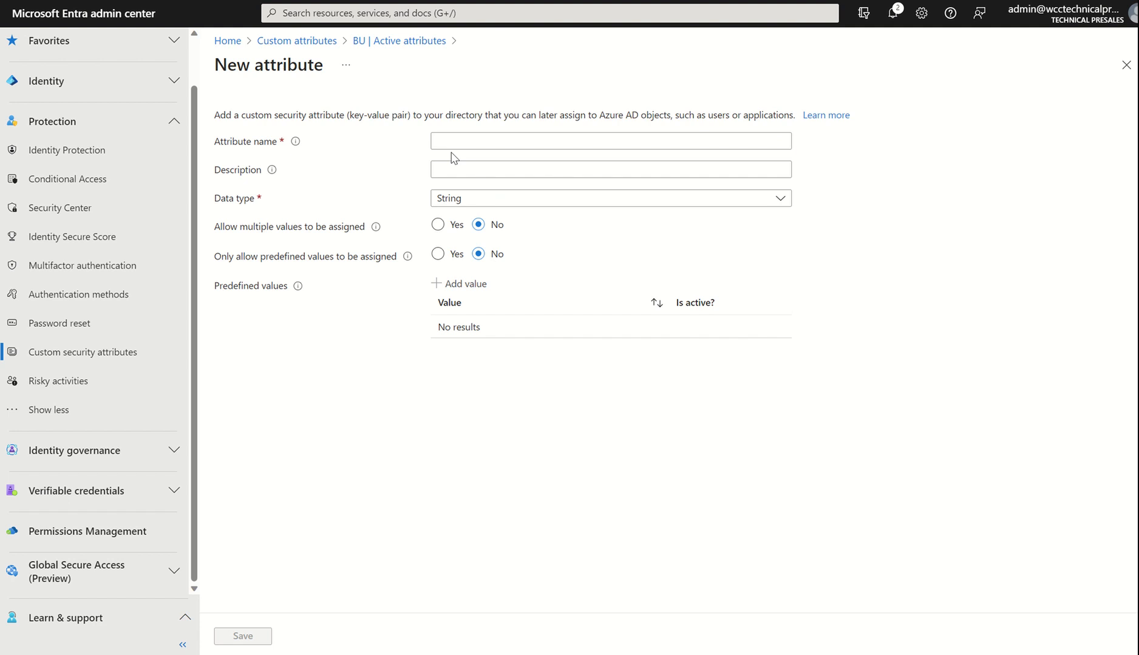
pyautogui.click(609, 141)
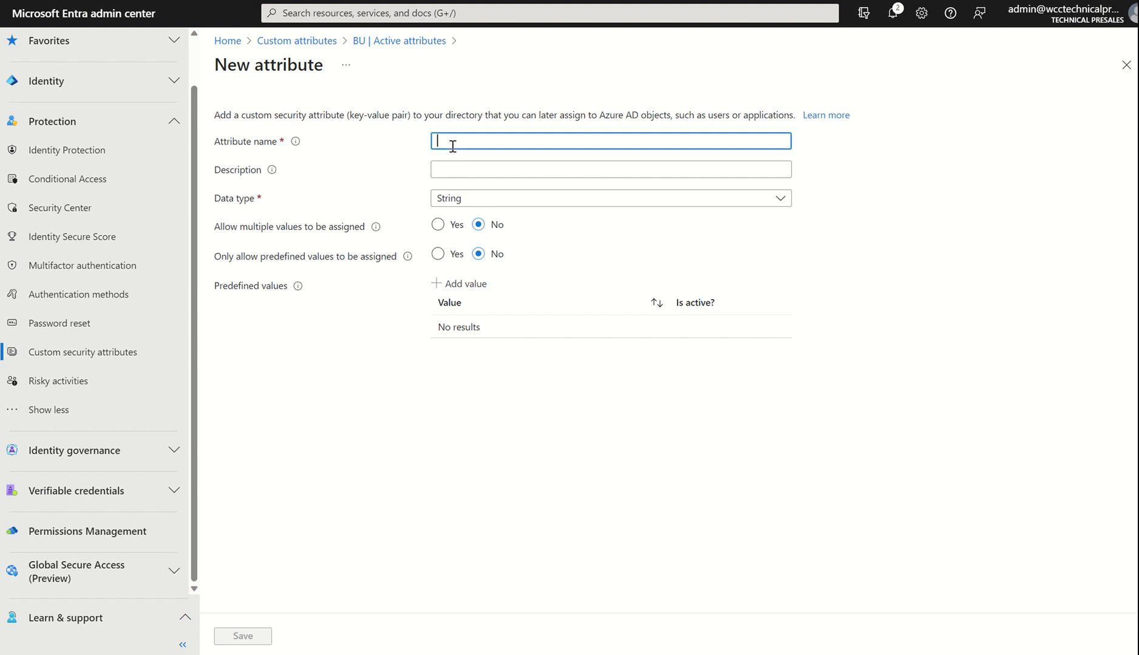
pyautogui.write('Department')
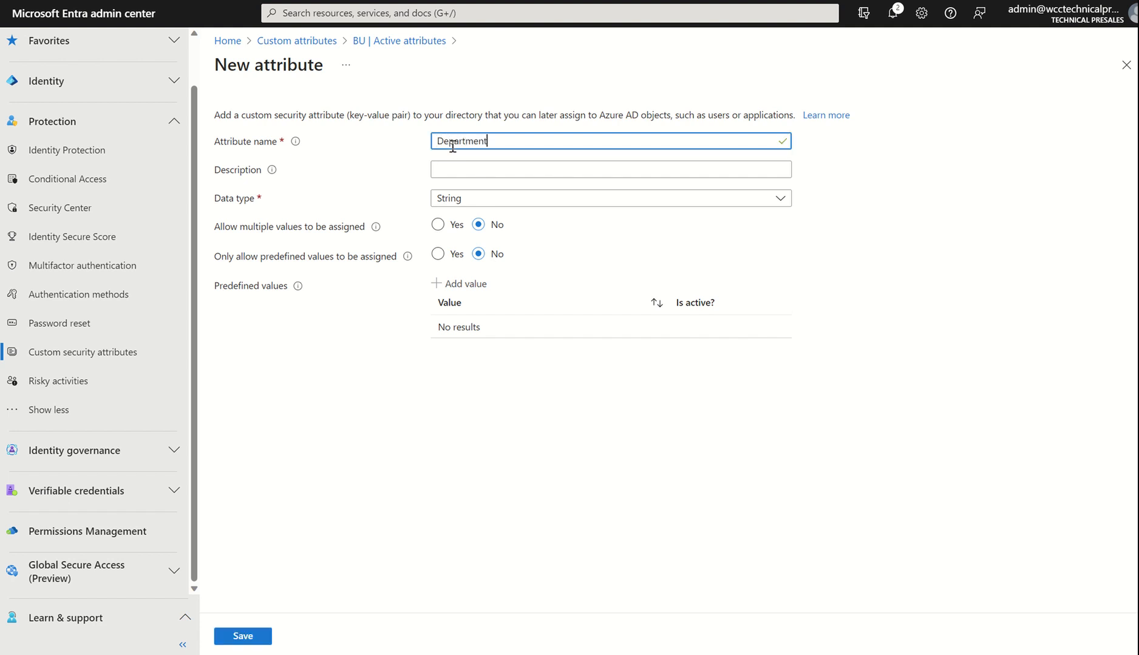
pyautogui.moveTo(569, 392)
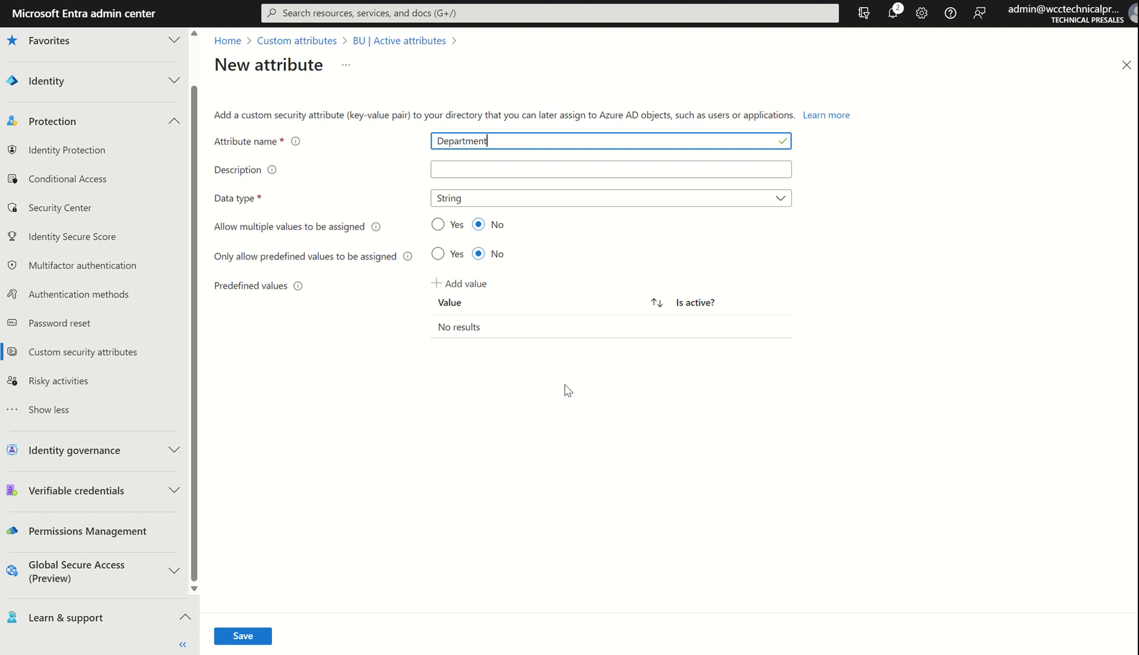
pyautogui.moveTo(464, 298)
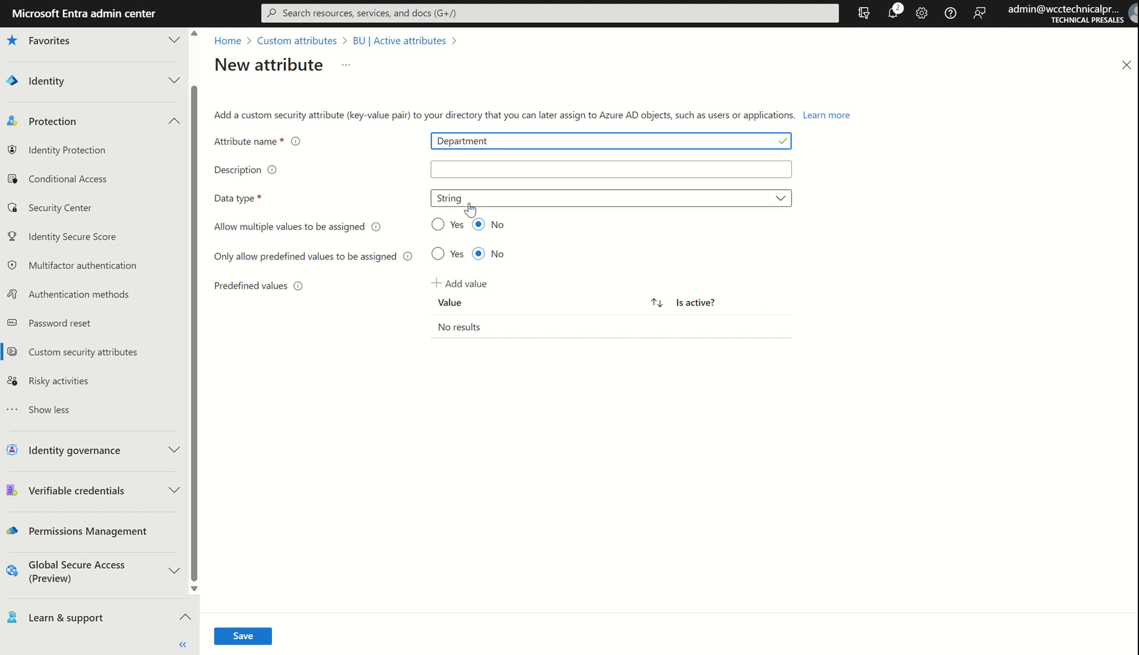
pyautogui.click(609, 198)
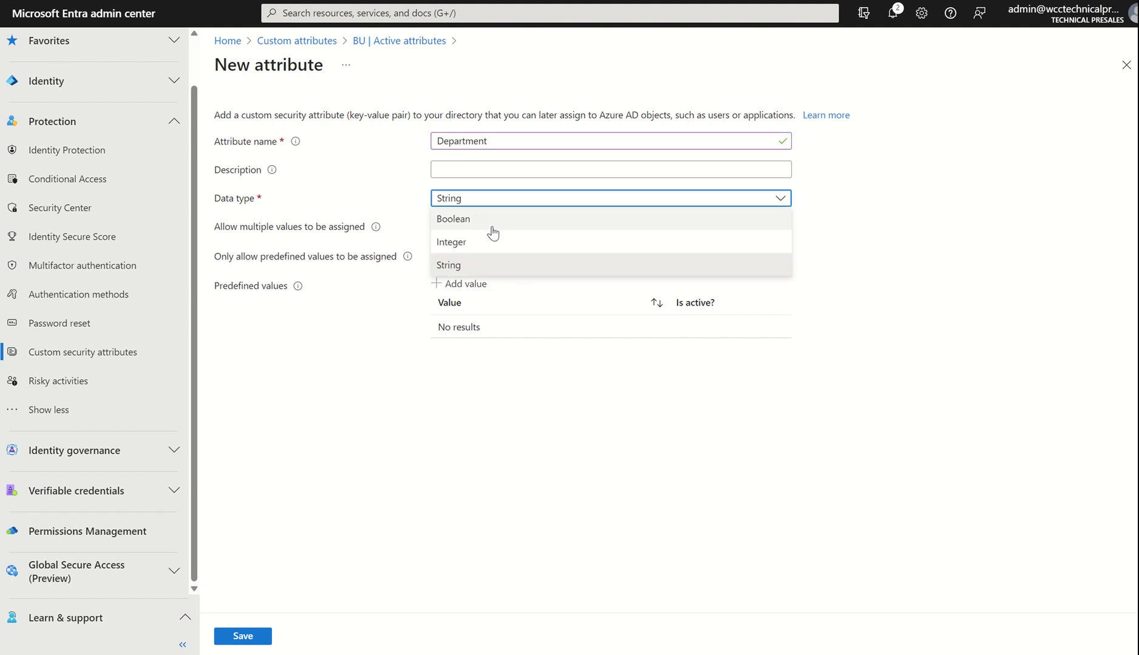
pyautogui.moveTo(488, 267)
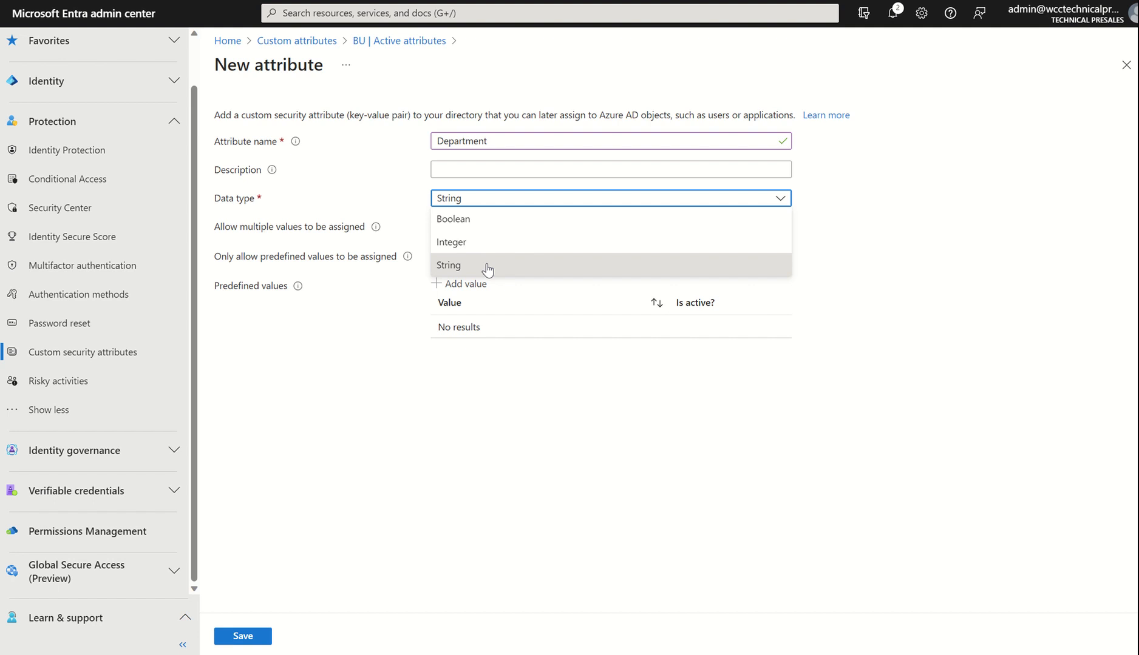
pyautogui.moveTo(467, 240)
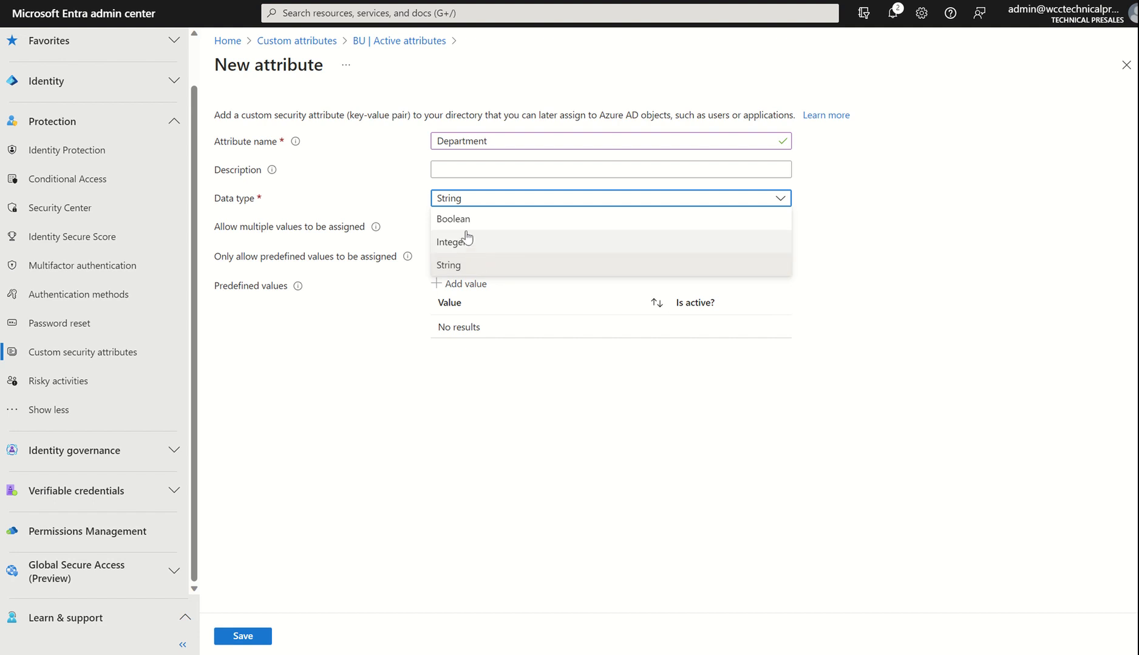
pyautogui.moveTo(492, 232)
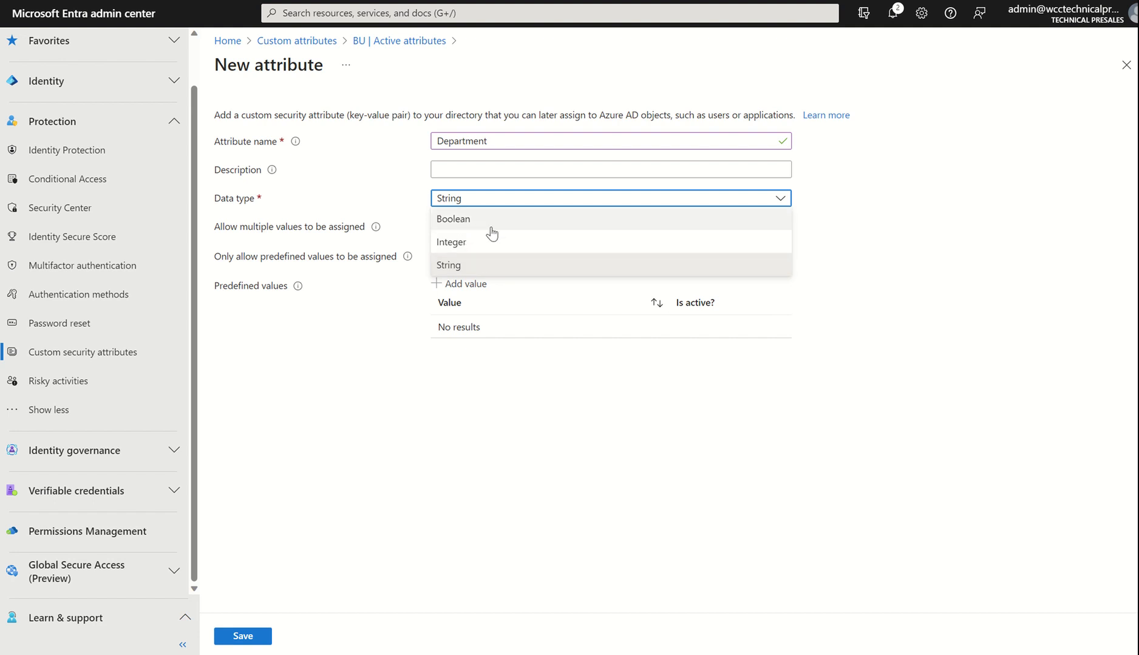
pyautogui.click(447, 265)
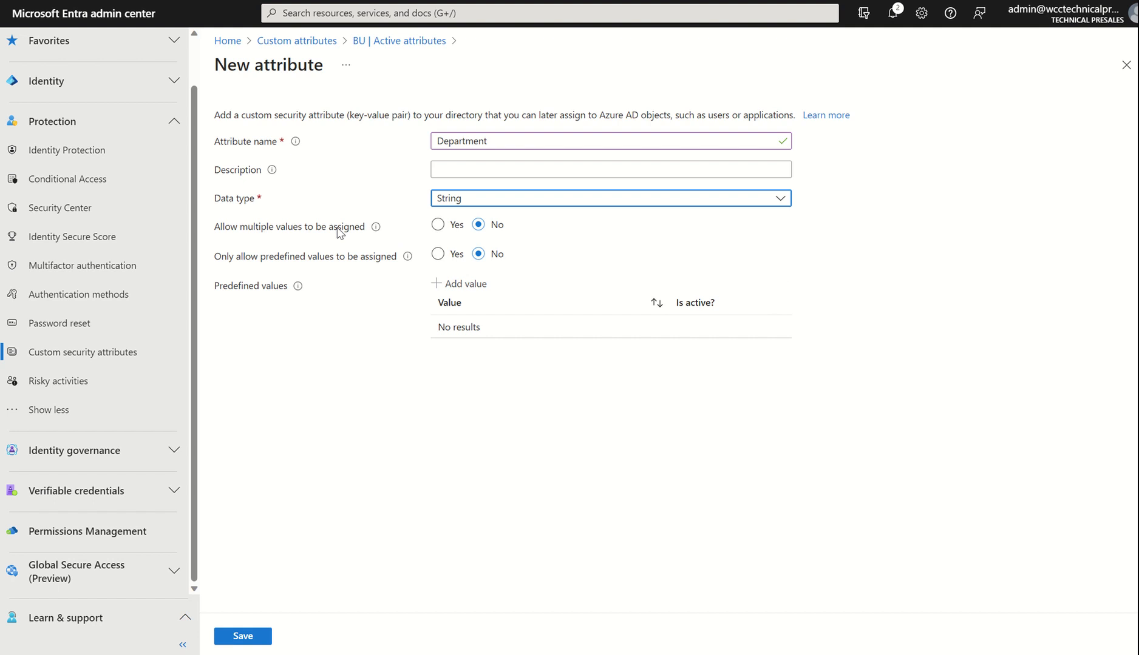
pyautogui.moveTo(321, 250)
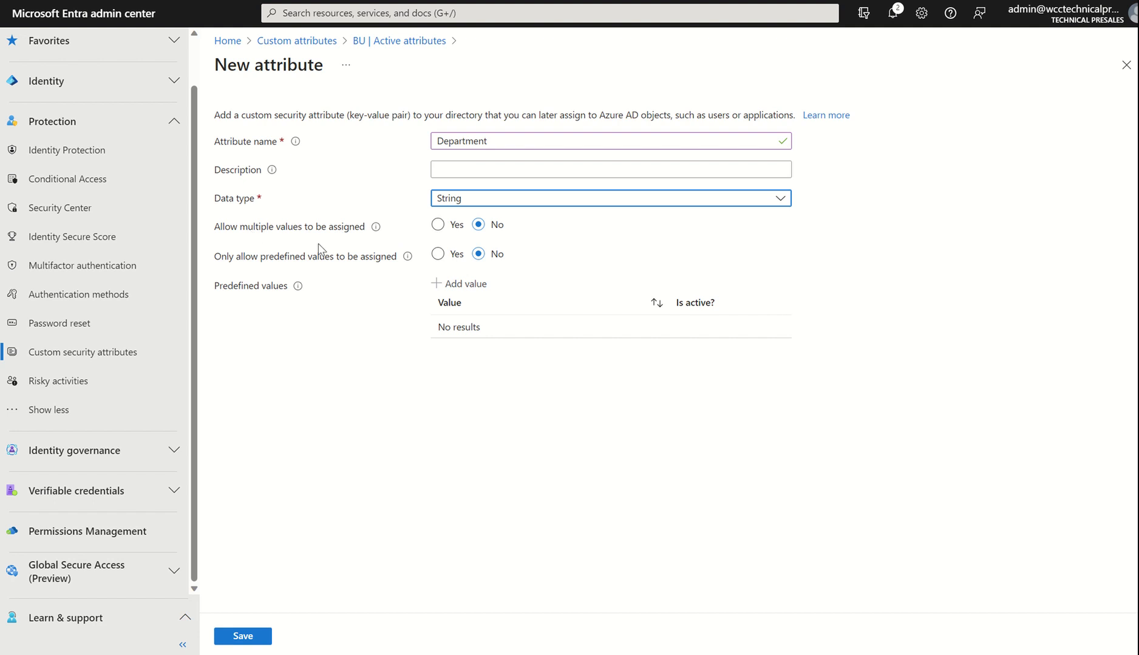
pyautogui.moveTo(313, 261)
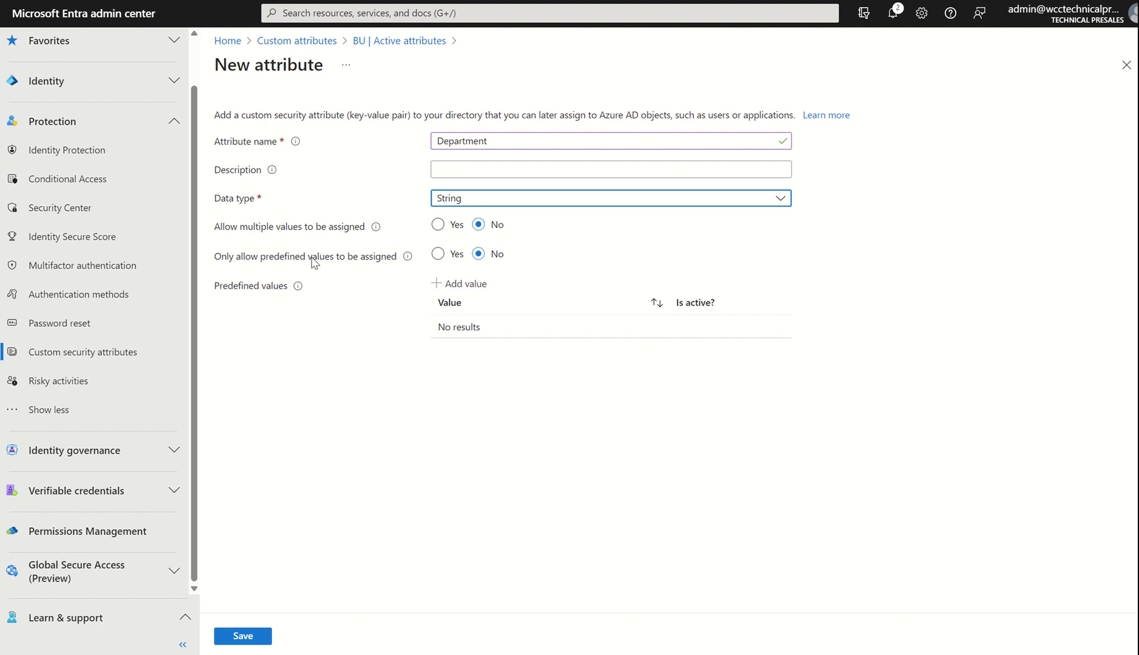
# Step: Restrict Department to predefined values and add 'Technology' and 'Service Desk'
pyautogui.click(437, 254)
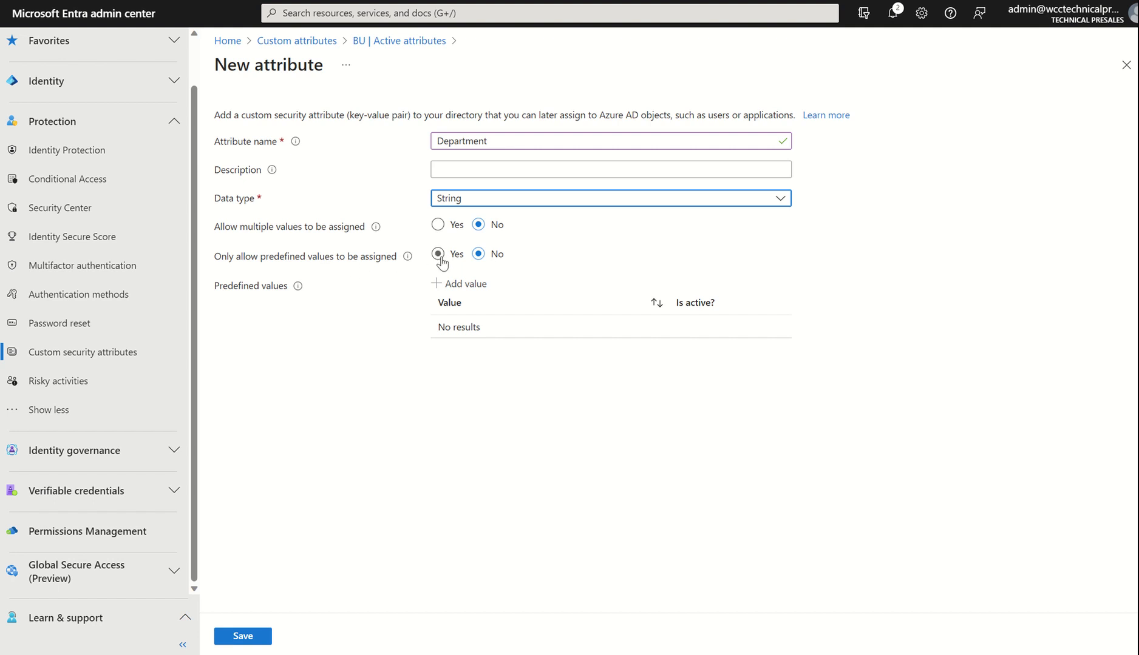
pyautogui.click(437, 253)
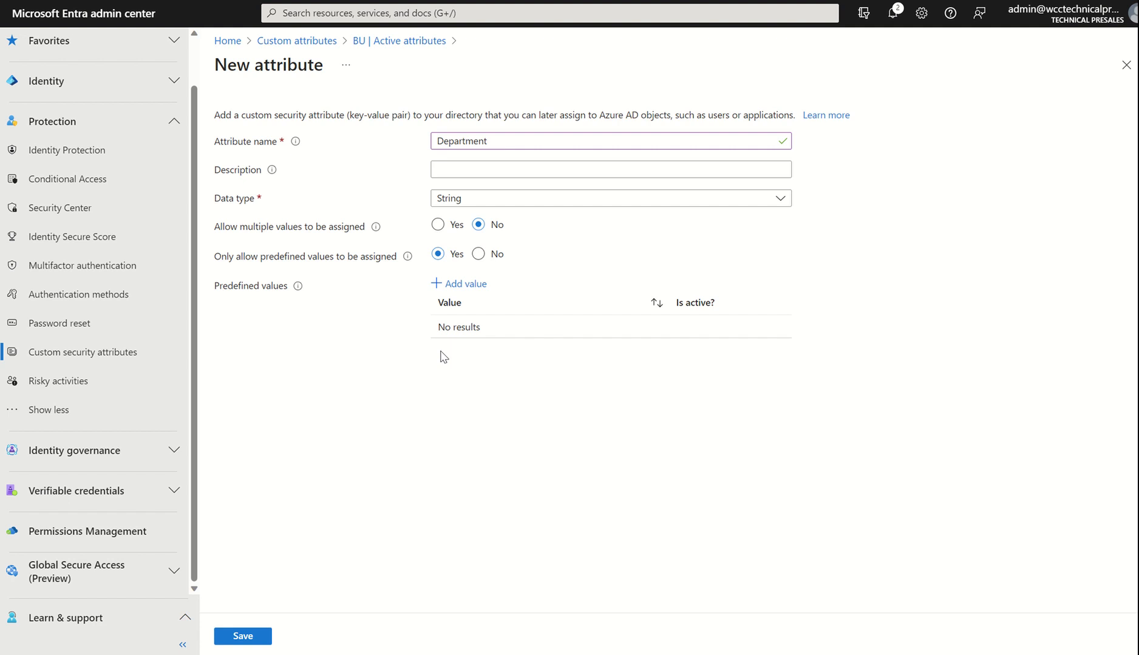
pyautogui.moveTo(465, 301)
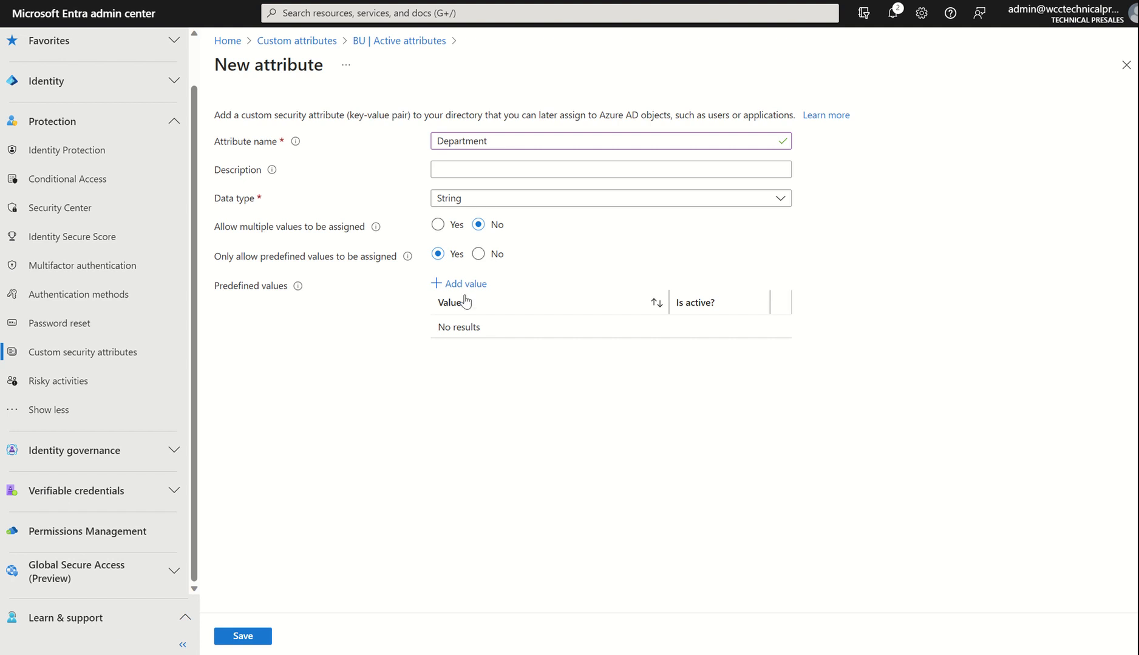
pyautogui.click(458, 283)
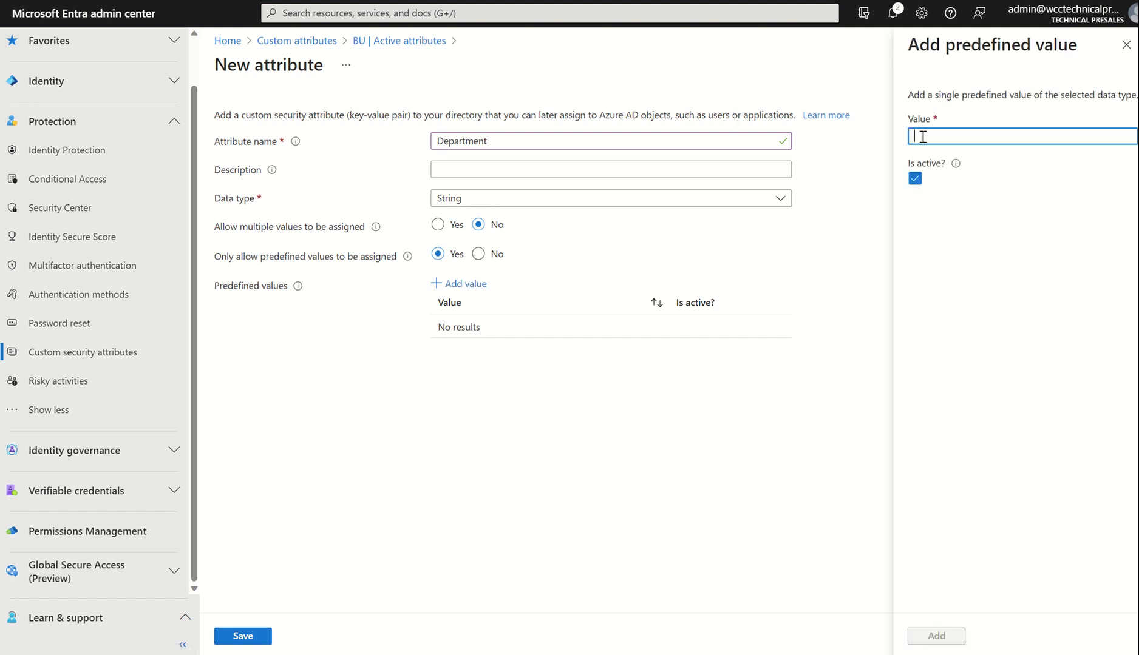
pyautogui.write('Technology')
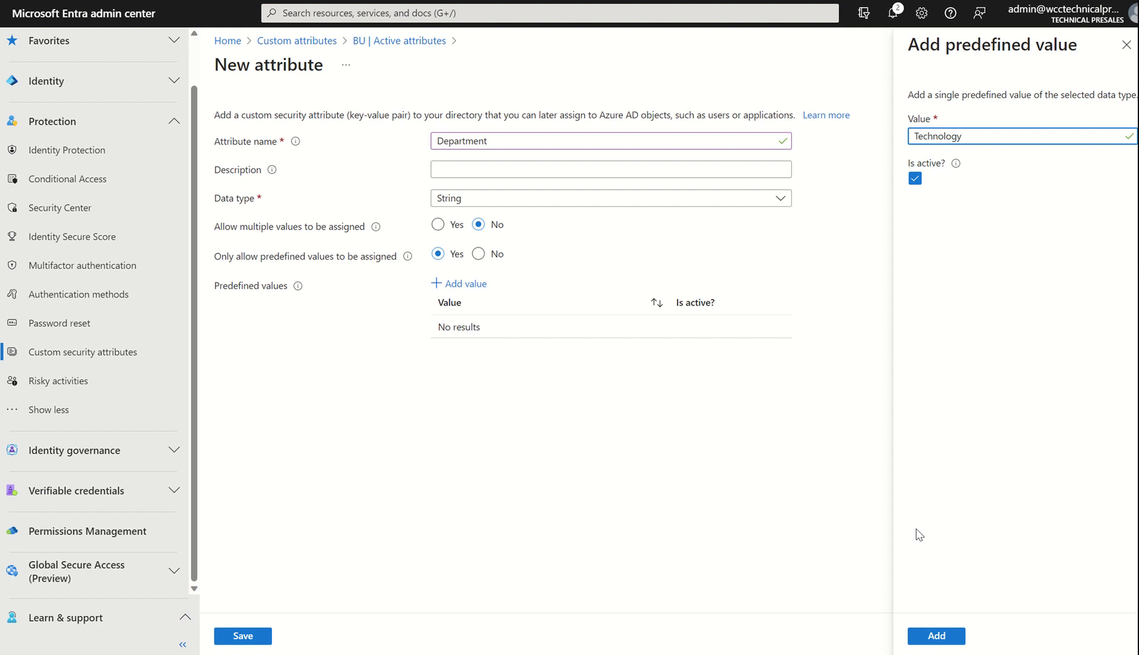
pyautogui.click(935, 637)
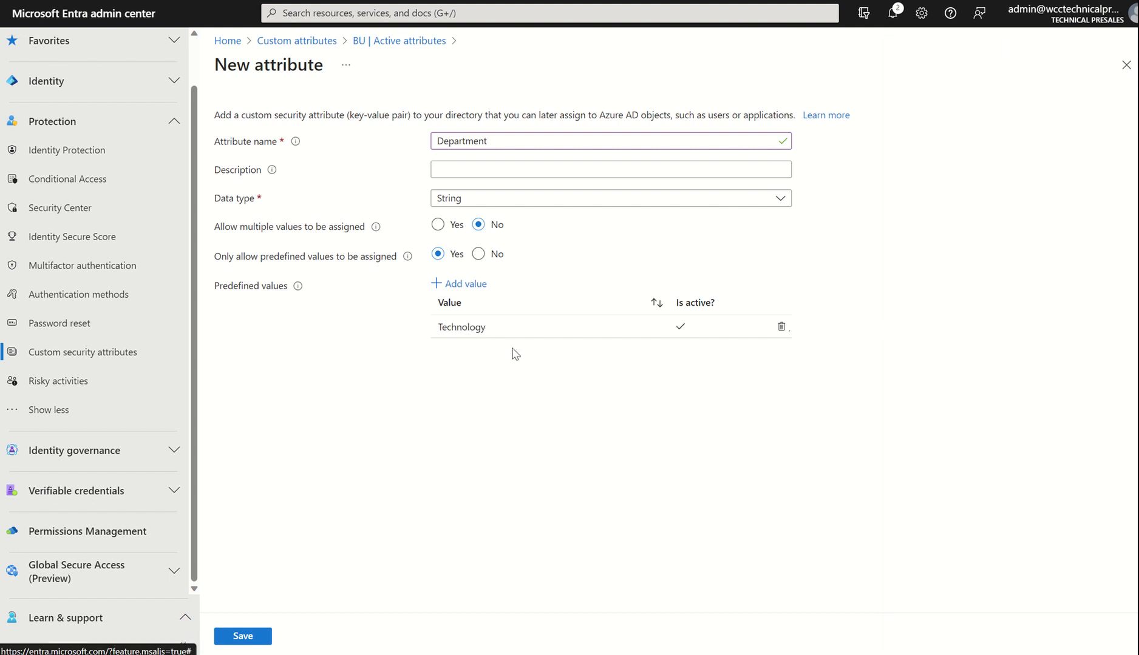
pyautogui.click(458, 283)
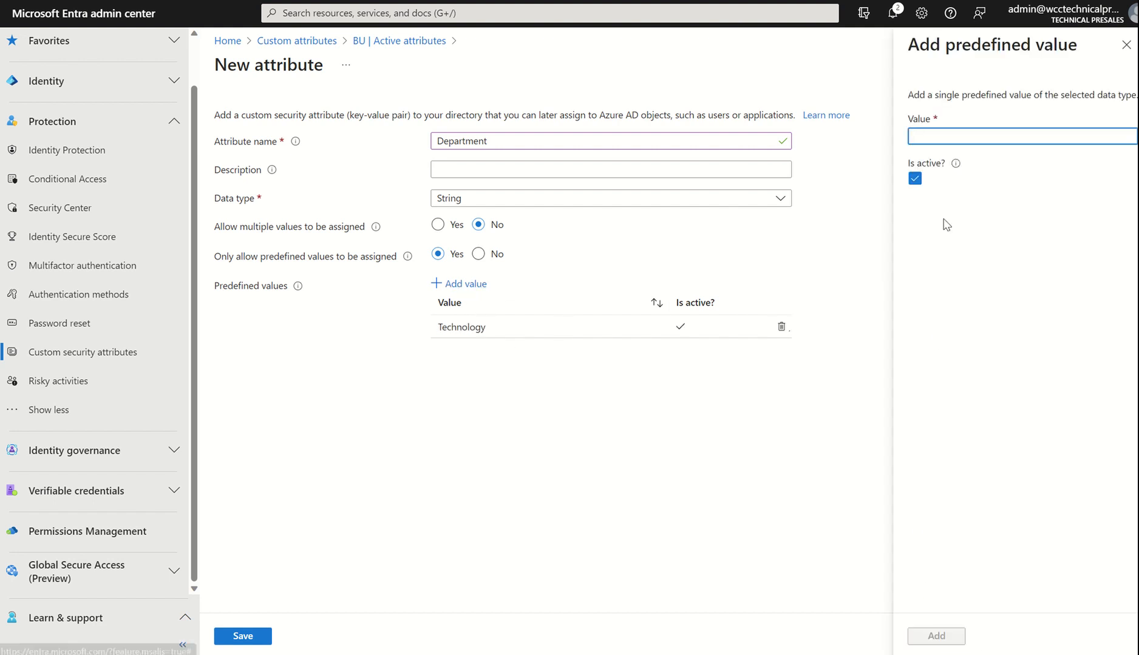
pyautogui.write('Service Desk')
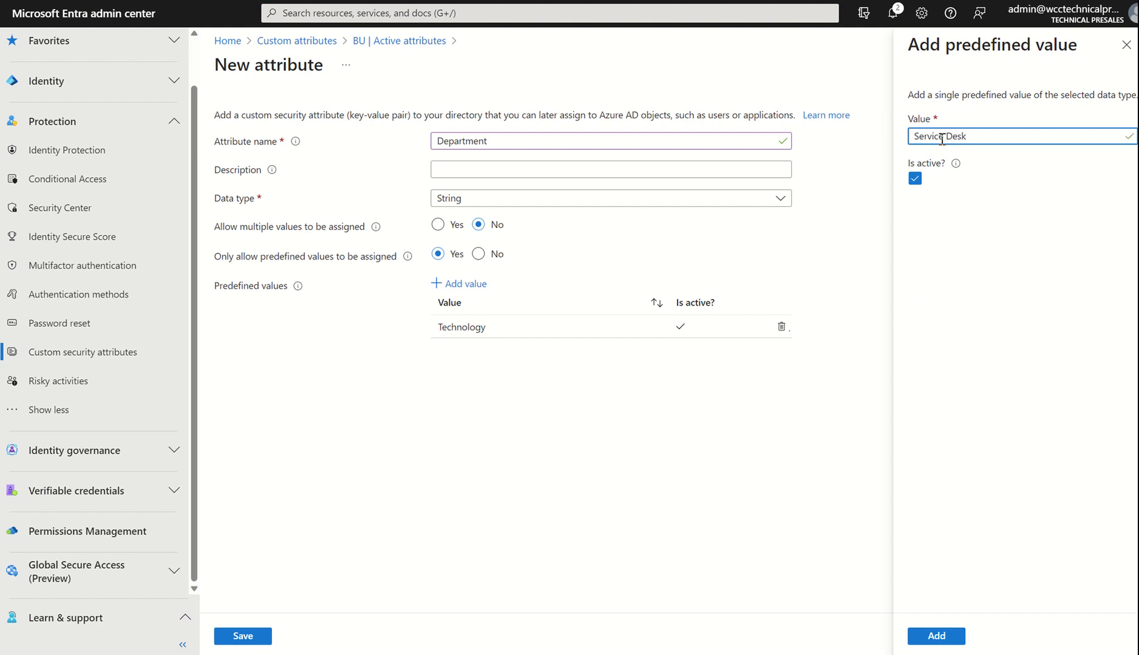
pyautogui.click(935, 636)
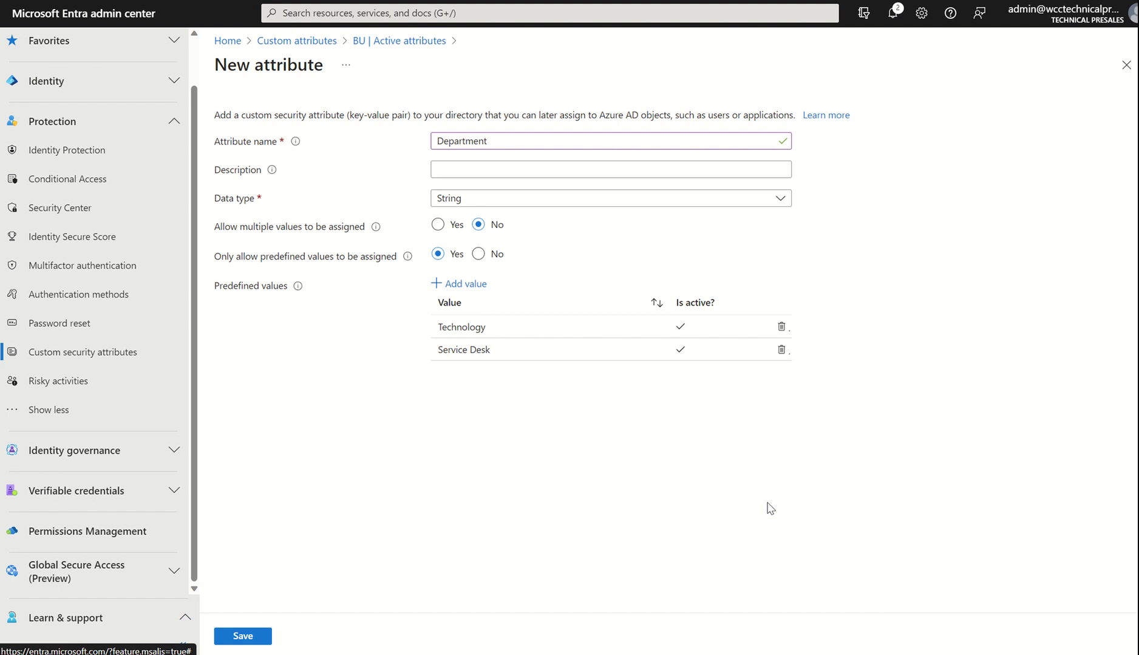
pyautogui.moveTo(472, 272)
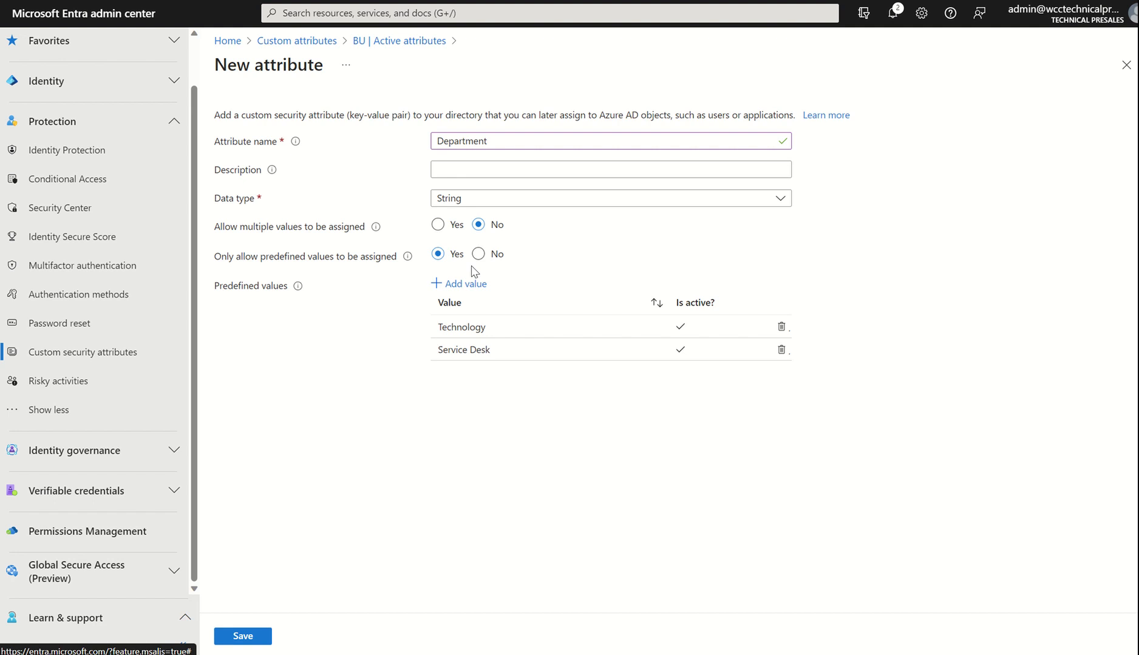
# Step: Save the Department attribute and return via the Custom attributes breadcrumb
pyautogui.click(241, 636)
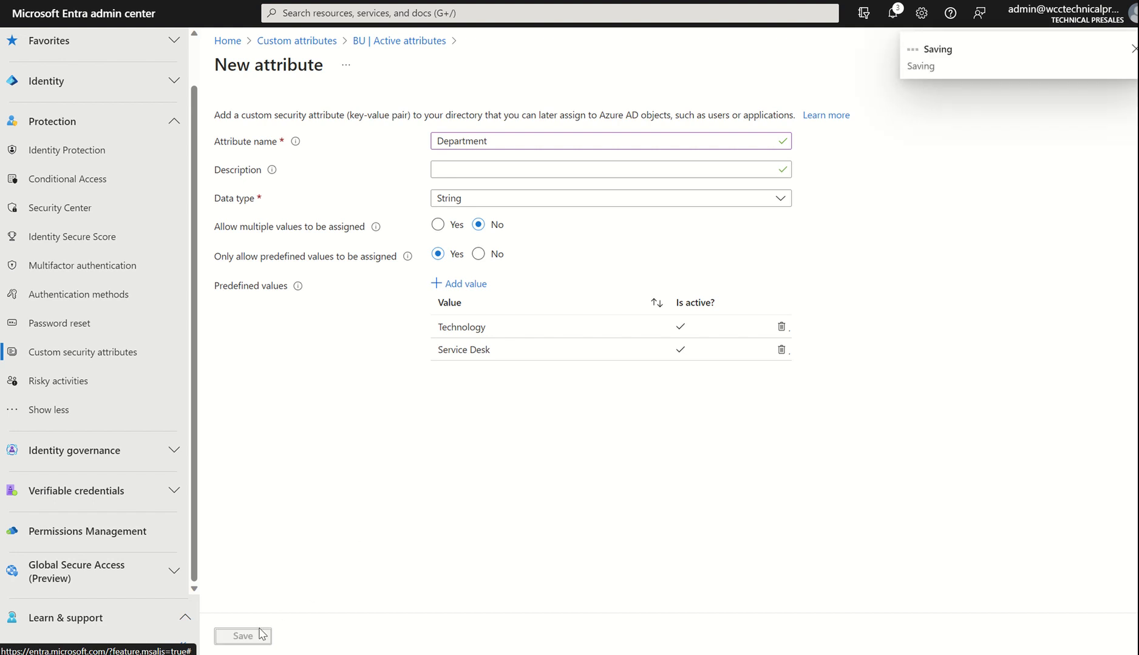
pyautogui.click(242, 637)
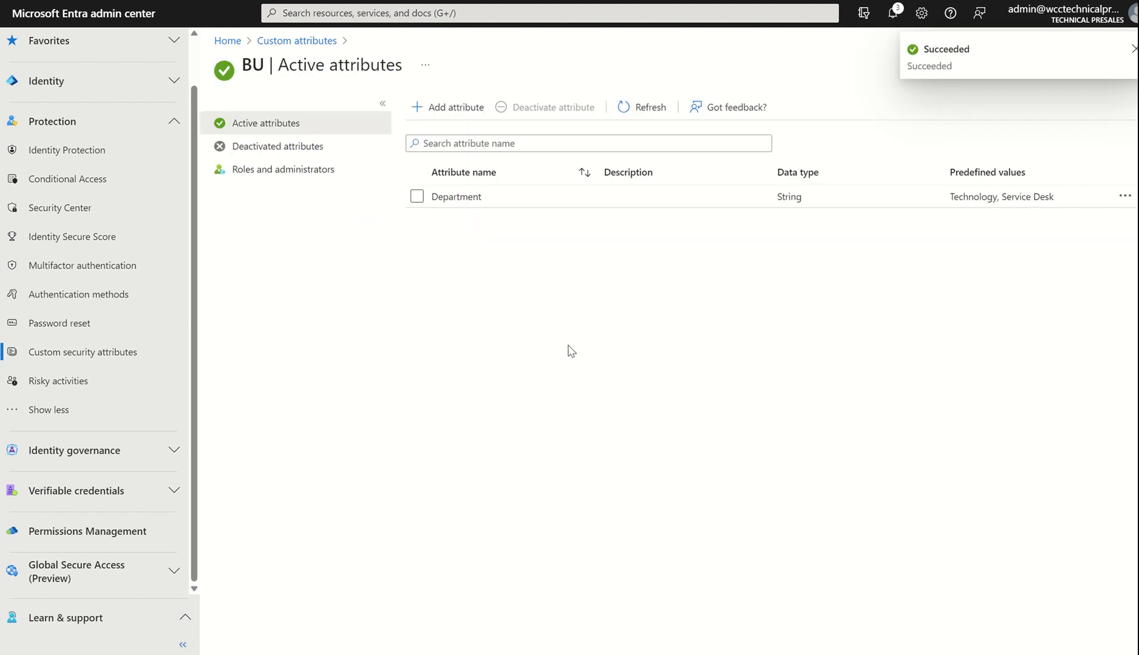
pyautogui.moveTo(590, 262)
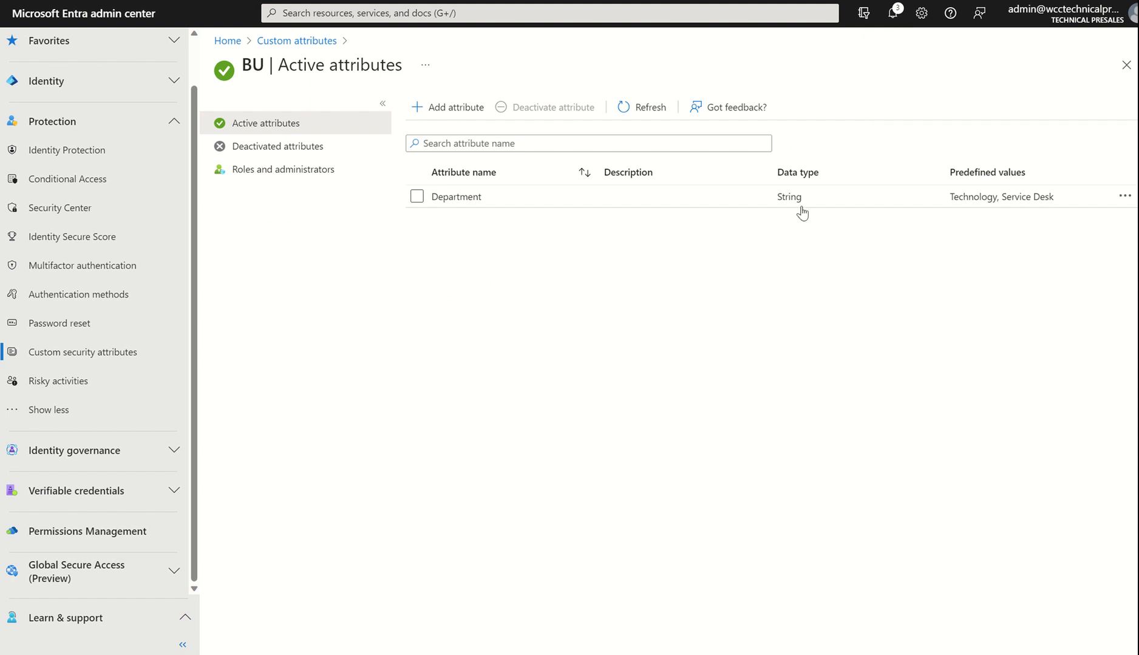
pyautogui.moveTo(858, 278)
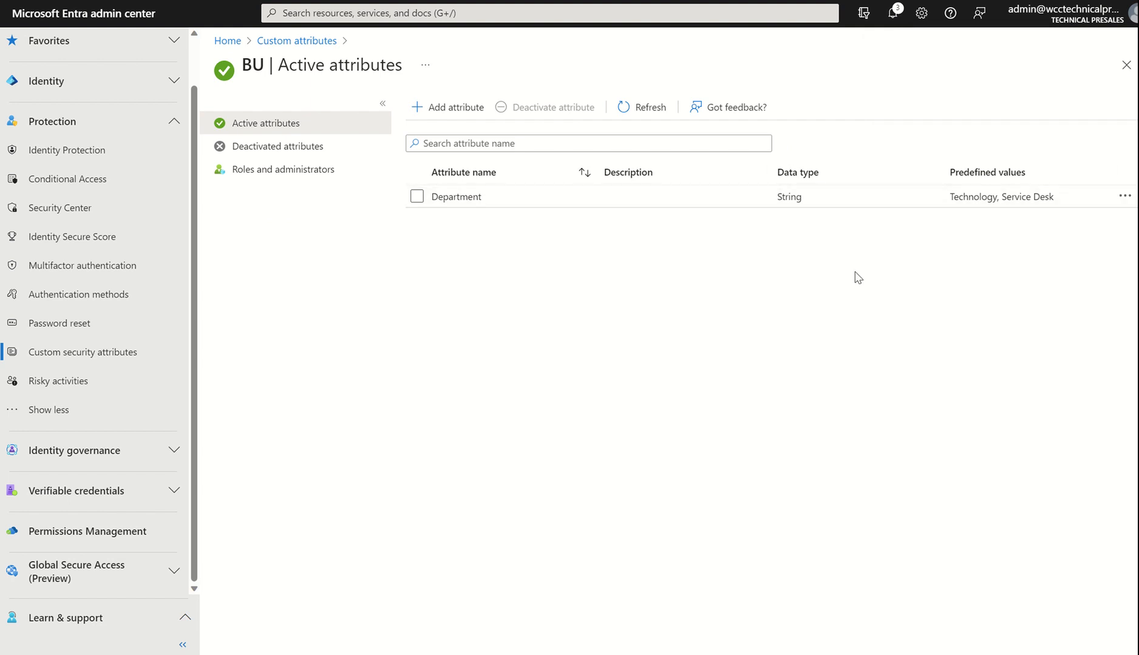
pyautogui.moveTo(1001, 201)
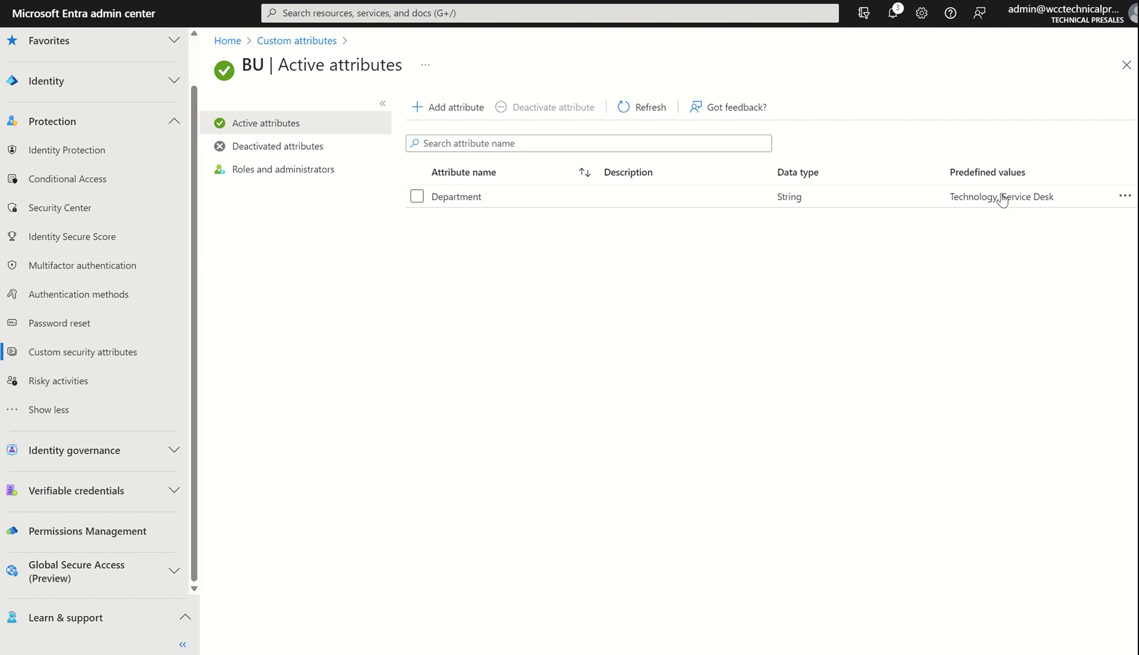
pyautogui.moveTo(296, 41)
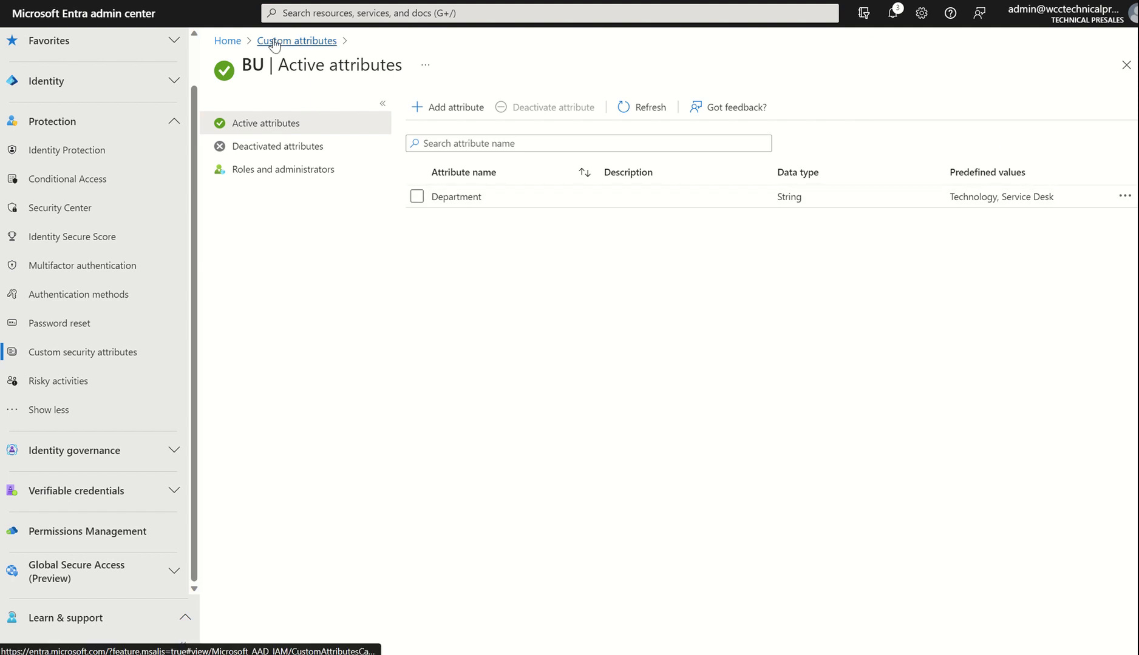
pyautogui.click(296, 40)
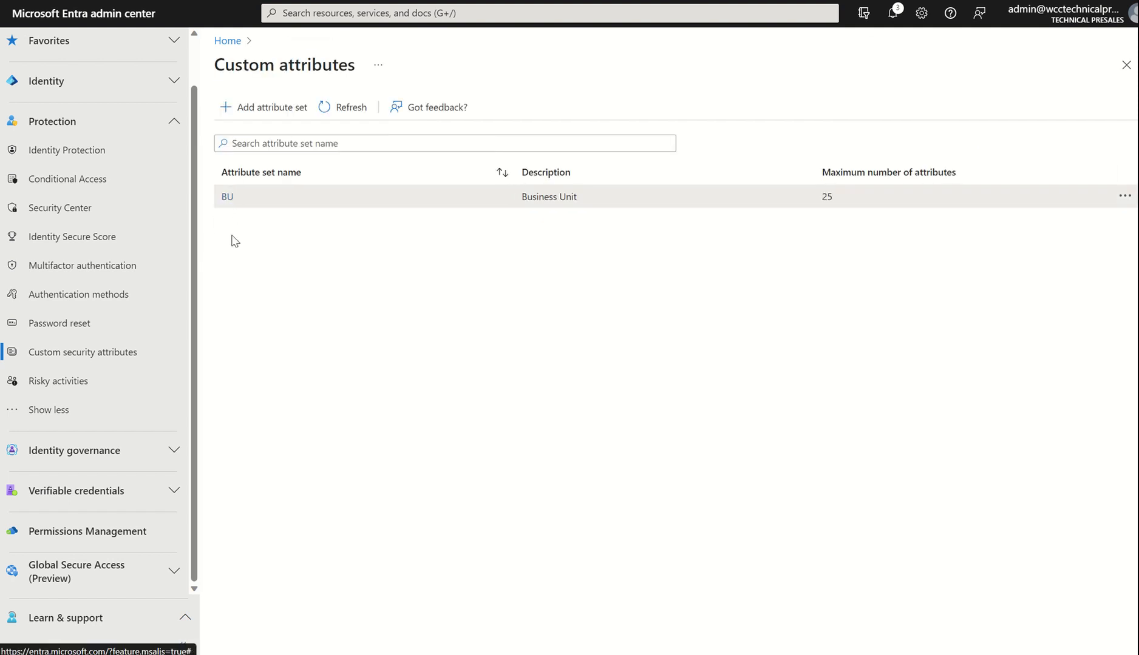
pyautogui.moveTo(362, 242)
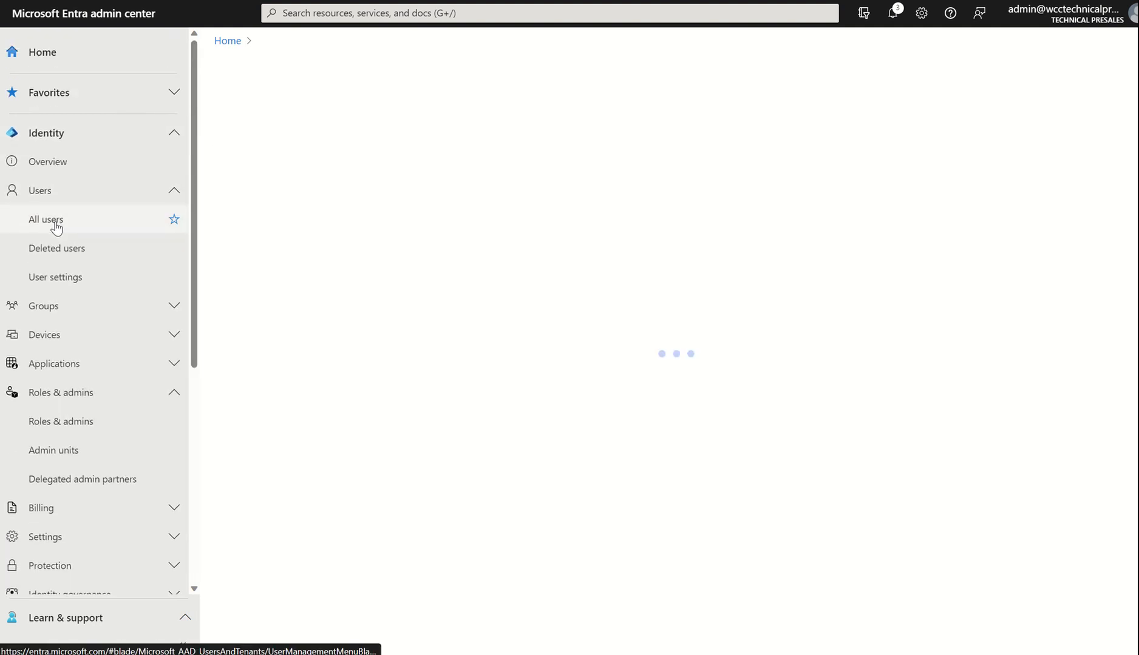
pyautogui.click(45, 219)
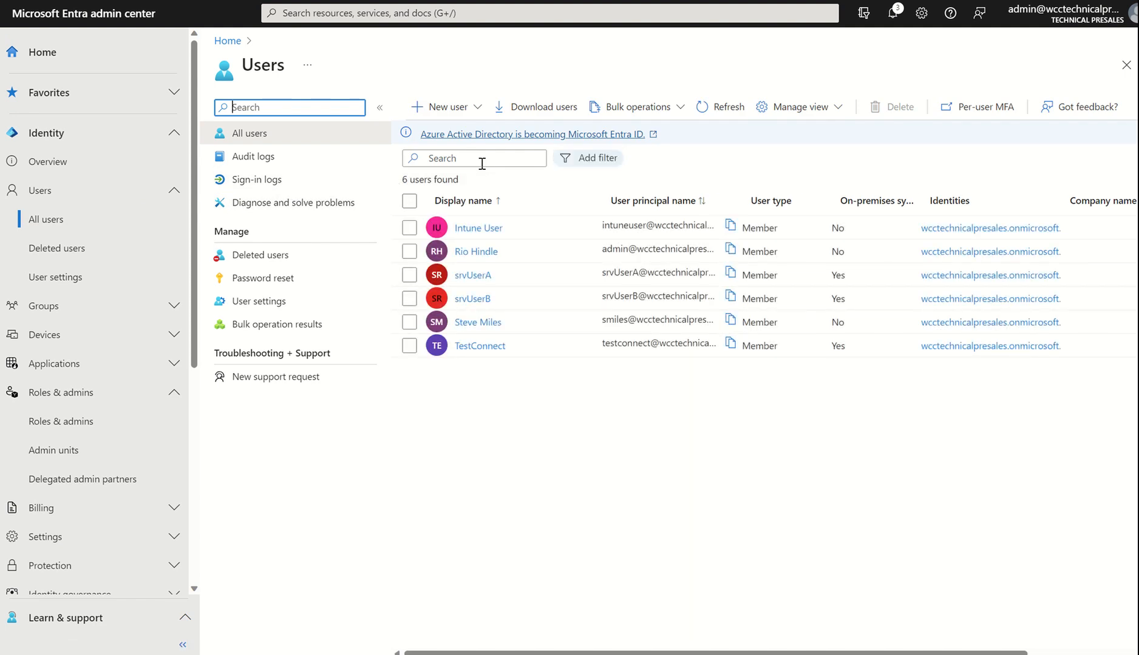
pyautogui.click(595, 158)
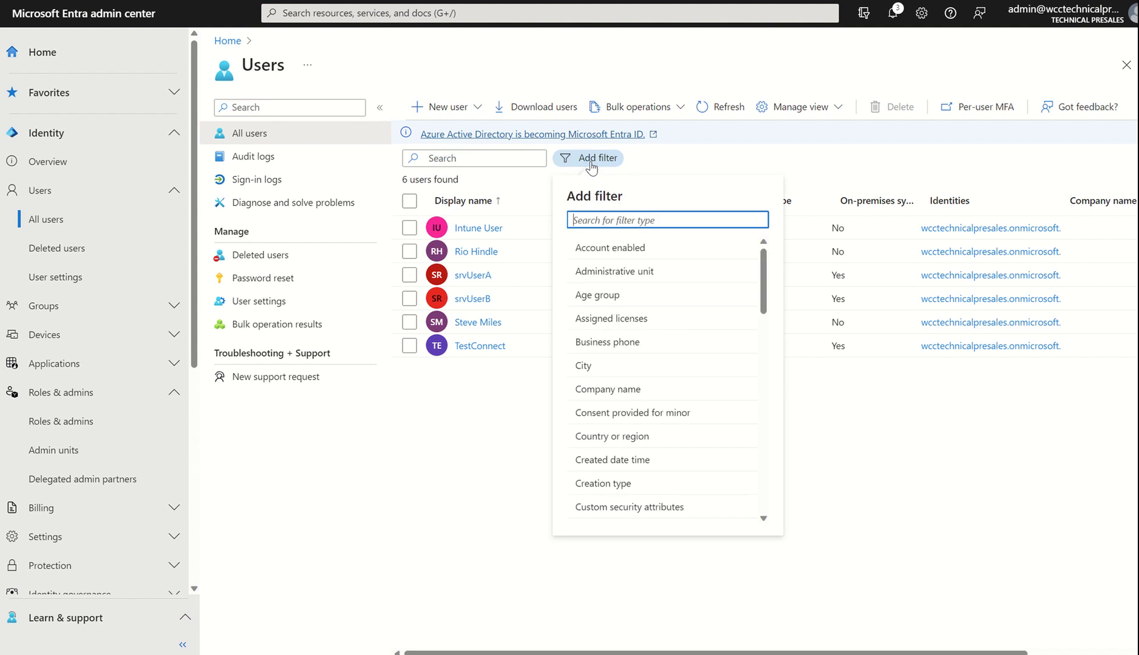
pyautogui.moveTo(646, 507)
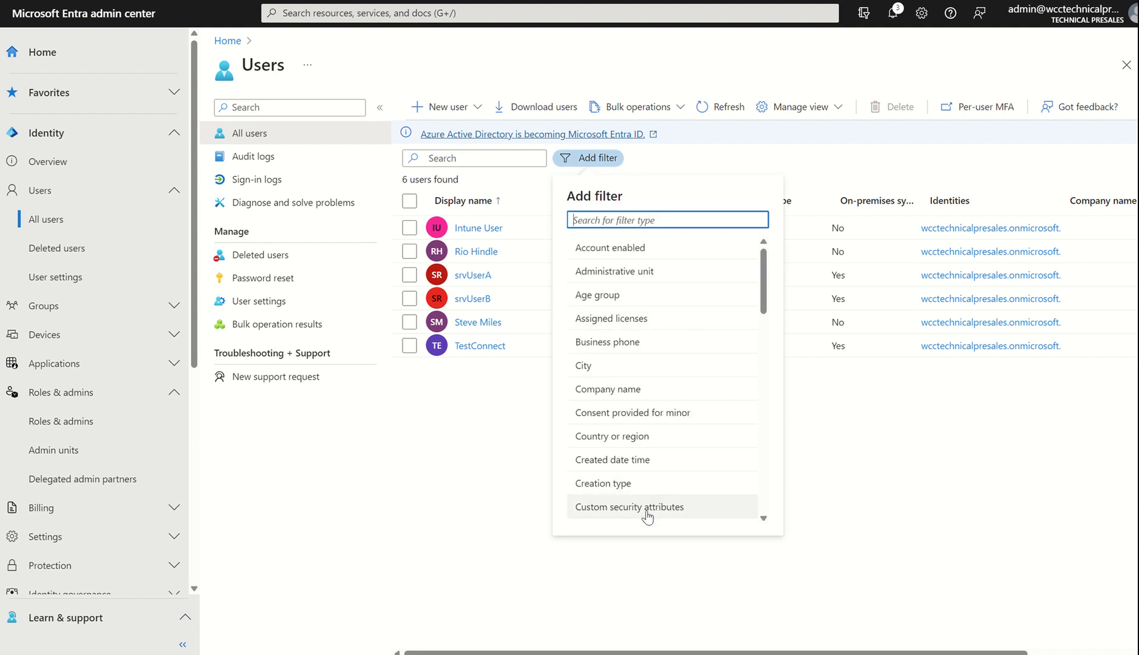
pyautogui.click(629, 506)
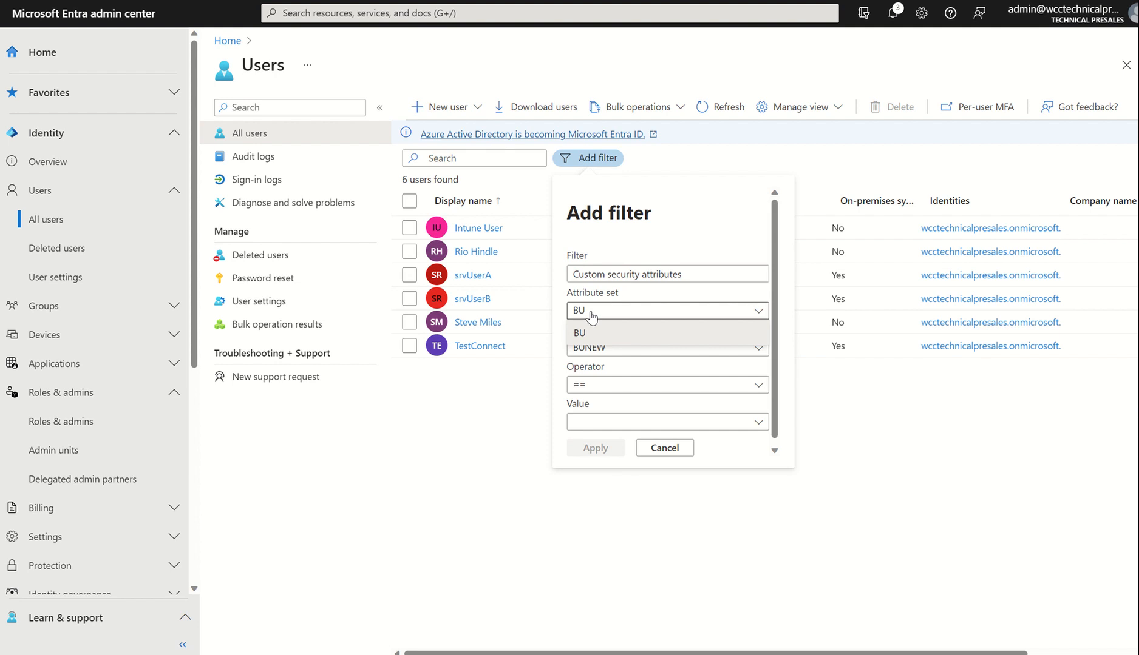
pyautogui.click(579, 333)
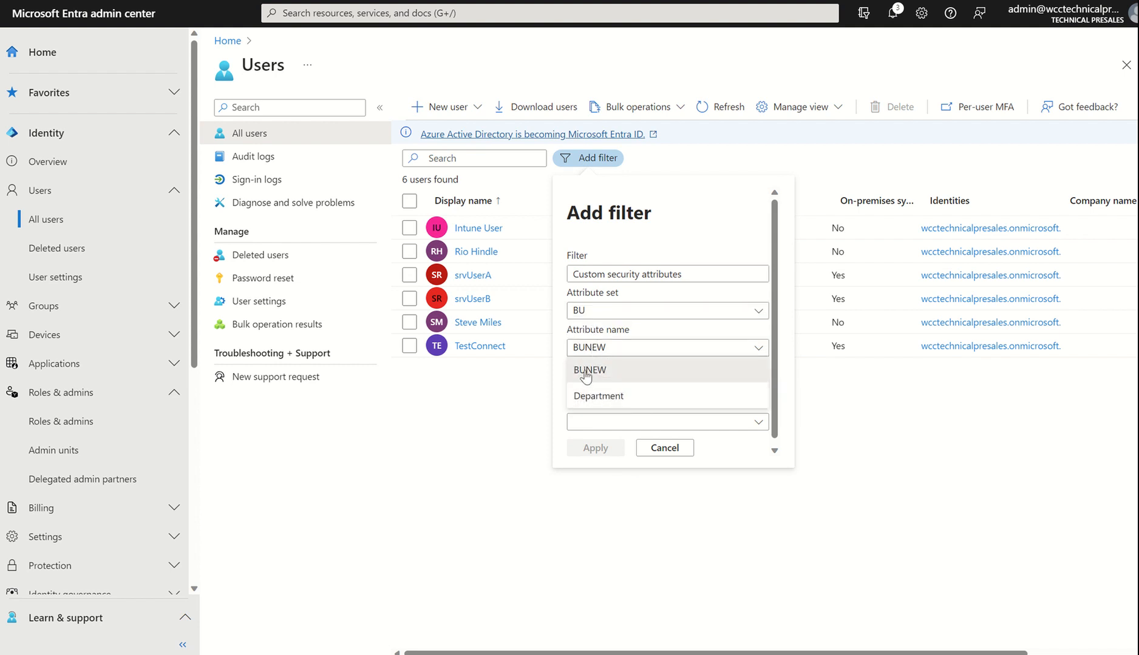
pyautogui.moveTo(575, 378)
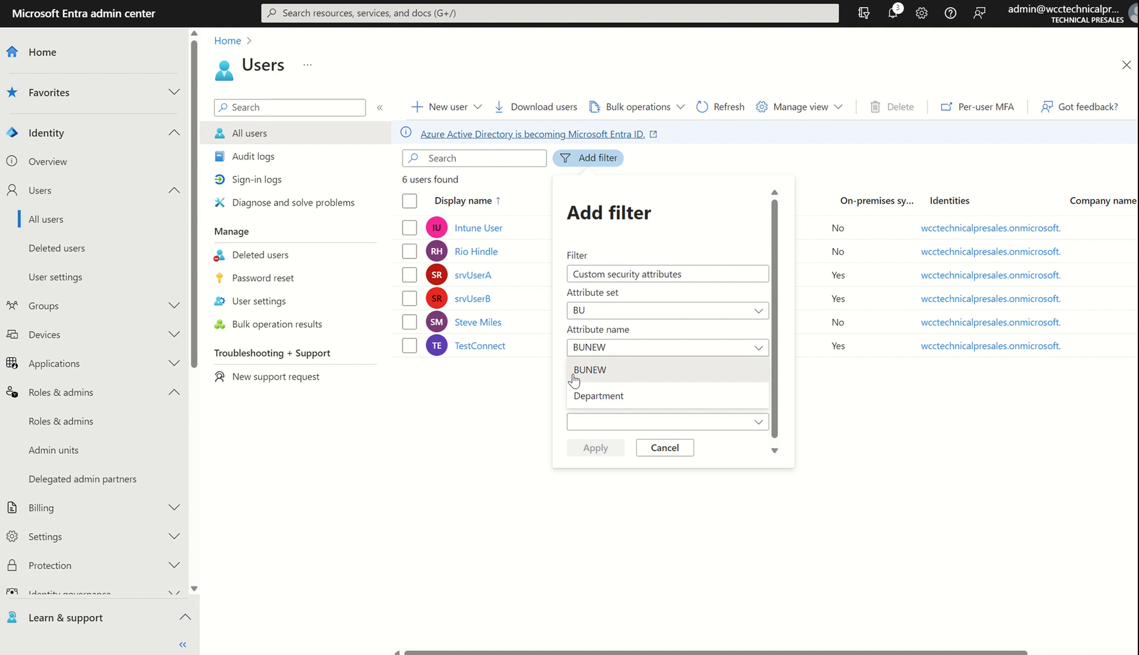
pyautogui.click(598, 396)
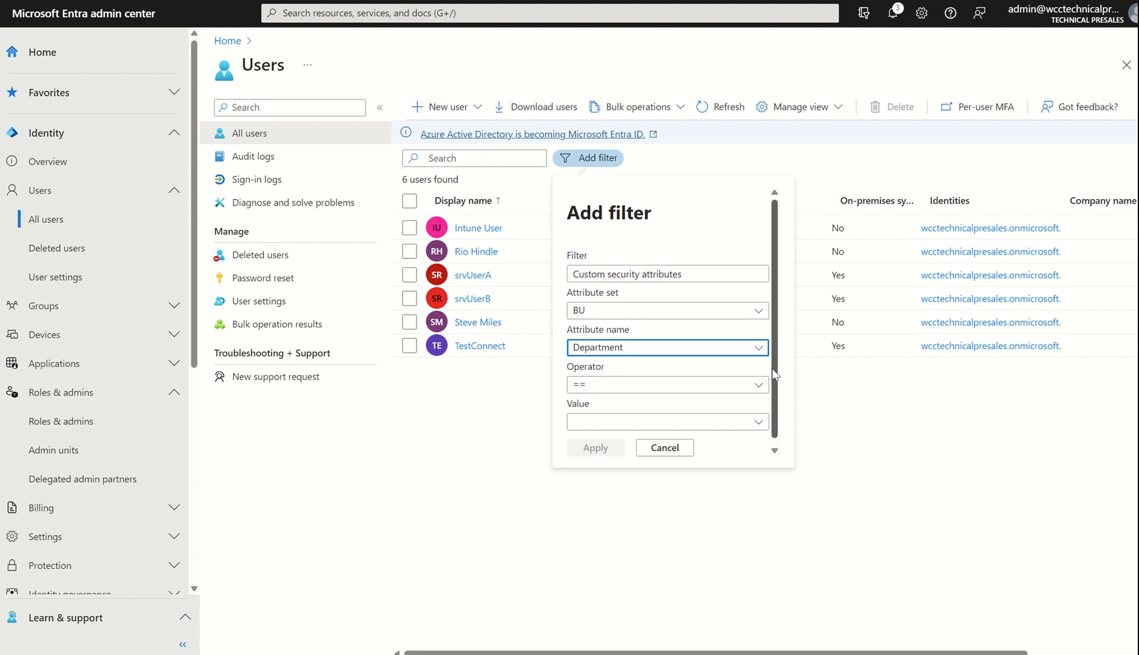
pyautogui.click(756, 416)
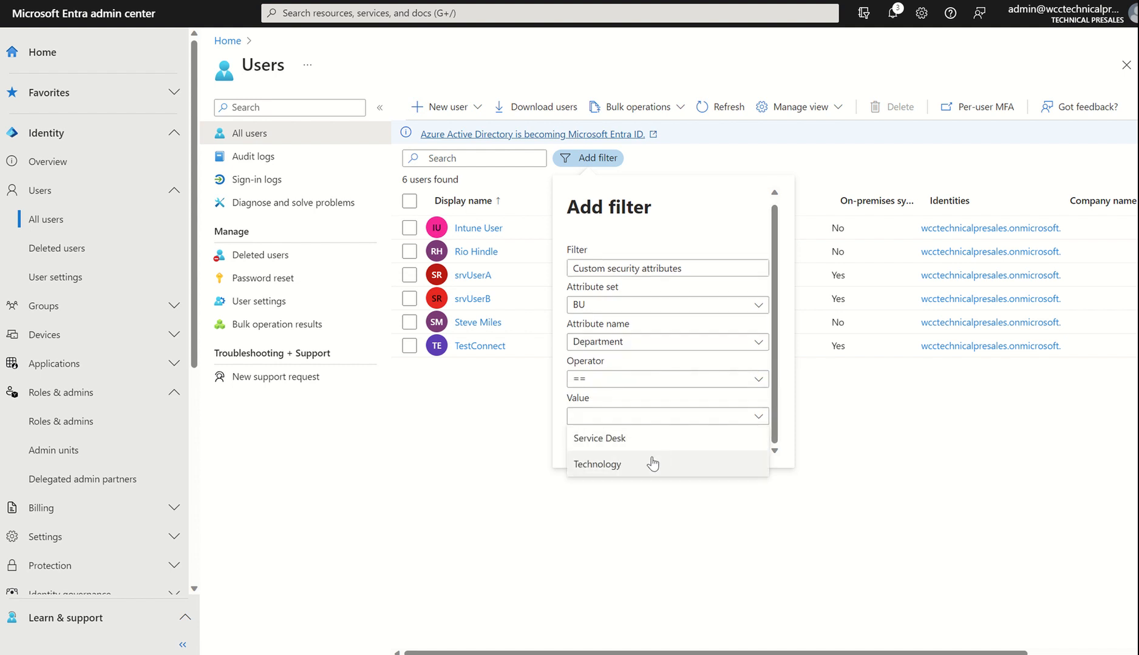
pyautogui.moveTo(642, 466)
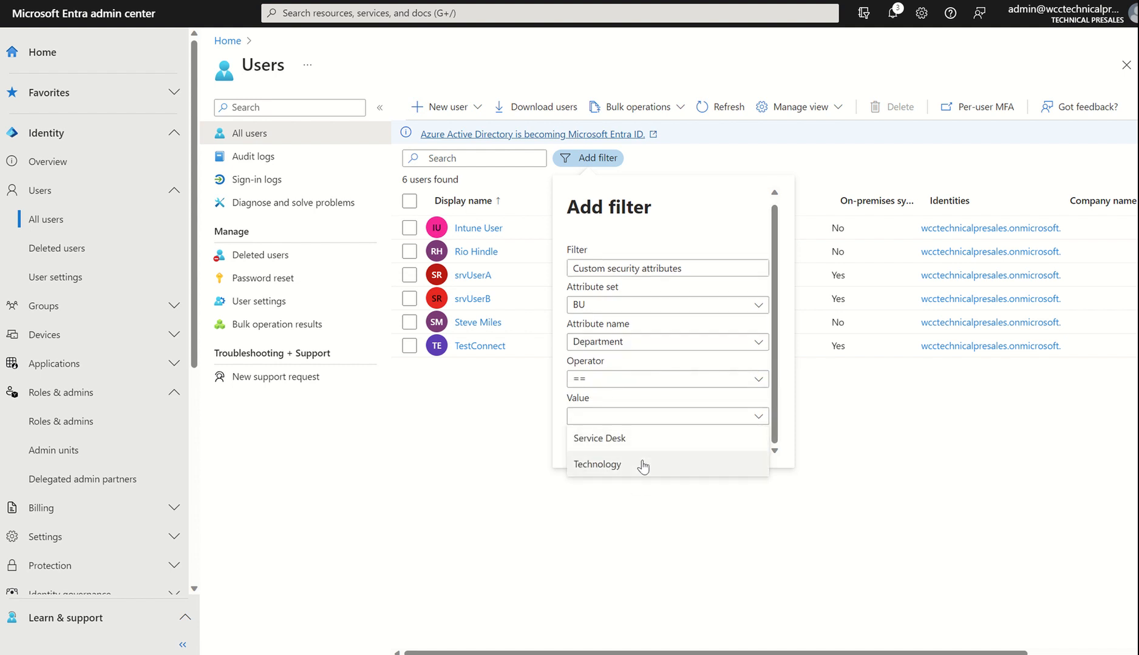
pyautogui.moveTo(791, 400)
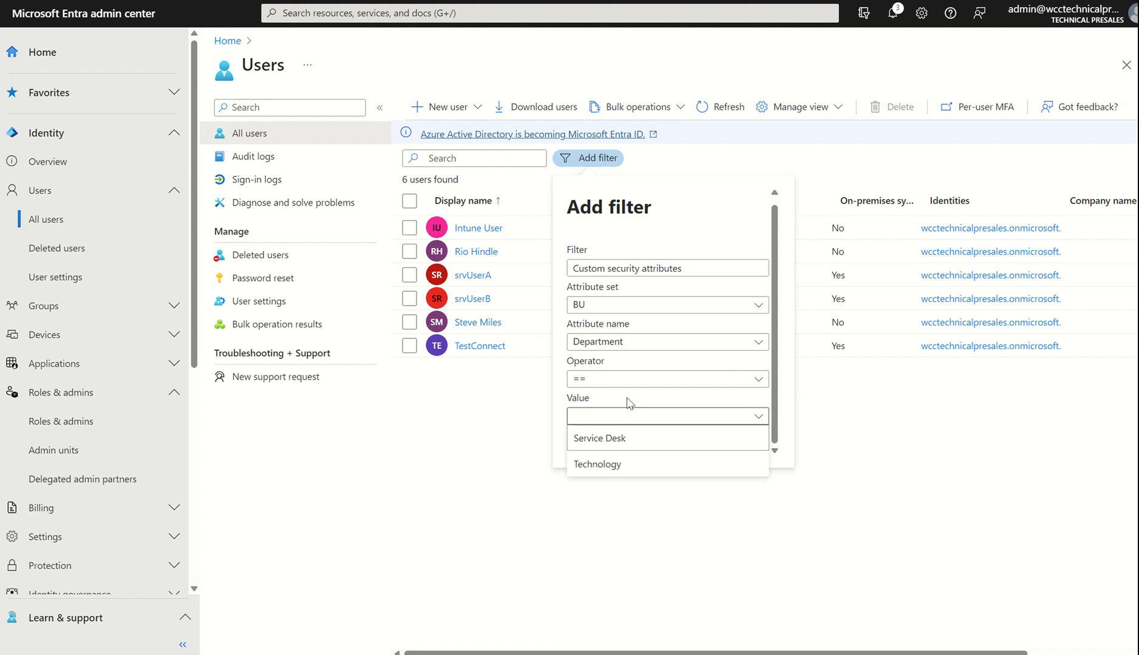
pyautogui.moveTo(630, 464)
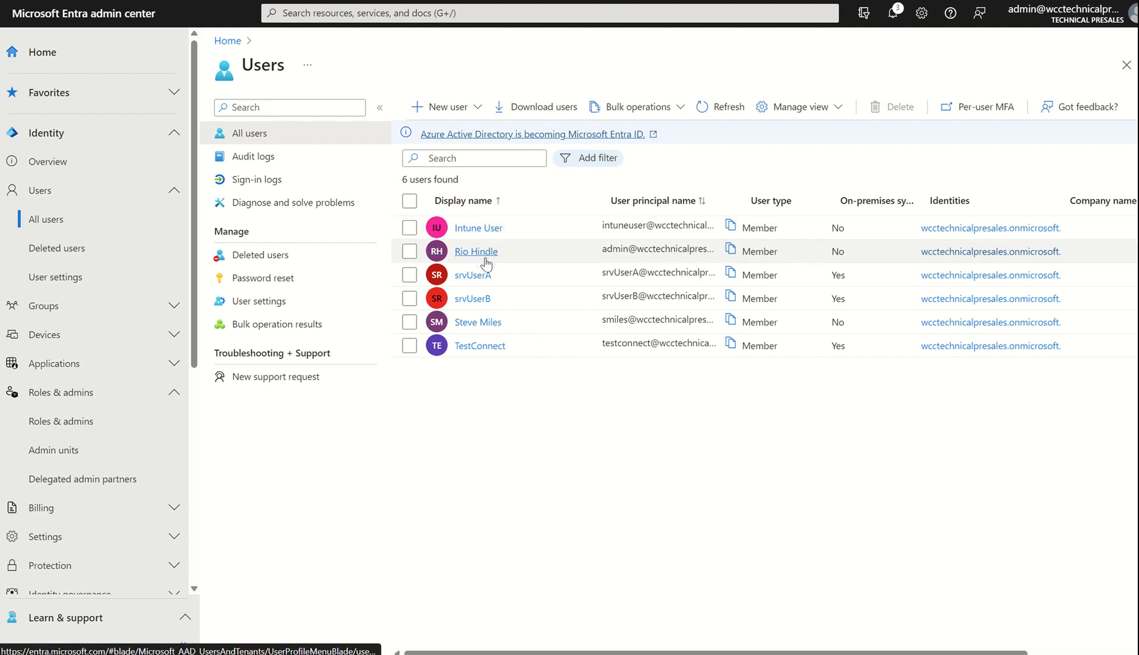
pyautogui.click(476, 251)
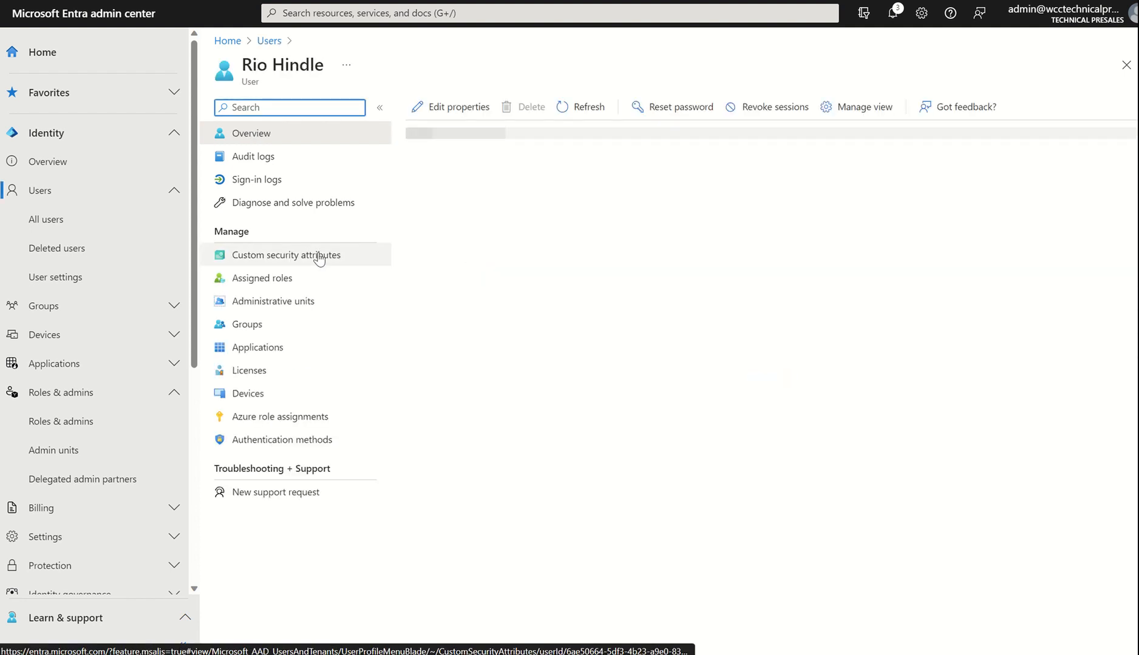
pyautogui.click(285, 255)
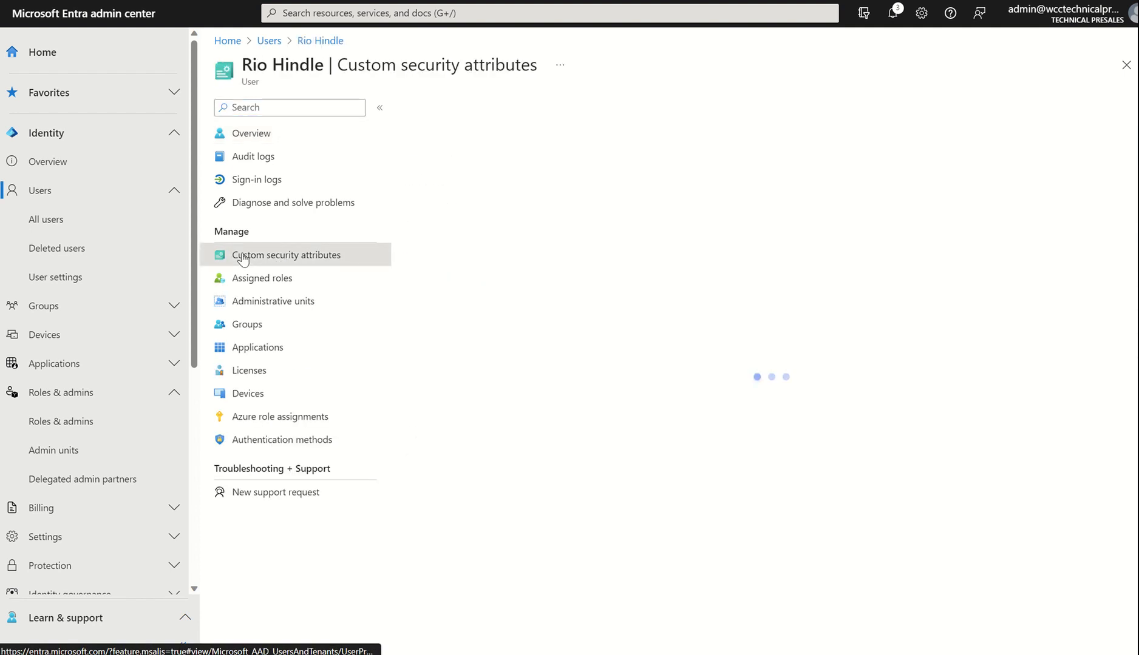
pyautogui.click(286, 255)
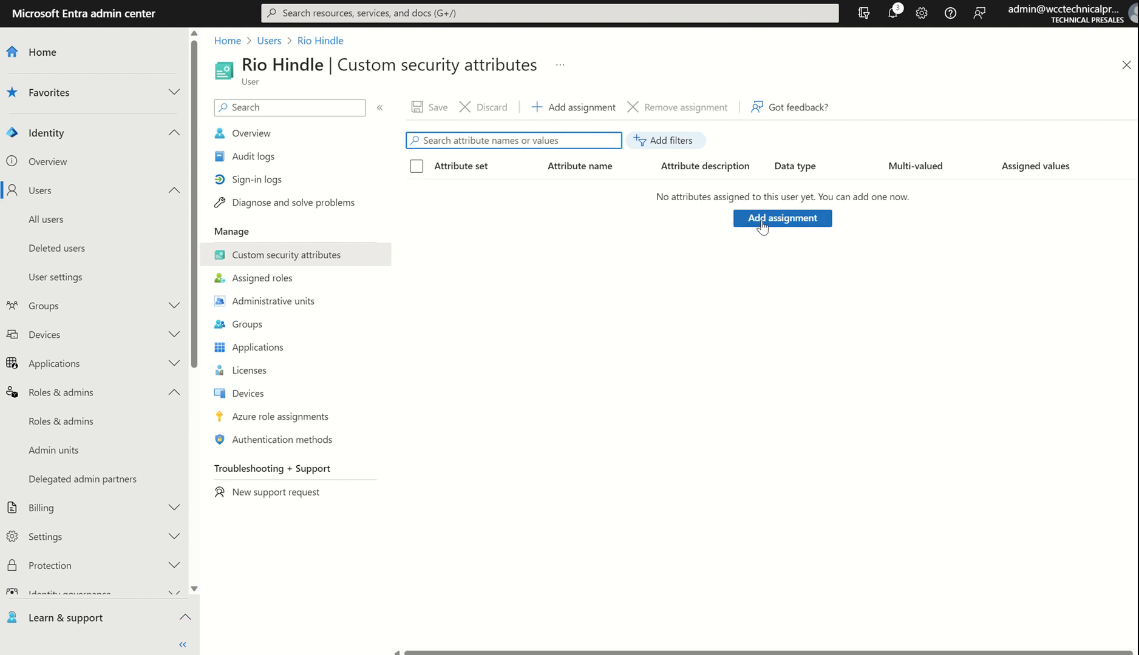
pyautogui.click(782, 218)
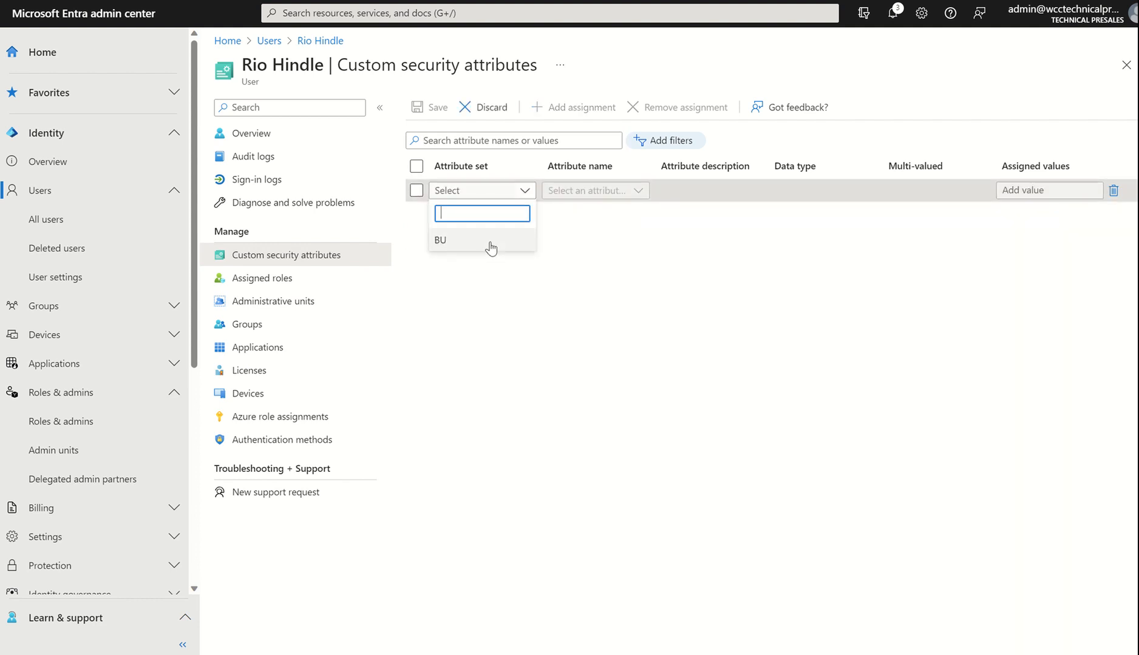
pyautogui.click(441, 240)
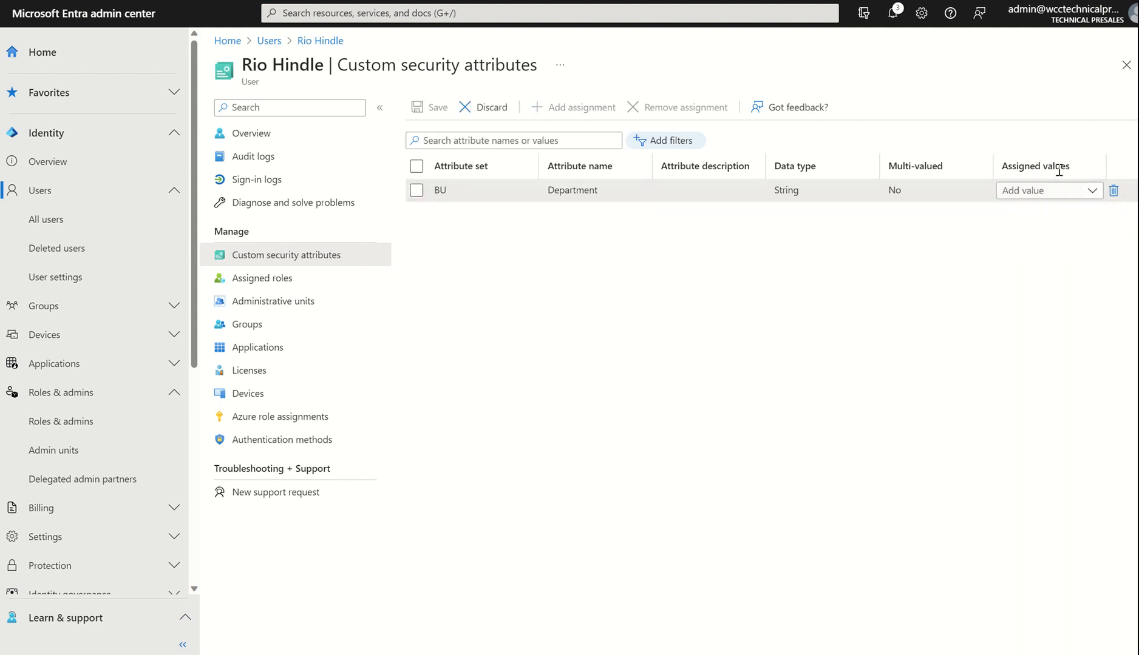
pyautogui.click(1089, 190)
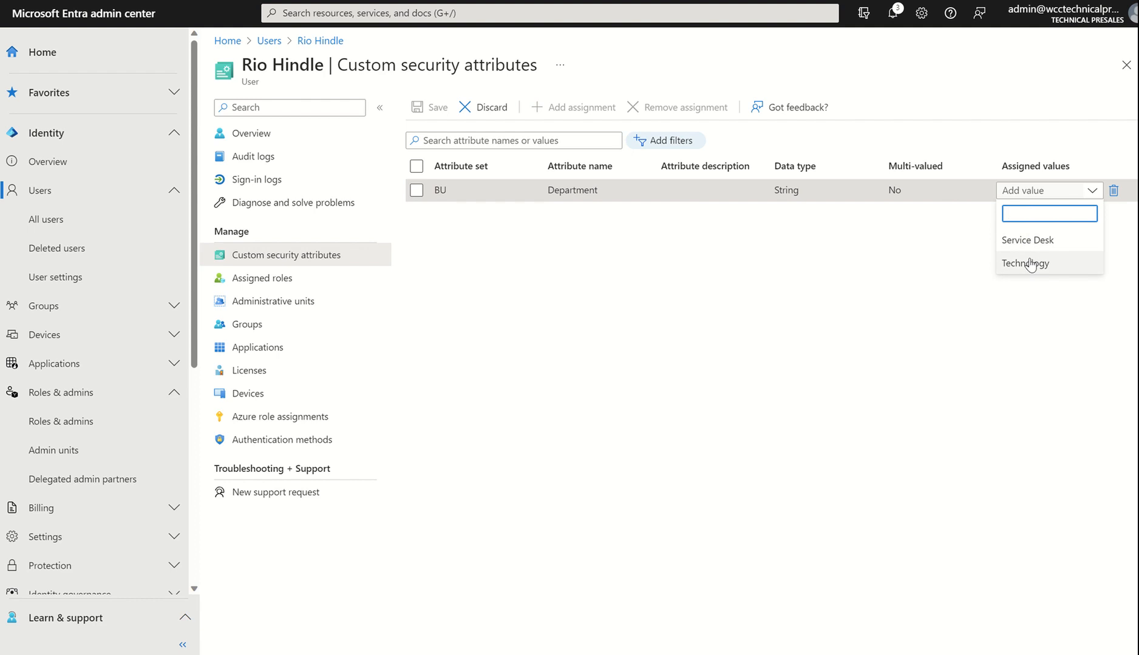
pyautogui.click(1024, 263)
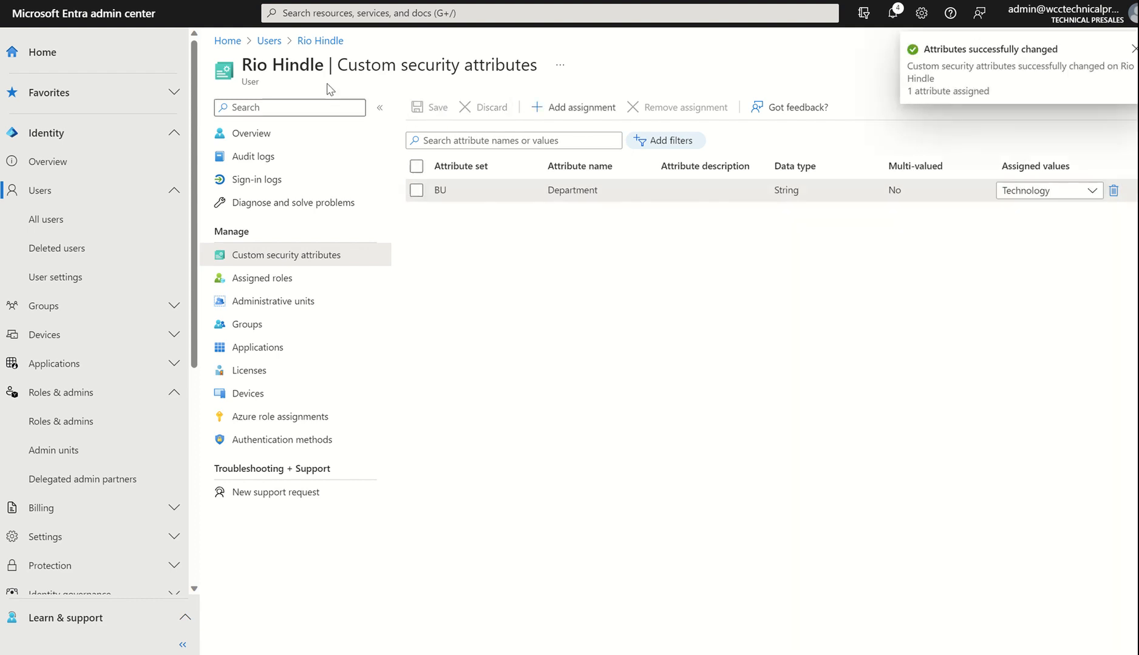
pyautogui.click(269, 40)
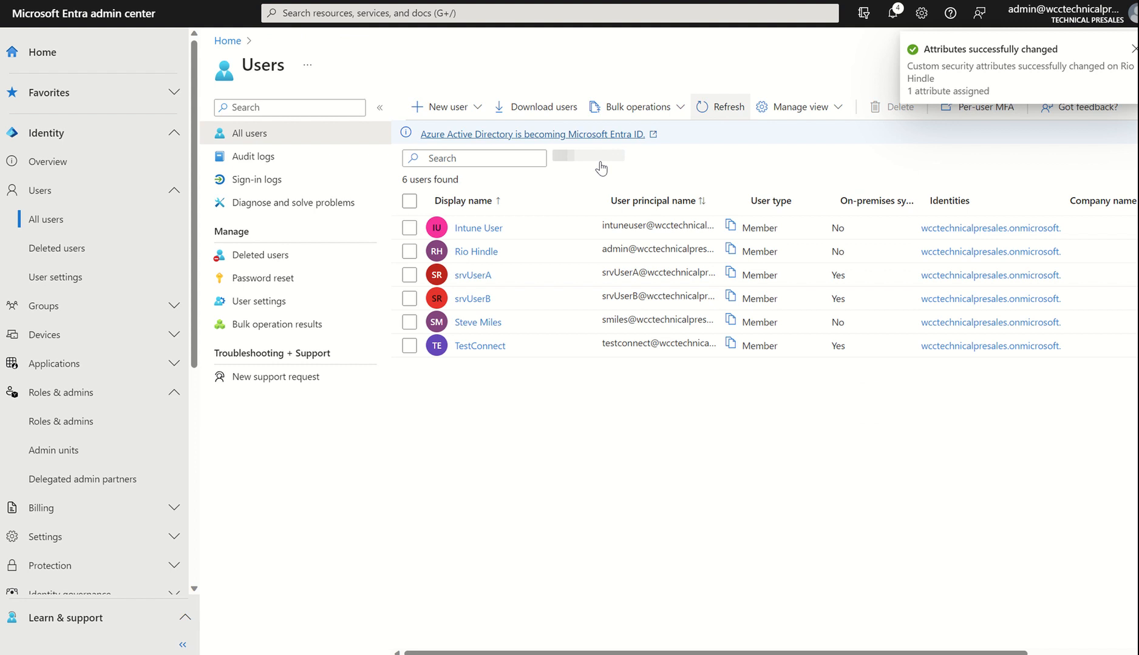
pyautogui.click(1132, 49)
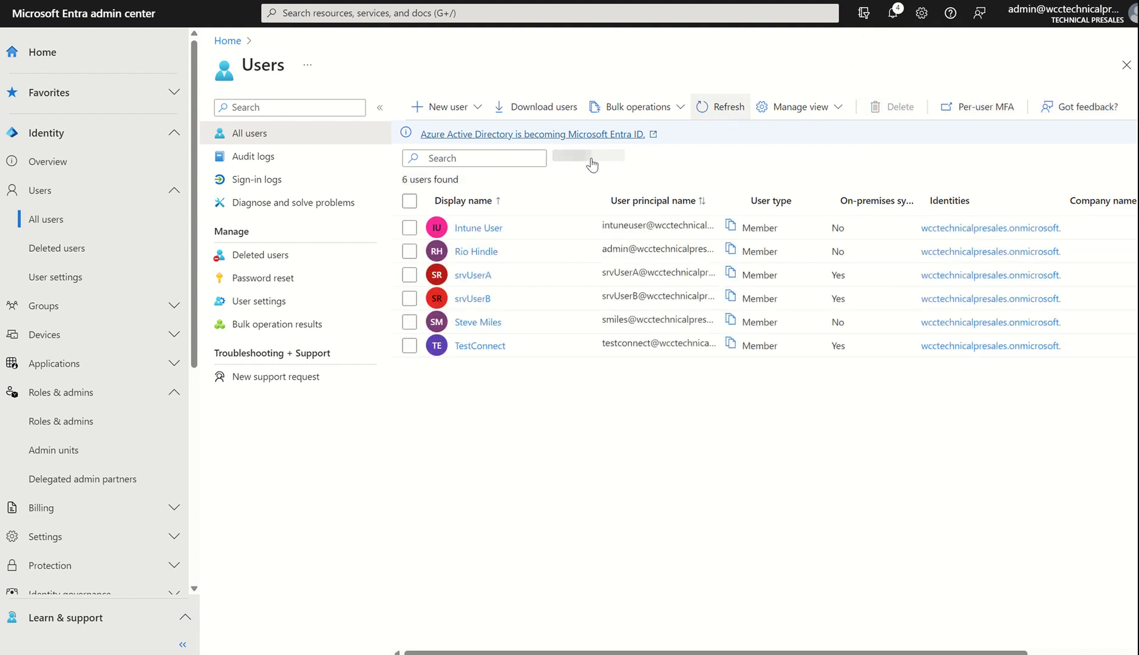
pyautogui.click(595, 159)
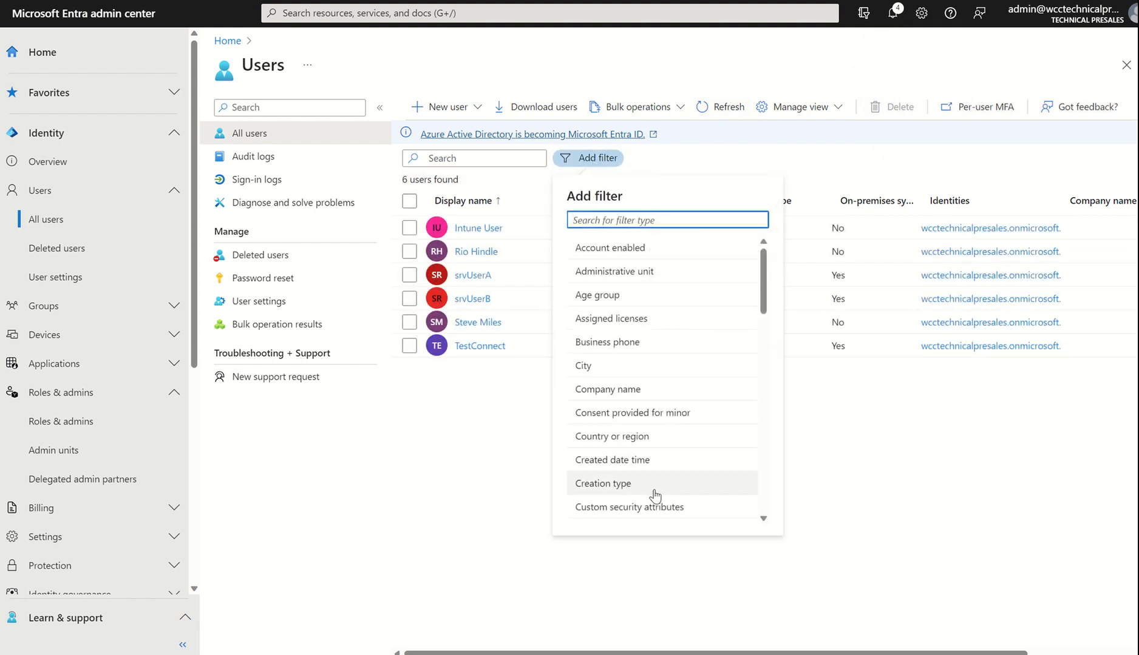
pyautogui.click(630, 507)
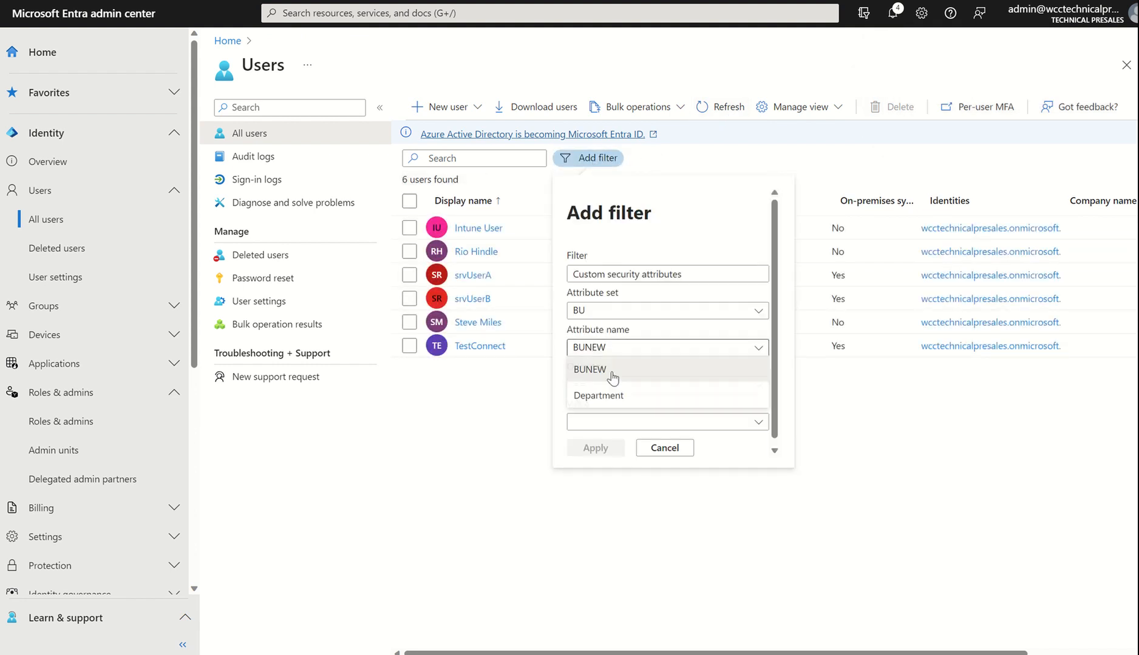
pyautogui.click(596, 396)
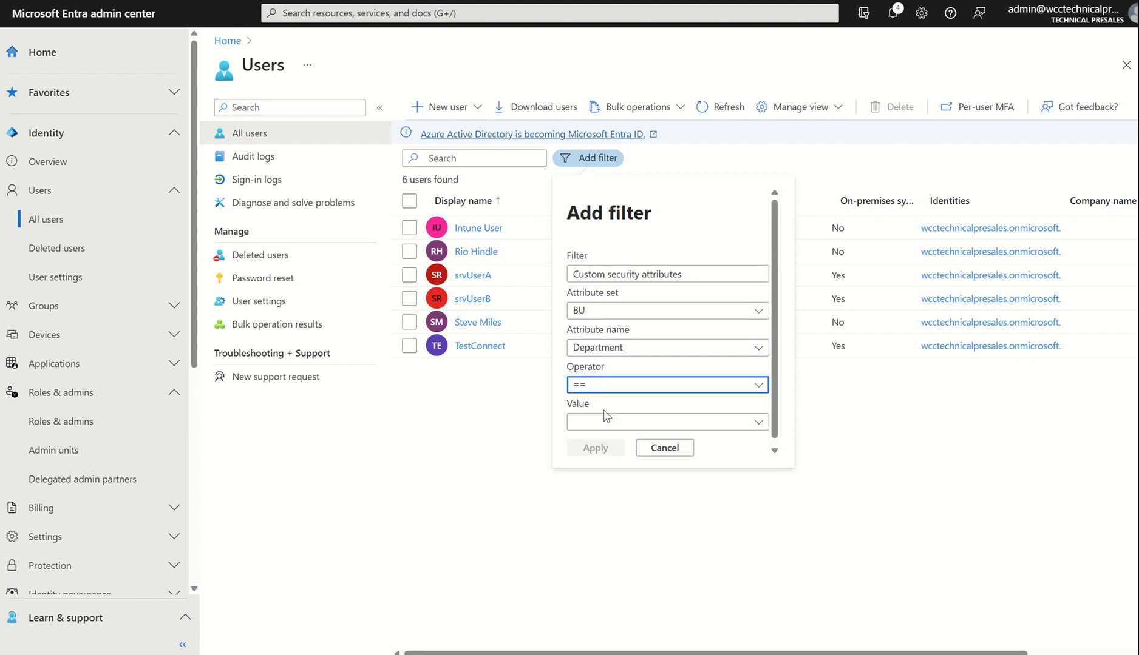
pyautogui.click(664, 422)
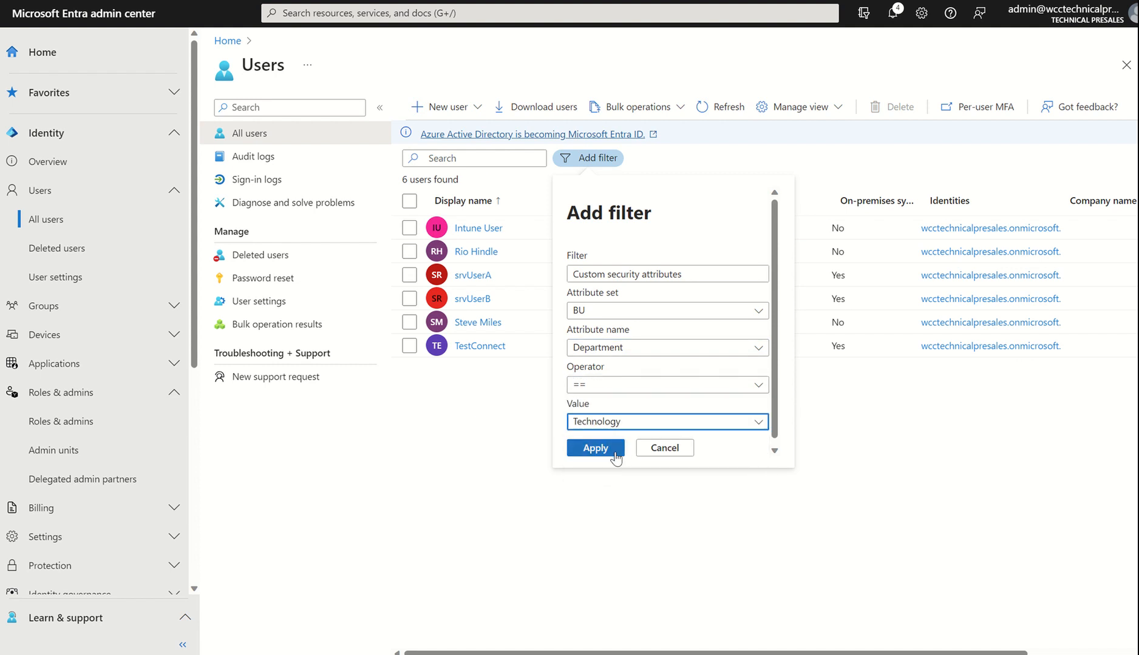
pyautogui.click(595, 448)
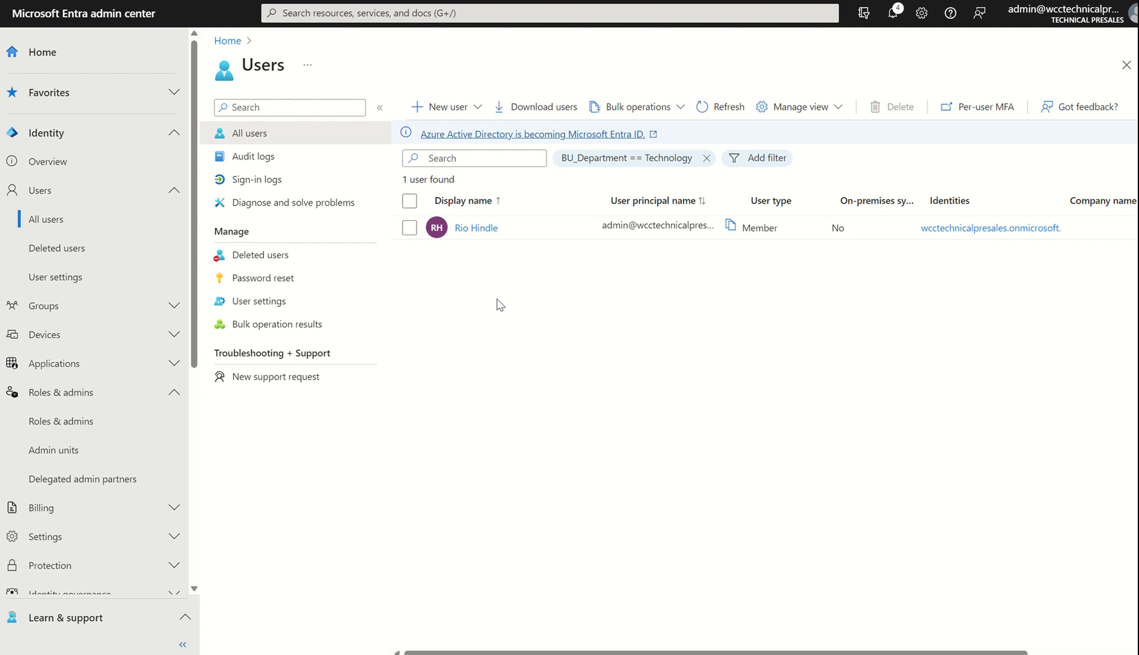
pyautogui.moveTo(361, 289)
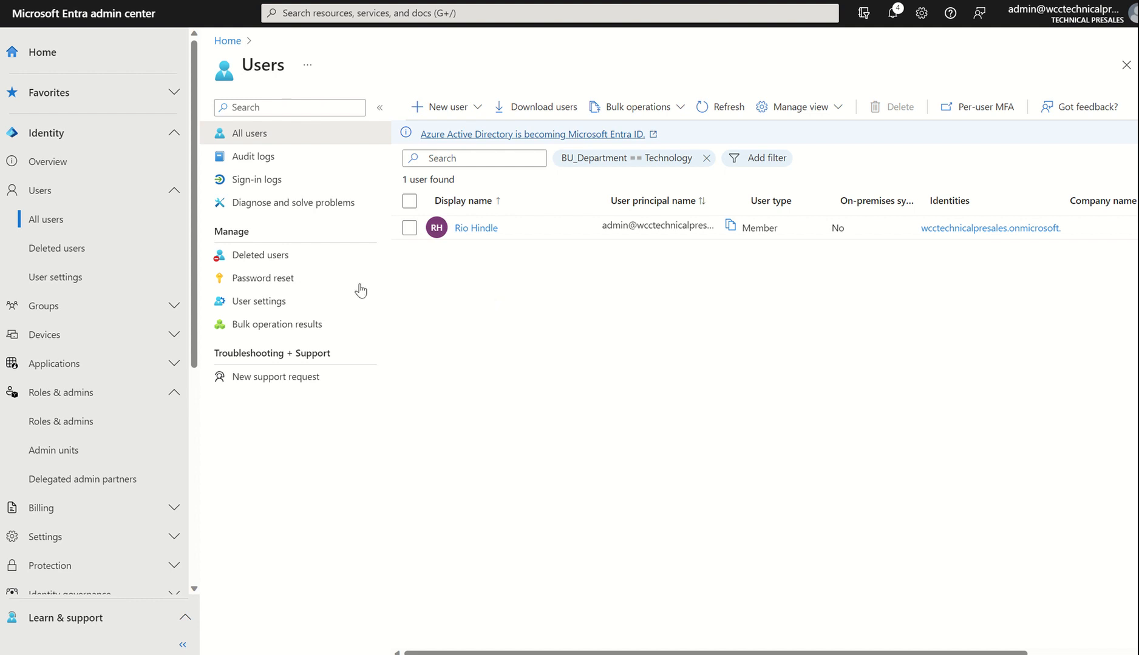
pyautogui.scroll(-3)
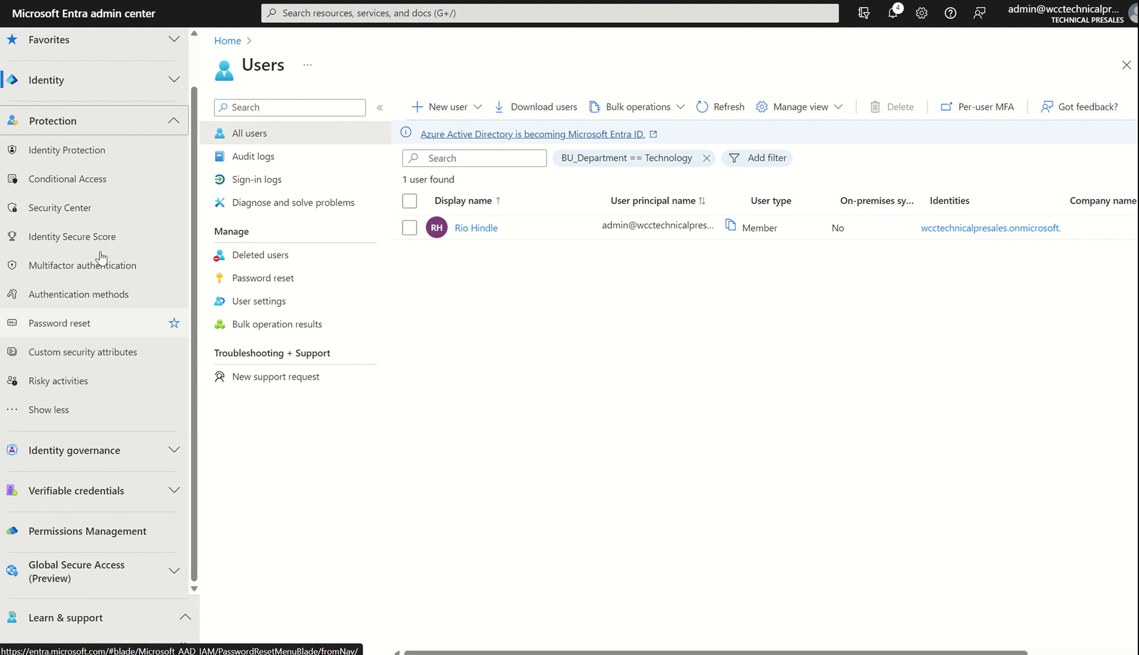
# Step: Go to Conditional Access policies and start a new blank policy
pyautogui.click(70, 179)
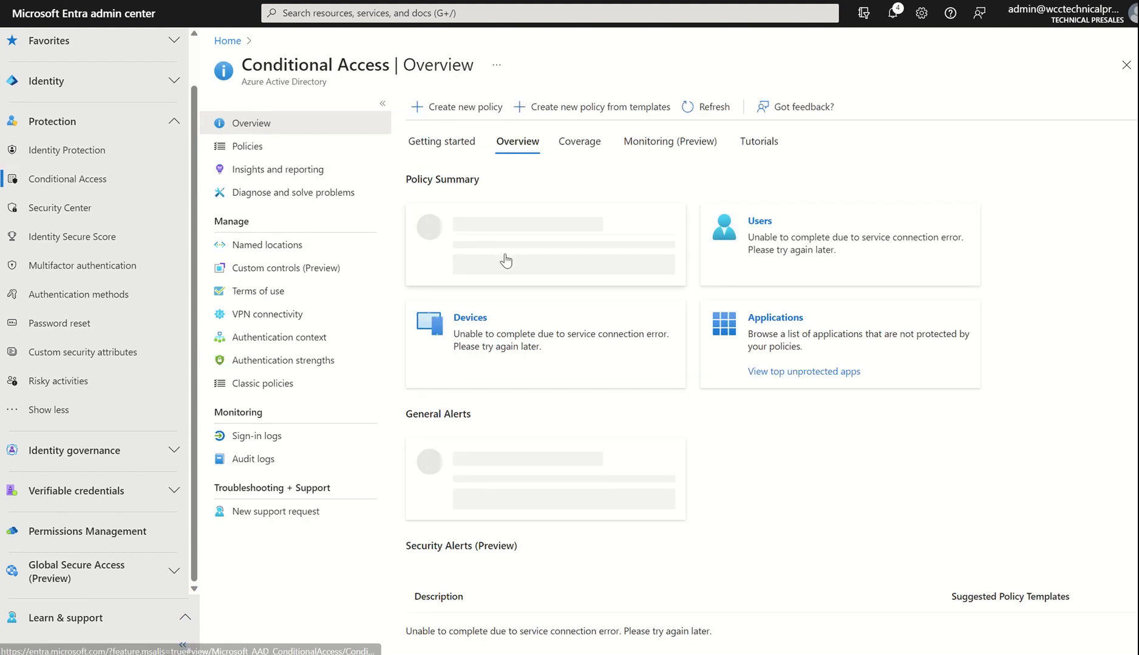
pyautogui.click(440, 141)
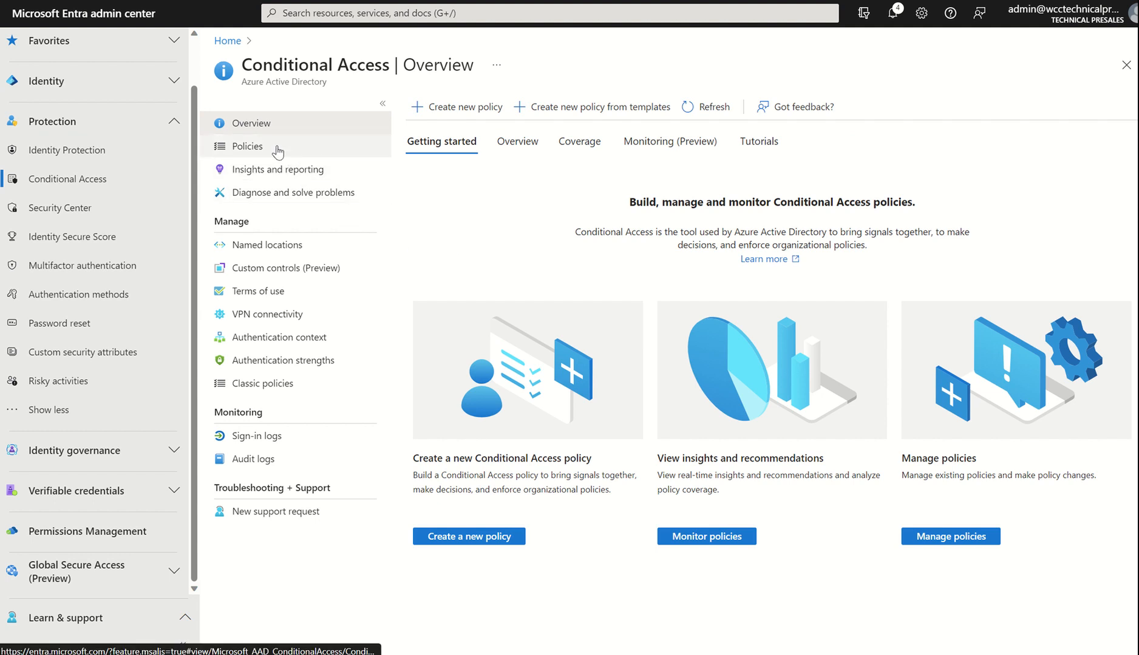
pyautogui.click(247, 145)
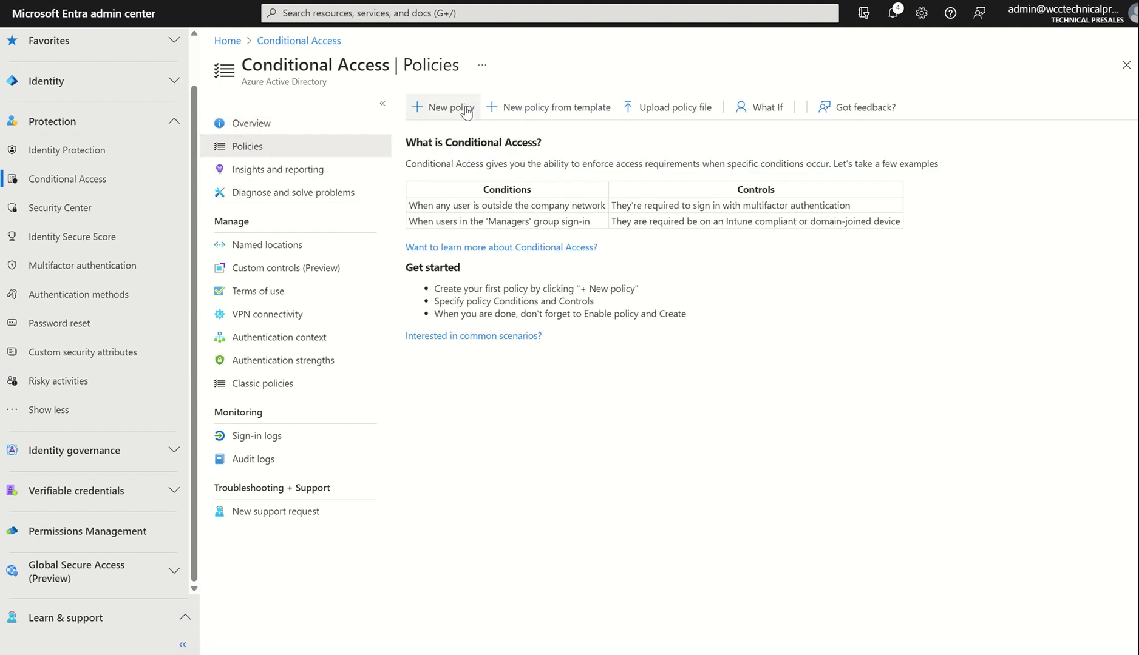
pyautogui.click(440, 107)
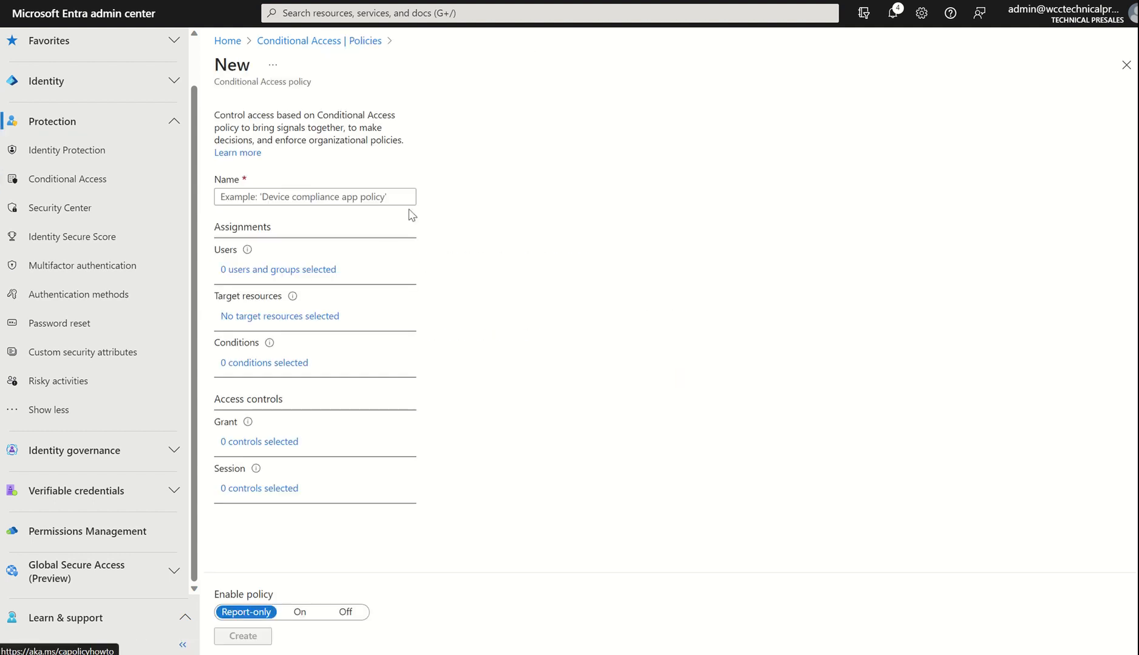
pyautogui.moveTo(389, 251)
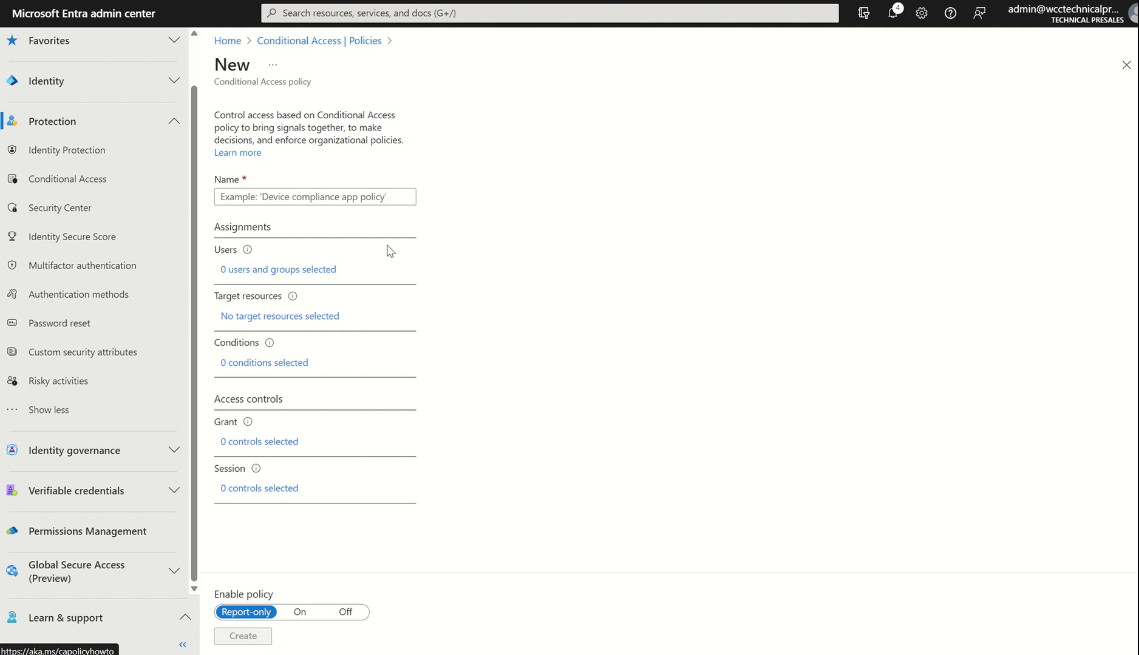
# Step: Set the policy's target resources to Select apps and bring up the Edit filter (Preview) editor
pyautogui.click(279, 316)
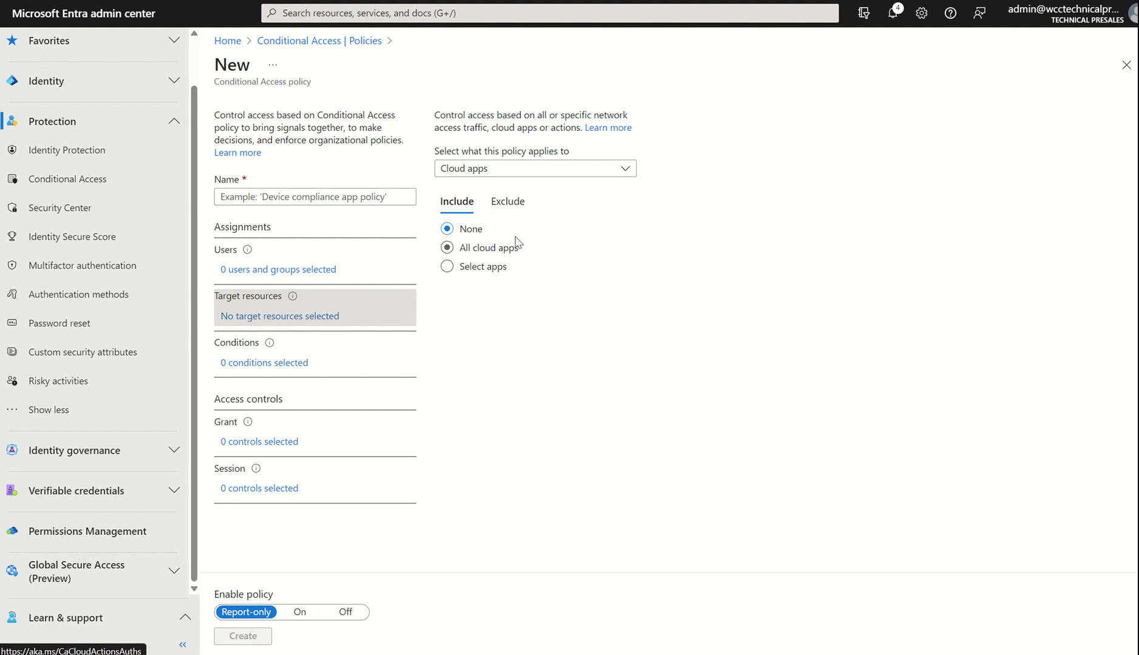
pyautogui.click(447, 267)
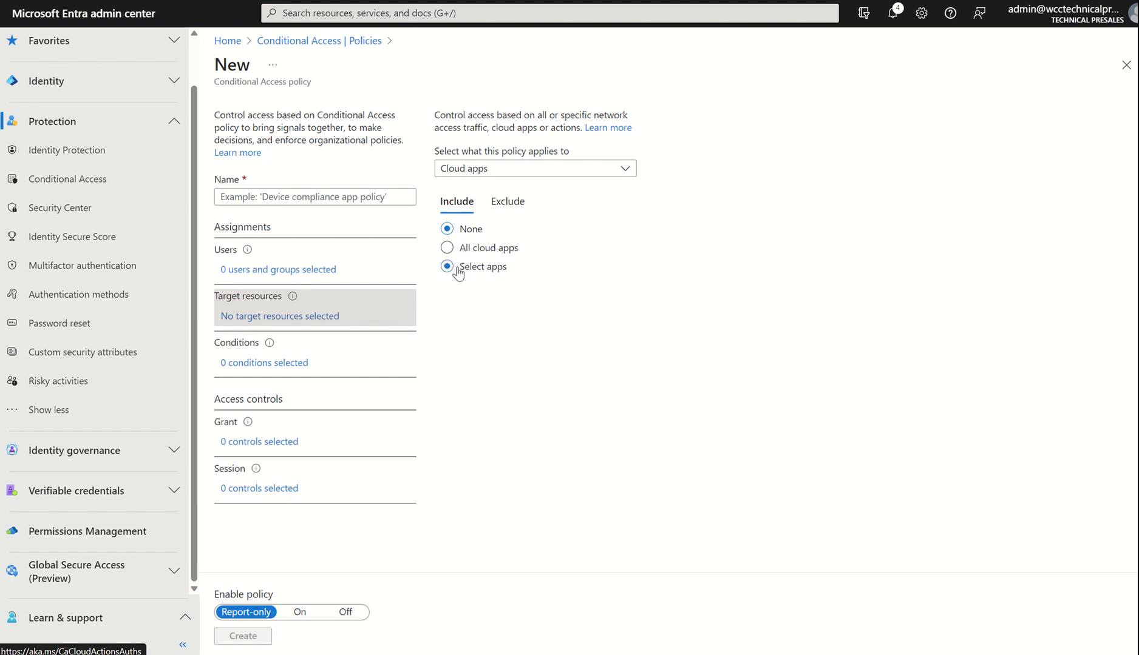
pyautogui.click(447, 267)
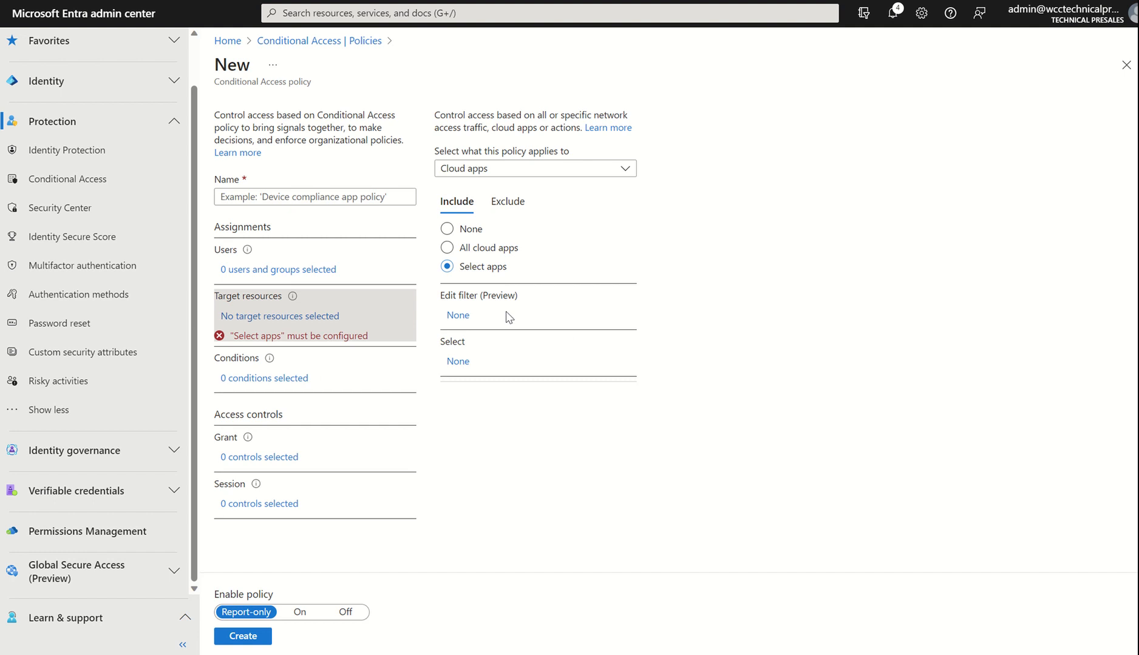
pyautogui.click(457, 315)
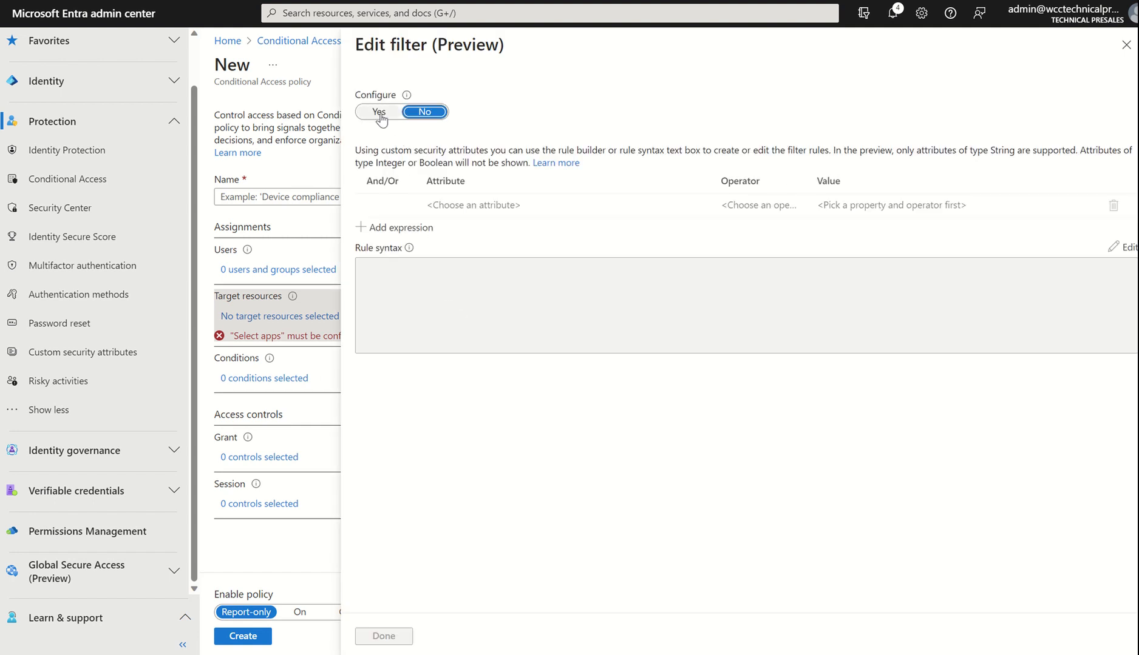
# Step: Enable the app filter with rule Department Equals Technology and confirm it with Done
pyautogui.click(377, 111)
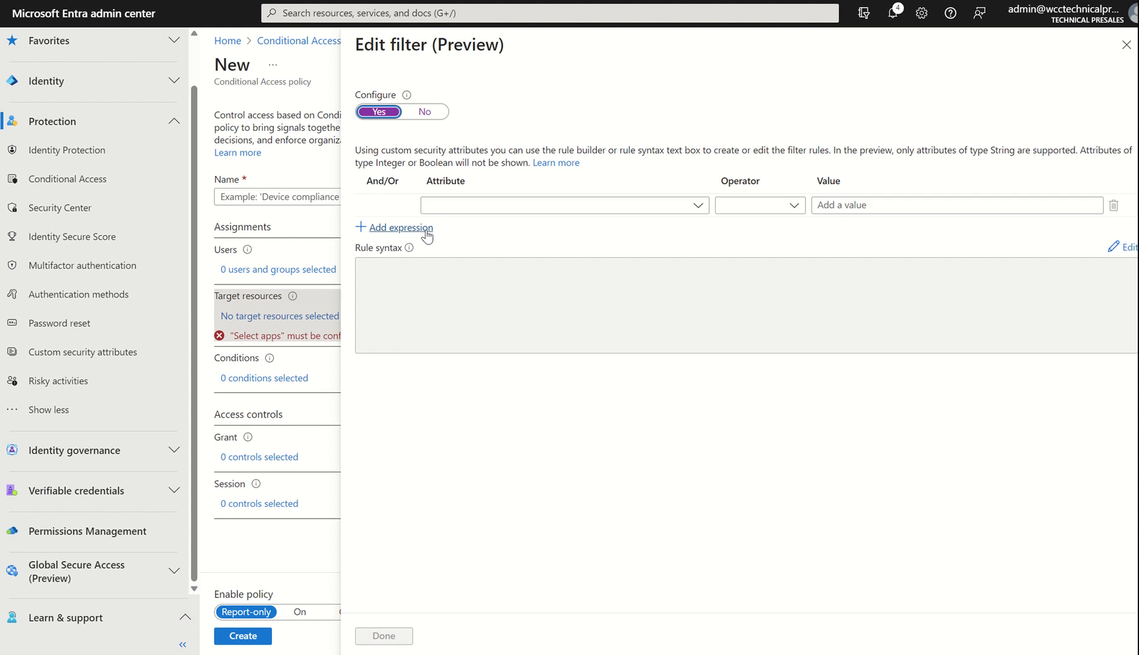
pyautogui.click(562, 204)
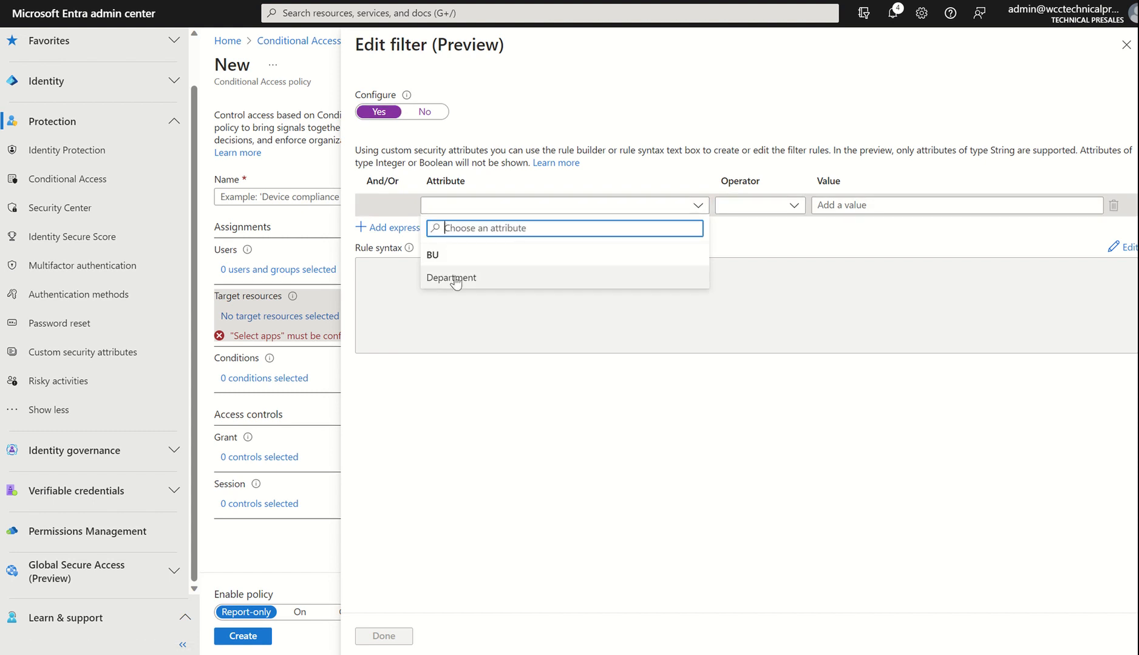
pyautogui.click(450, 277)
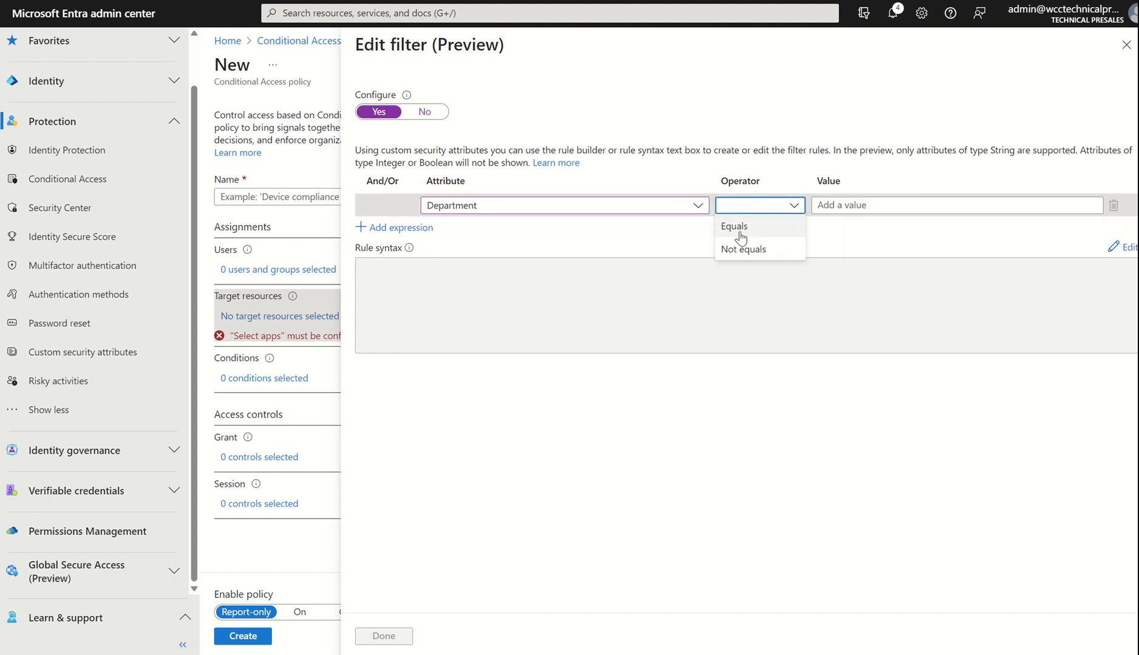
pyautogui.click(733, 226)
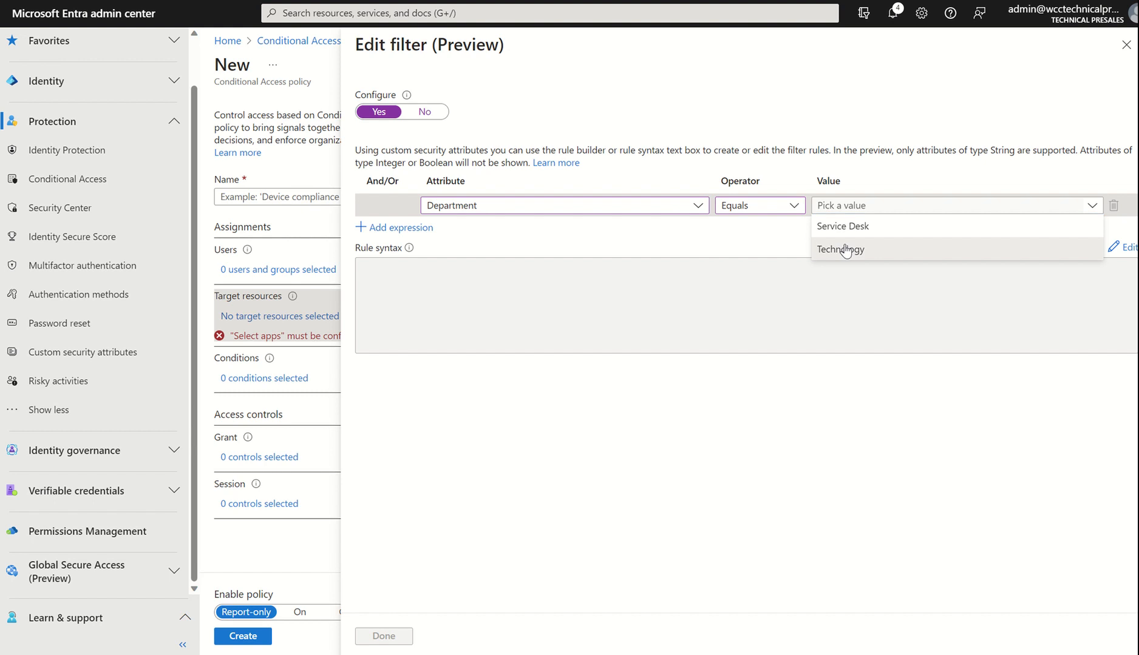
pyautogui.click(840, 249)
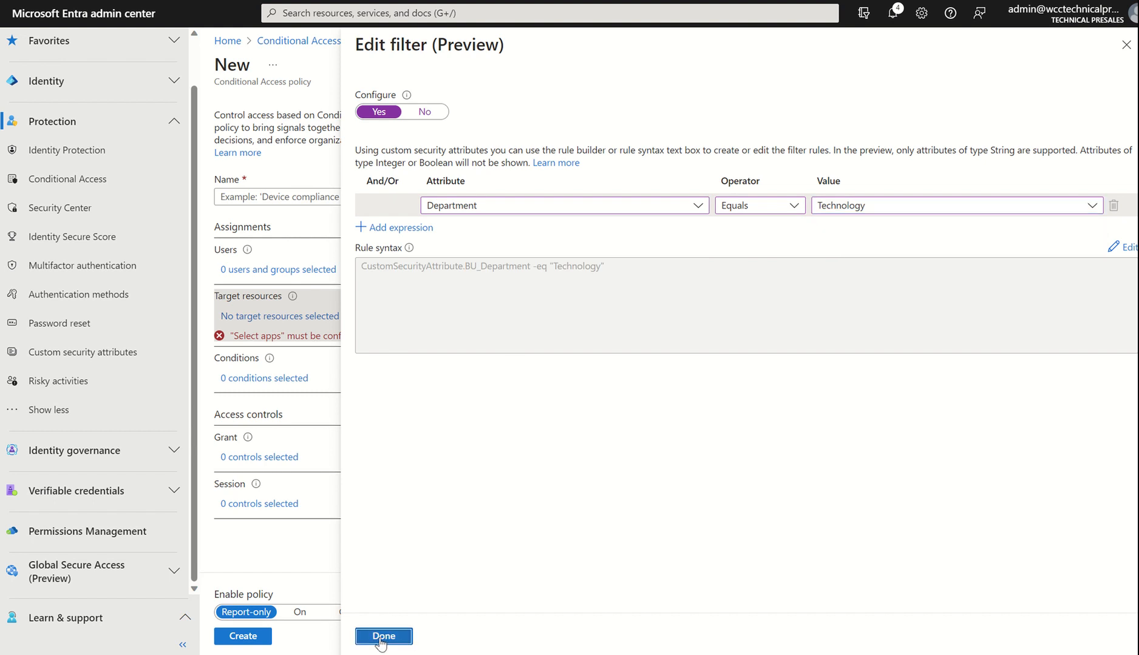
pyautogui.click(383, 636)
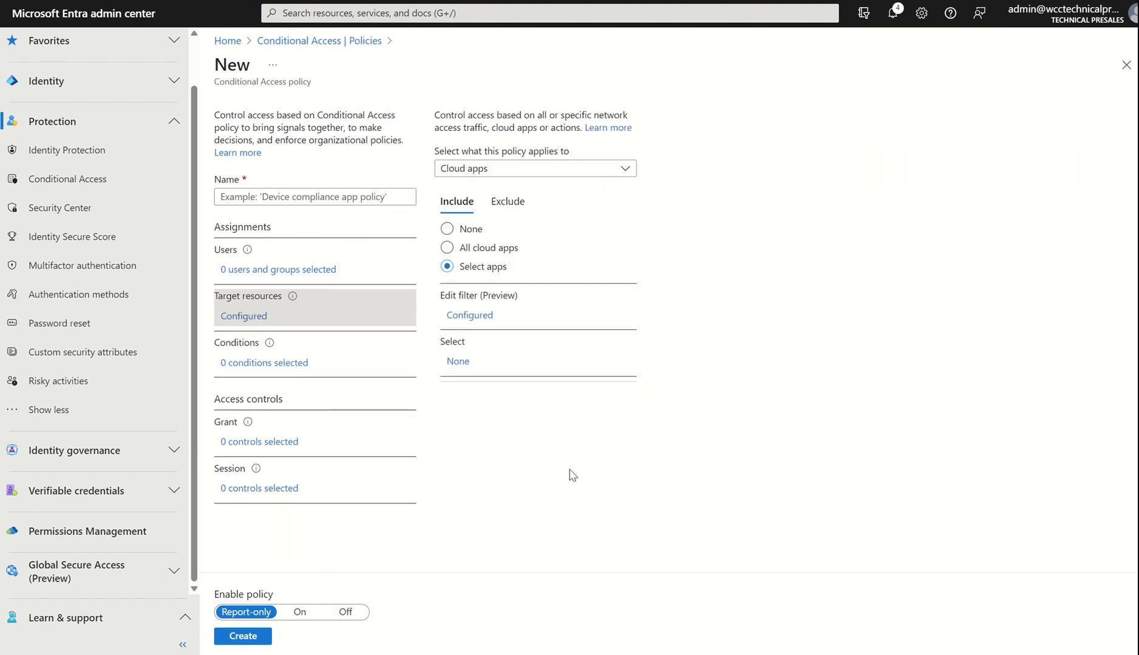
pyautogui.moveTo(367, 450)
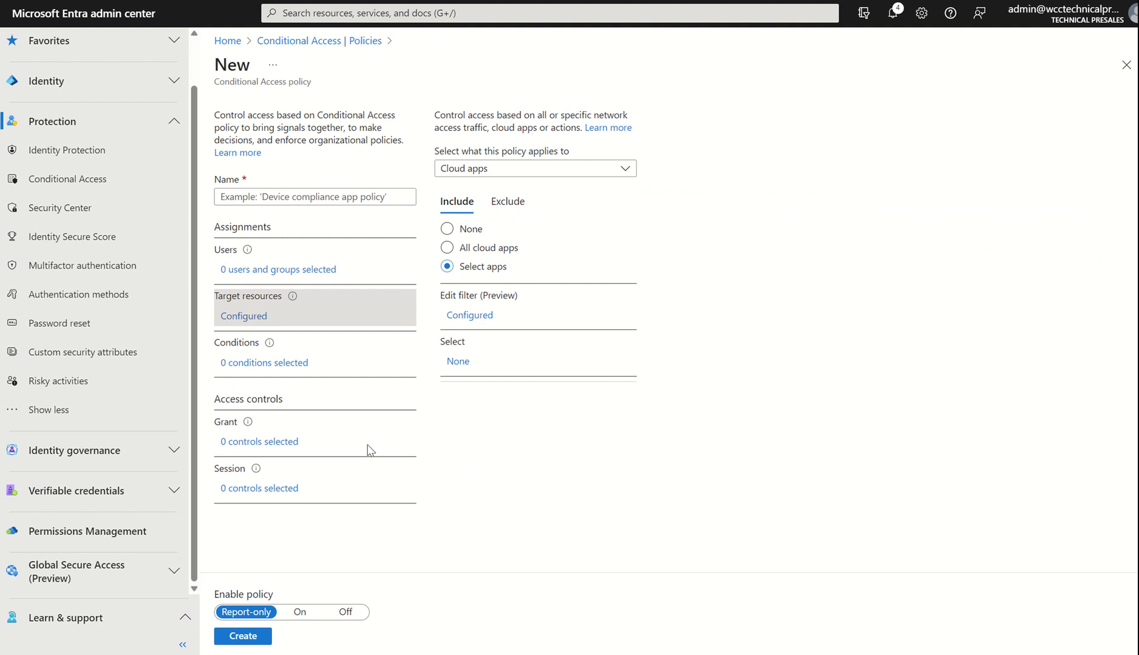